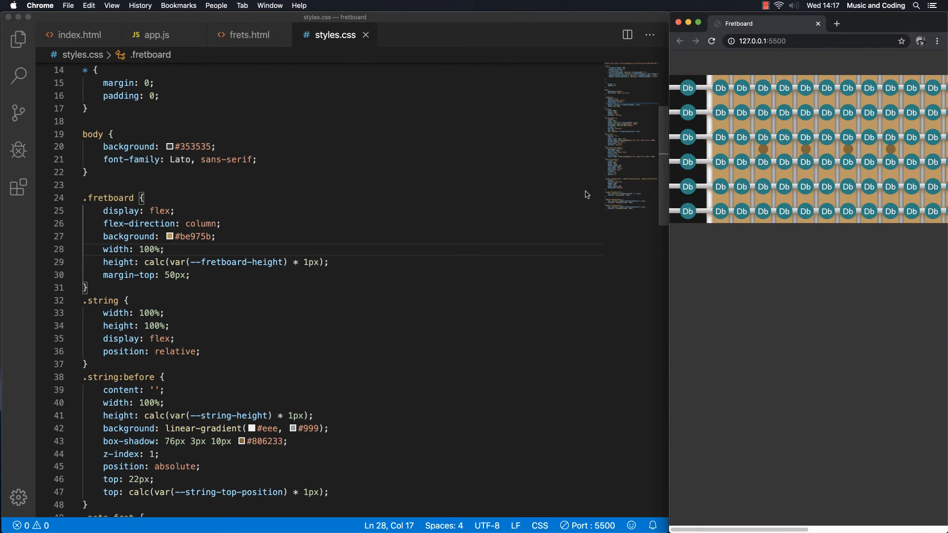
{"action": "mouse_move", "coordinate": [609, 189]}
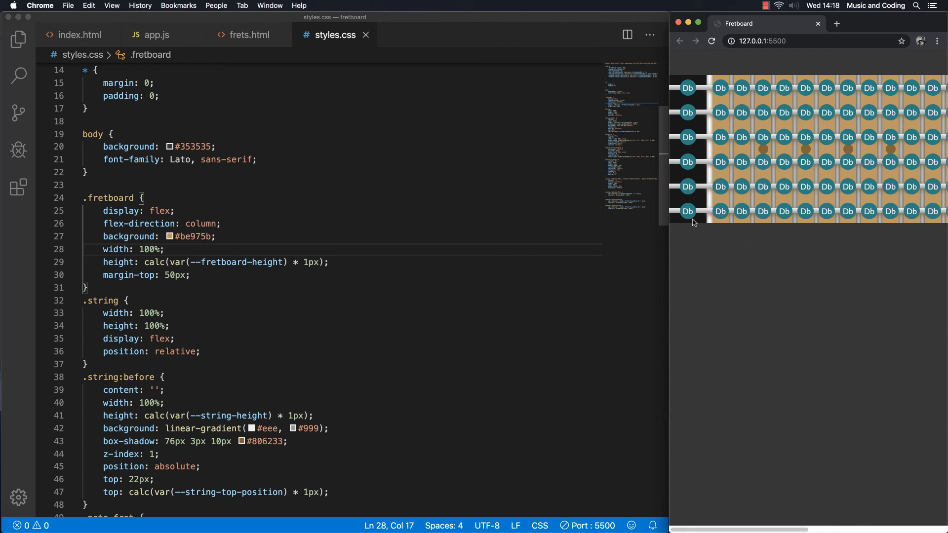
{"action": "mouse_move", "coordinate": [716, 218]}
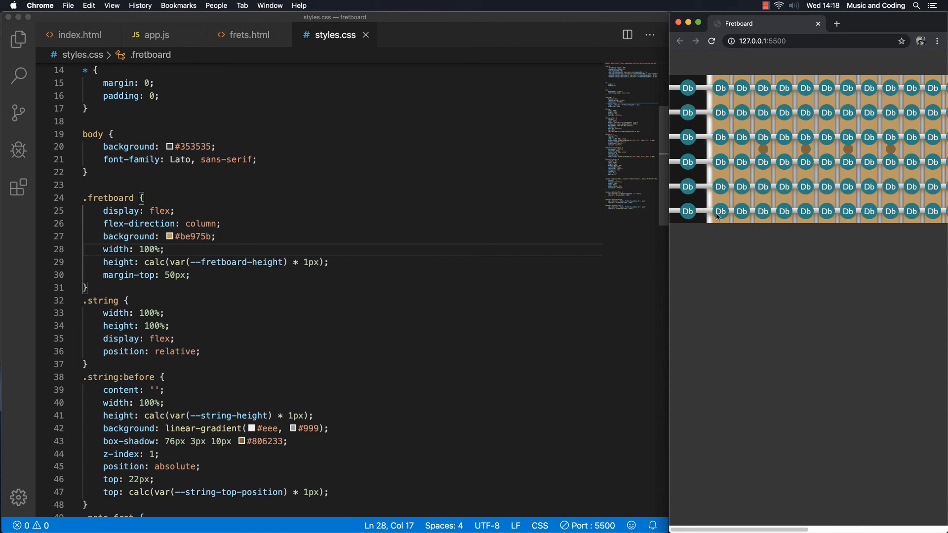
{"action": "mouse_move", "coordinate": [759, 258]}
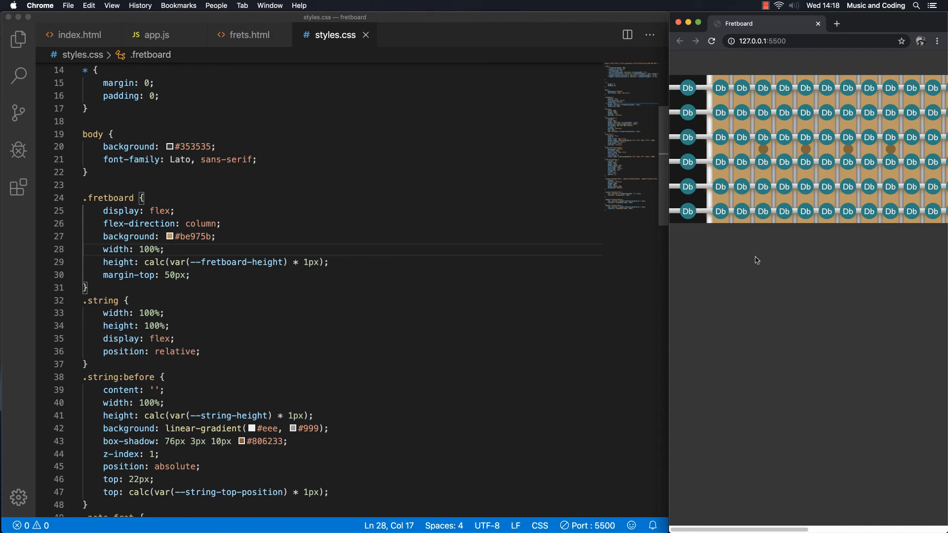
{"action": "mouse_move", "coordinate": [749, 478]}
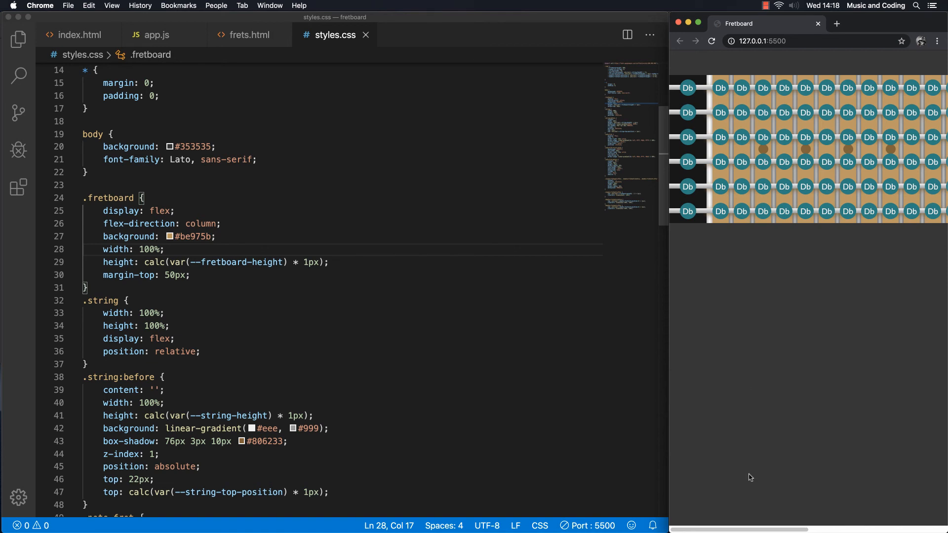
{"action": "mouse_move", "coordinate": [733, 318]}
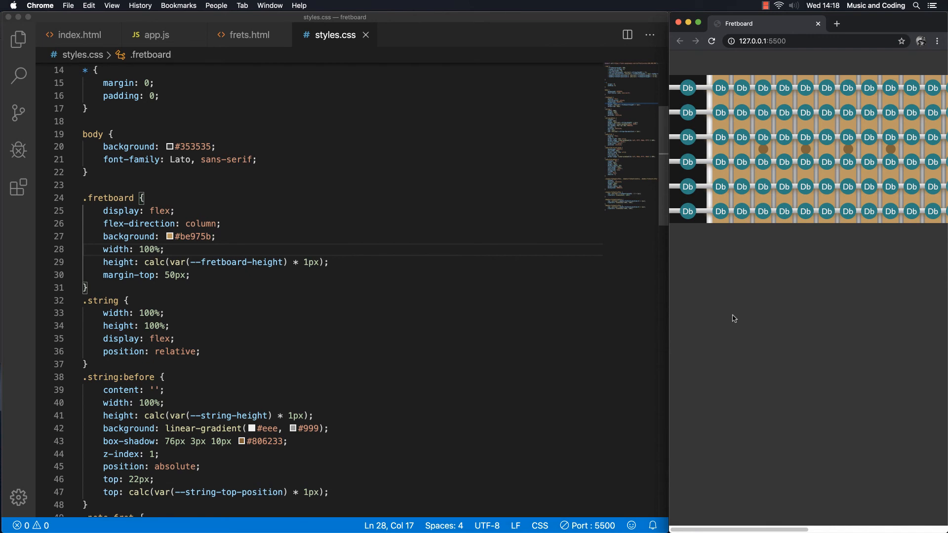
{"action": "mouse_move", "coordinate": [729, 448]}
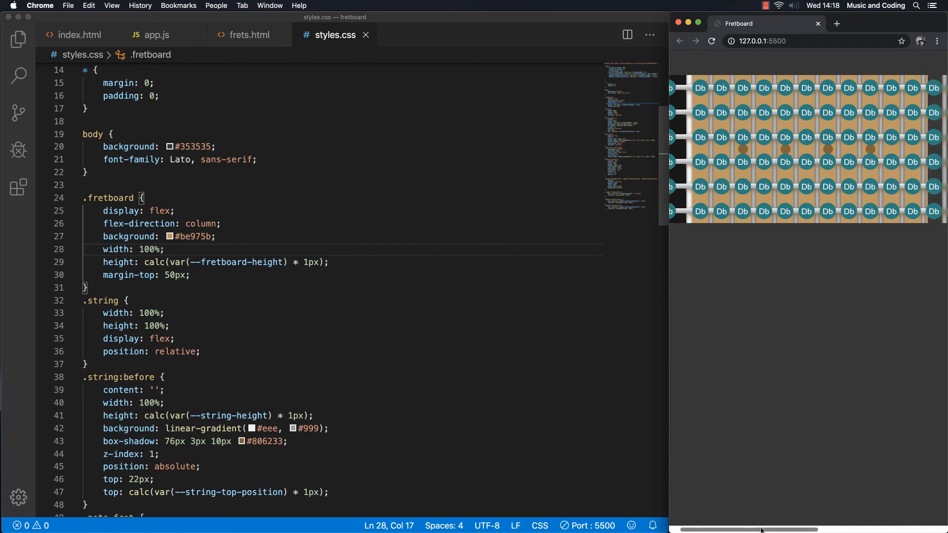
Step: Add min-width: 1500px; to the .fretboard rule in styles.css and save
{"action": "scroll", "scroll_direction": "left", "scroll_amount": 3}
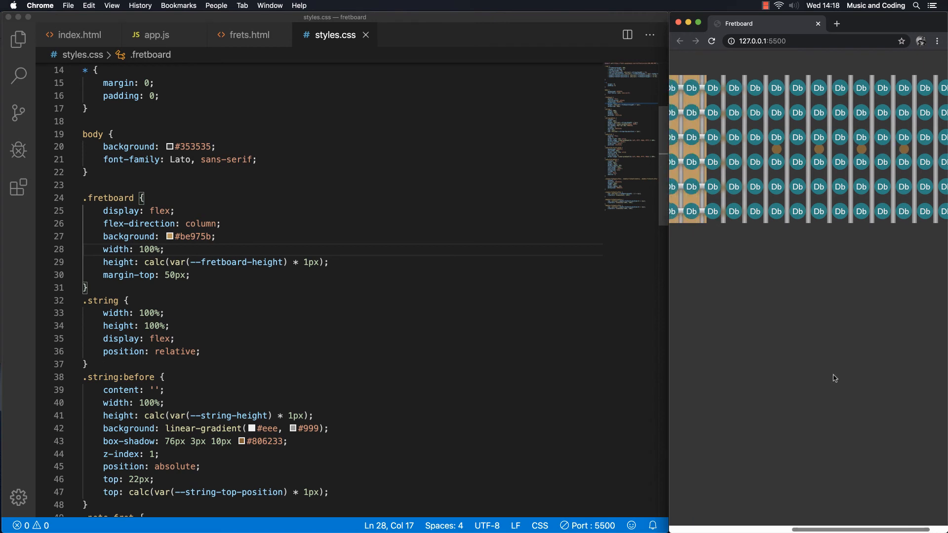
{"action": "mouse_move", "coordinate": [236, 195]}
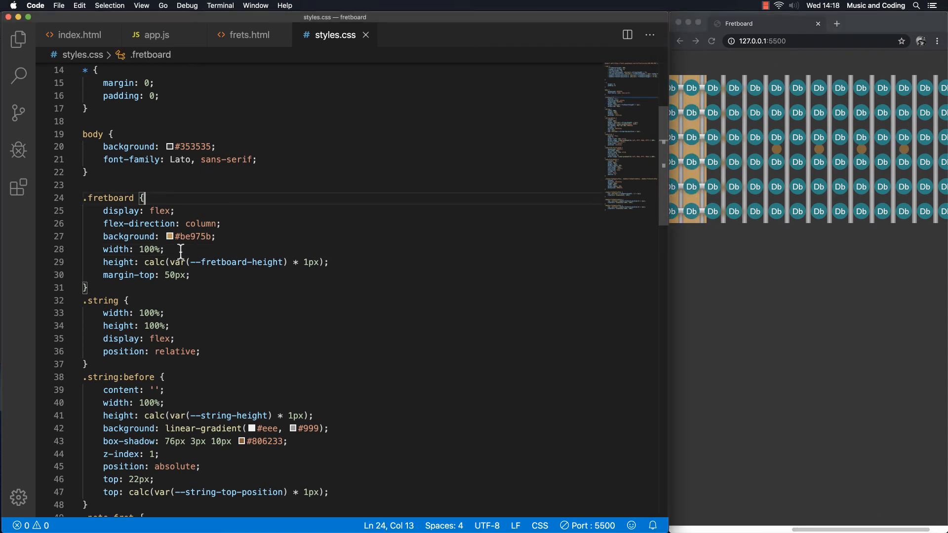
{"action": "key", "text": "Return"}
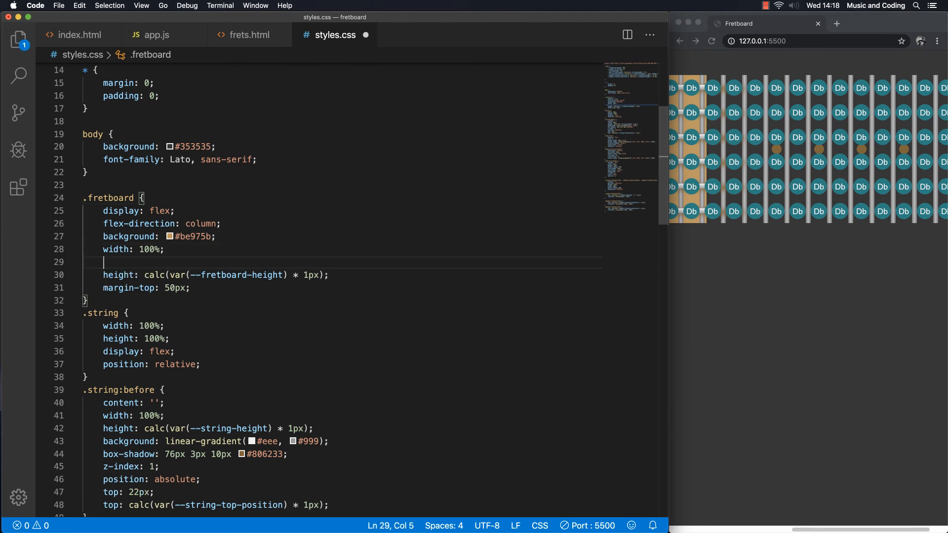
{"action": "type", "text": "min-width:"}
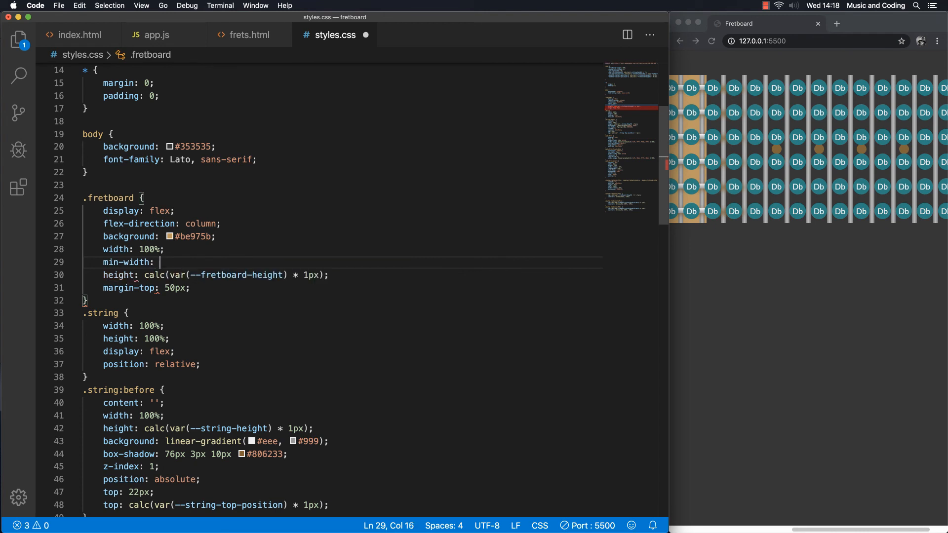
{"action": "type", "text": "1500px;"}
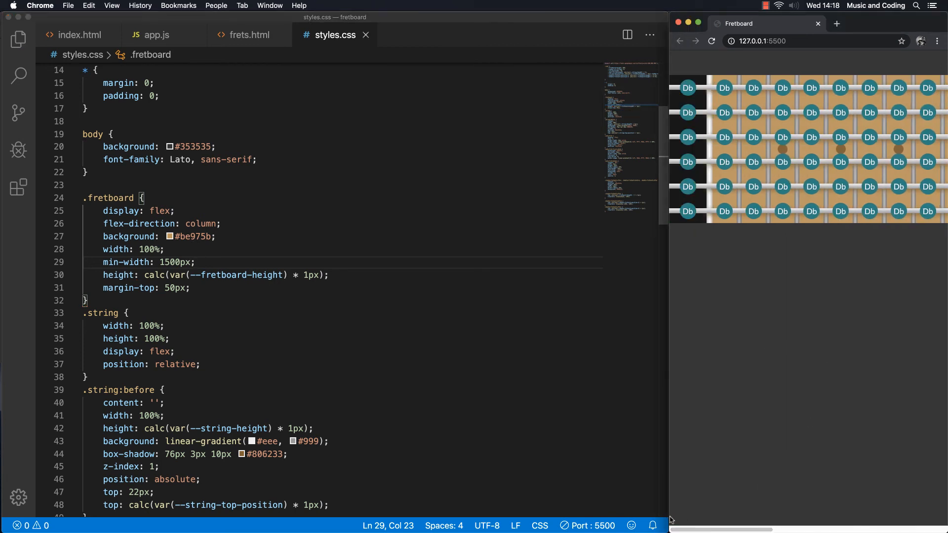
{"action": "mouse_move", "coordinate": [393, 327]}
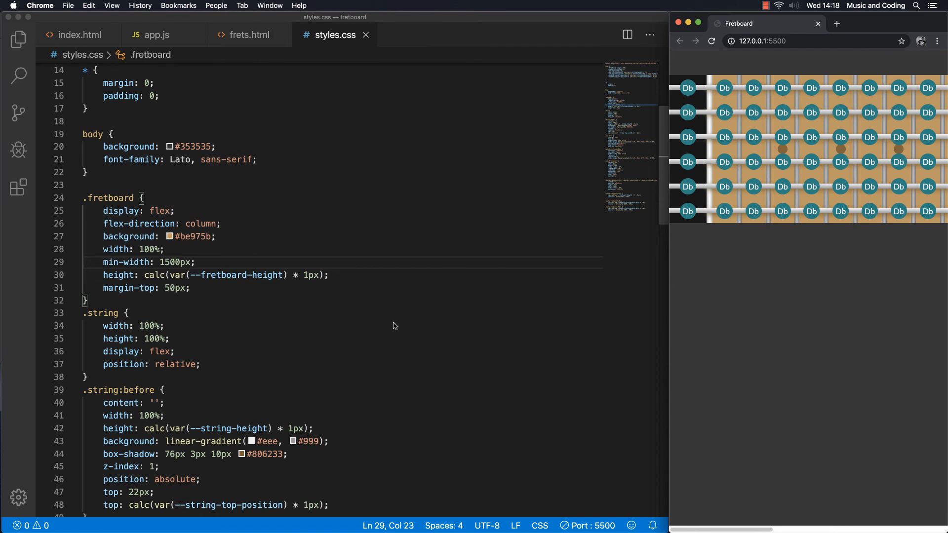
{"action": "mouse_move", "coordinate": [269, 155]}
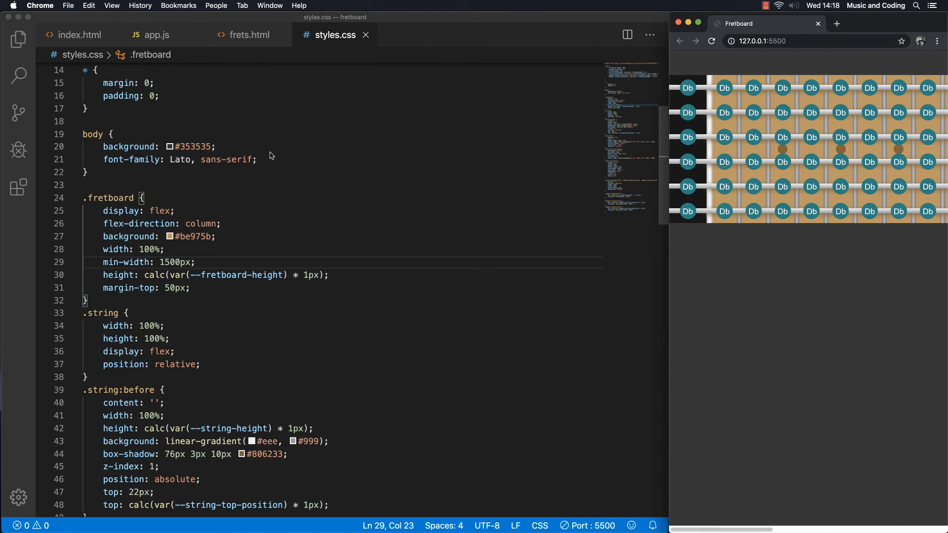
{"action": "mouse_move", "coordinate": [692, 222]}
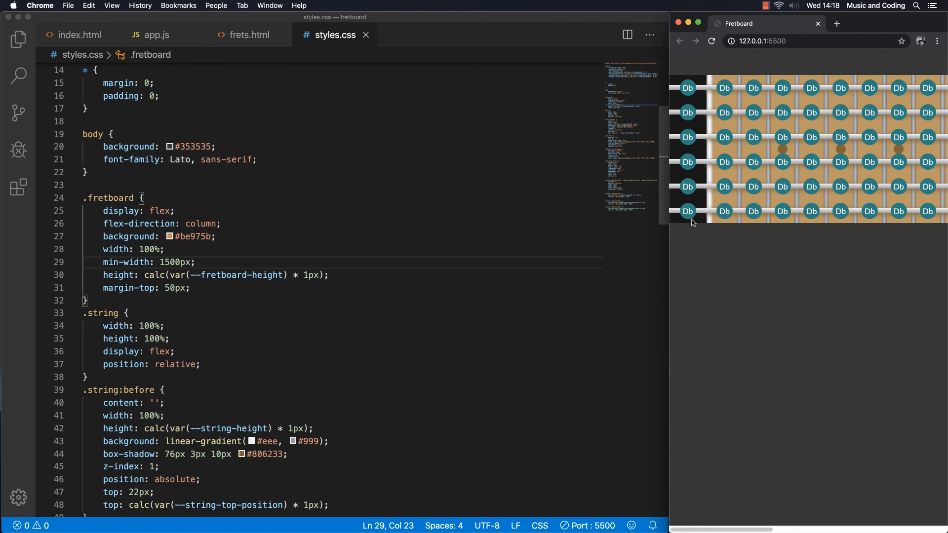
{"action": "mouse_move", "coordinate": [737, 236]}
{"action": "type", "text": "opacity: ;"}
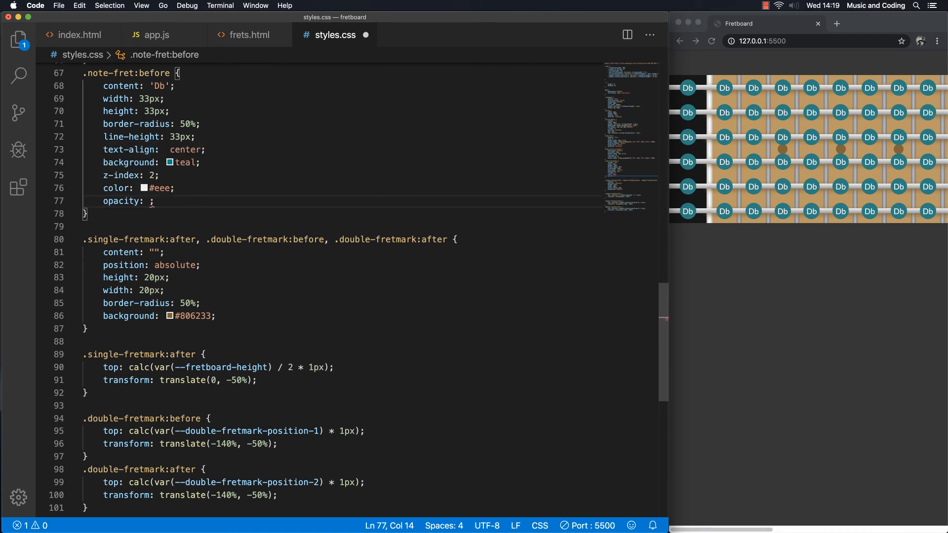
Step: Set opacity: 0 in .note-fret:before, save, and close the frets.html tab
{"action": "type", "text": "0"}
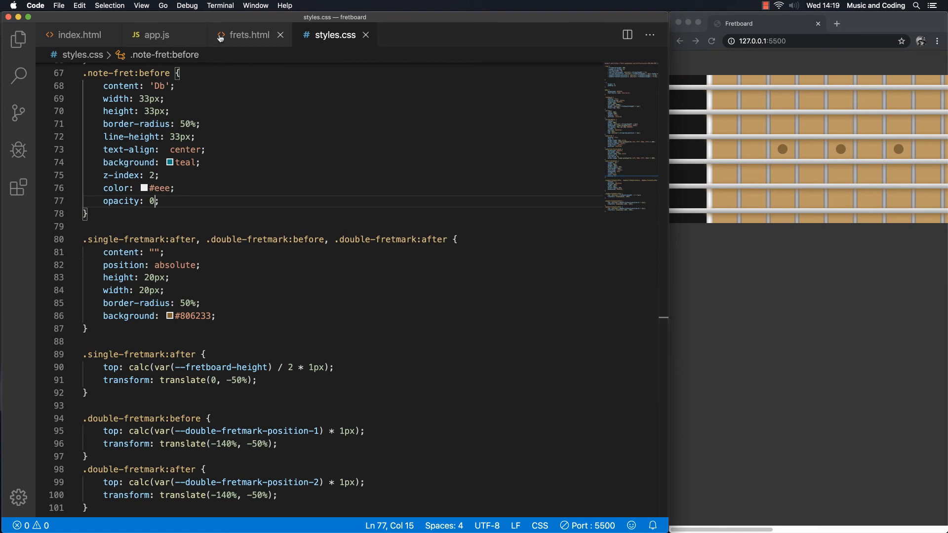
{"action": "left_click", "coordinate": [281, 35]}
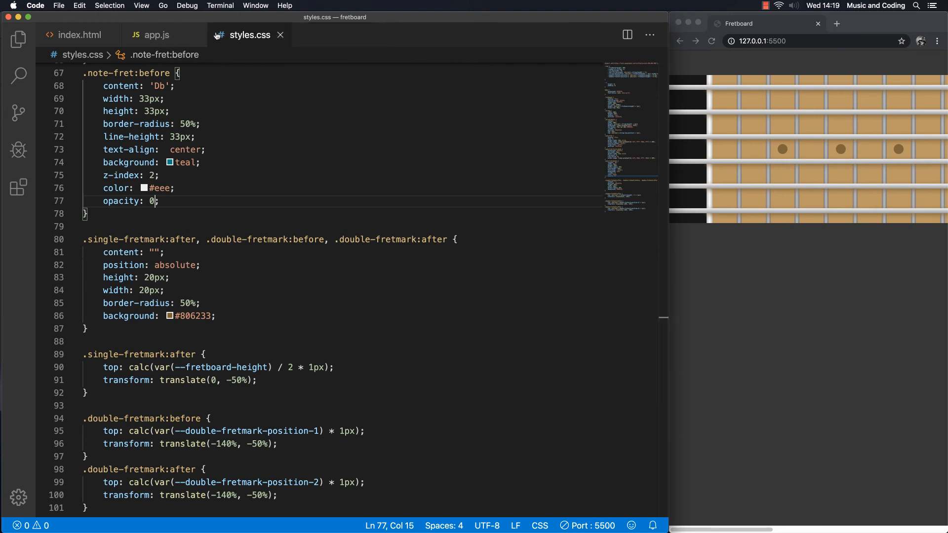
Step: Declare const notesFlat = ["C", "Db", ... "B"] above the app object in app.js
{"action": "left_click", "coordinate": [158, 35]}
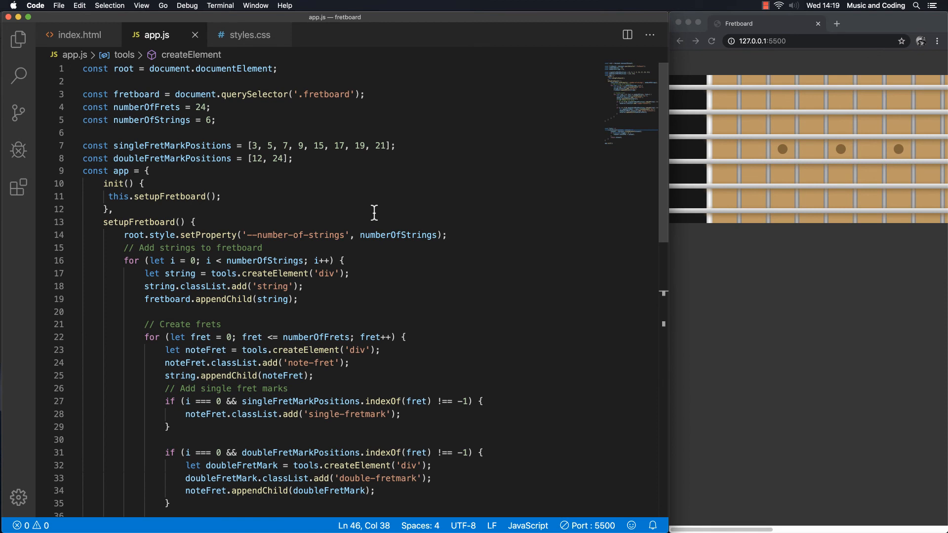
{"action": "mouse_move", "coordinate": [330, 176]}
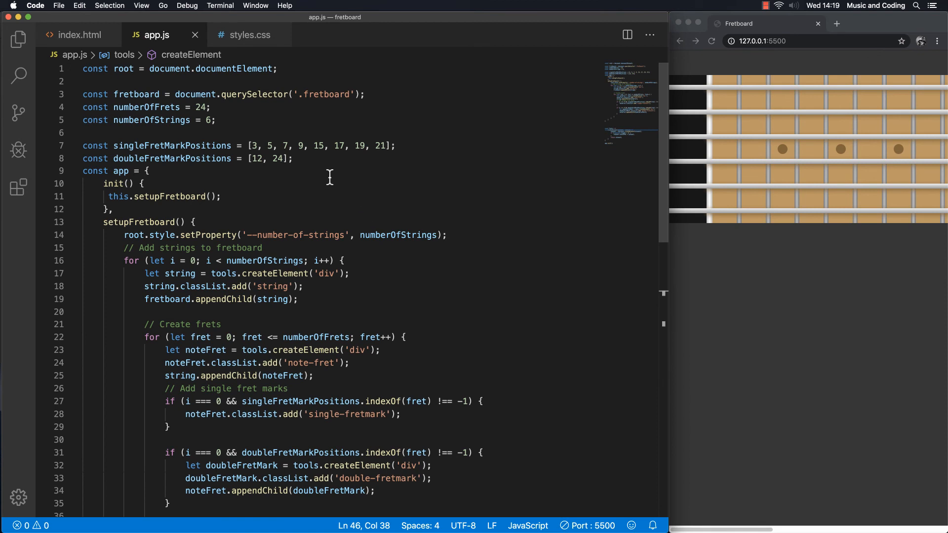
{"action": "mouse_move", "coordinate": [324, 168]}
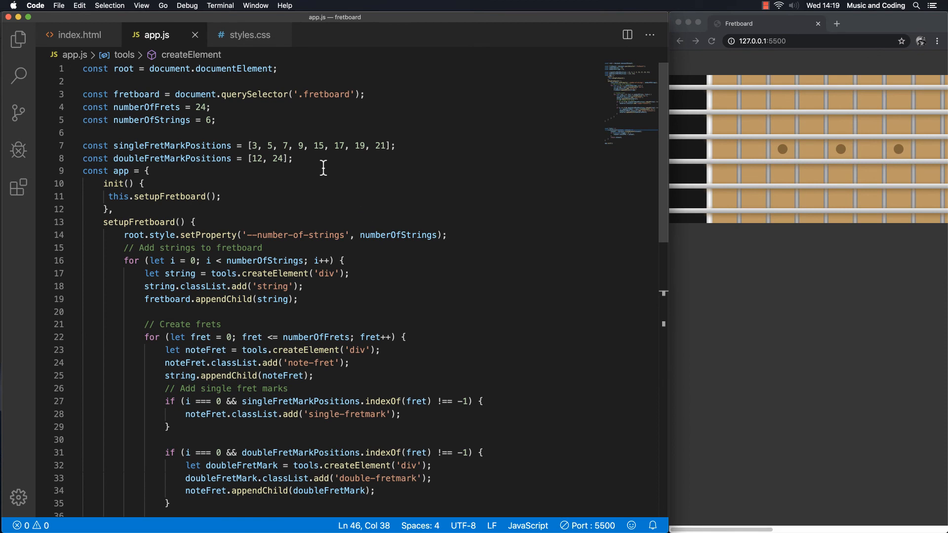
{"action": "mouse_move", "coordinate": [551, 247]}
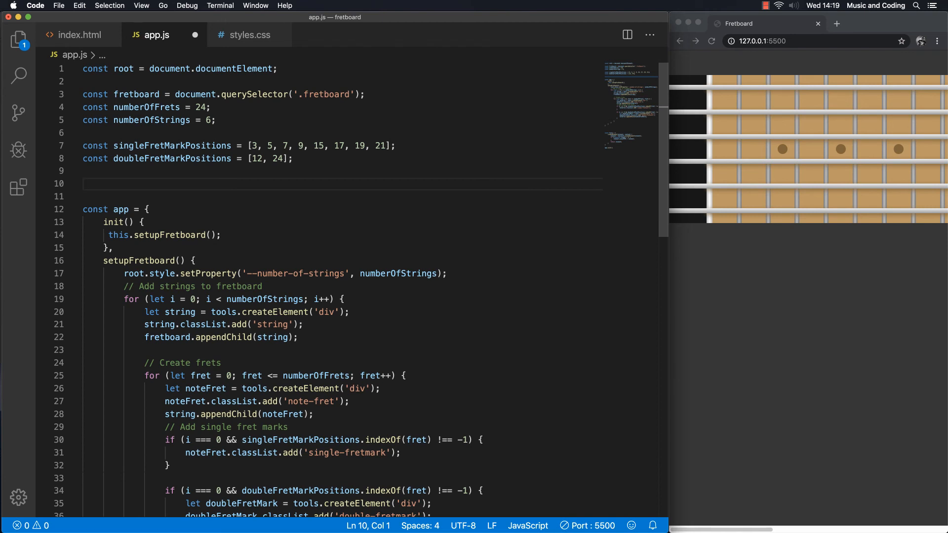
{"action": "type", "text": "c"}
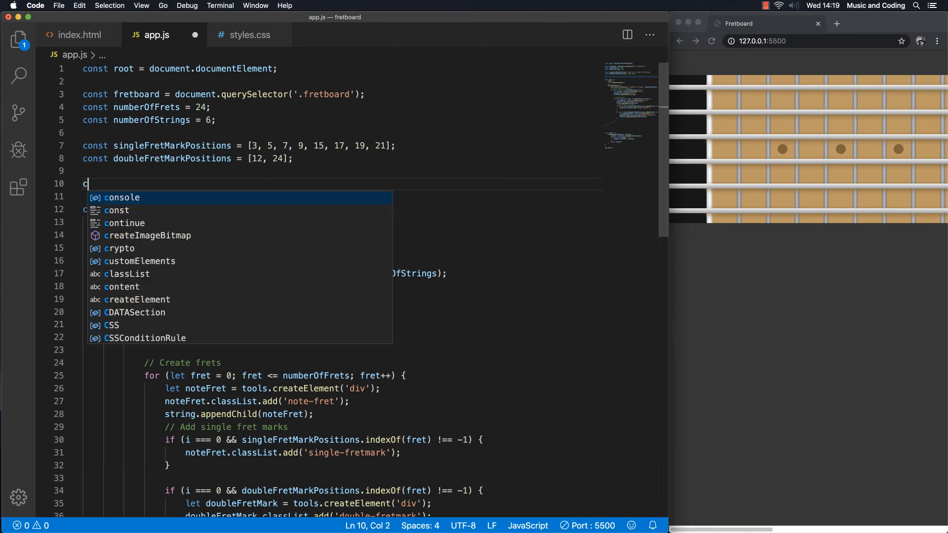
{"action": "type", "text": "onst"}
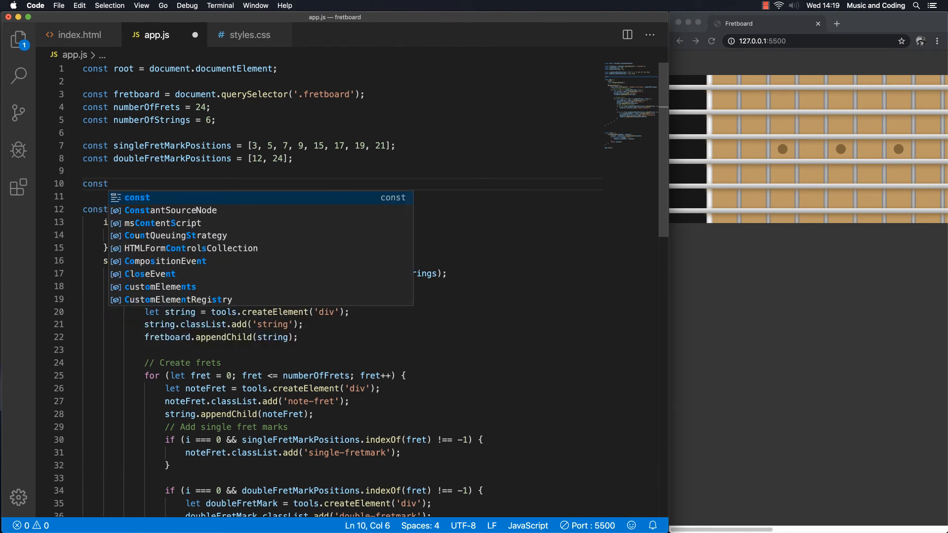
{"action": "type", "text": "not"}
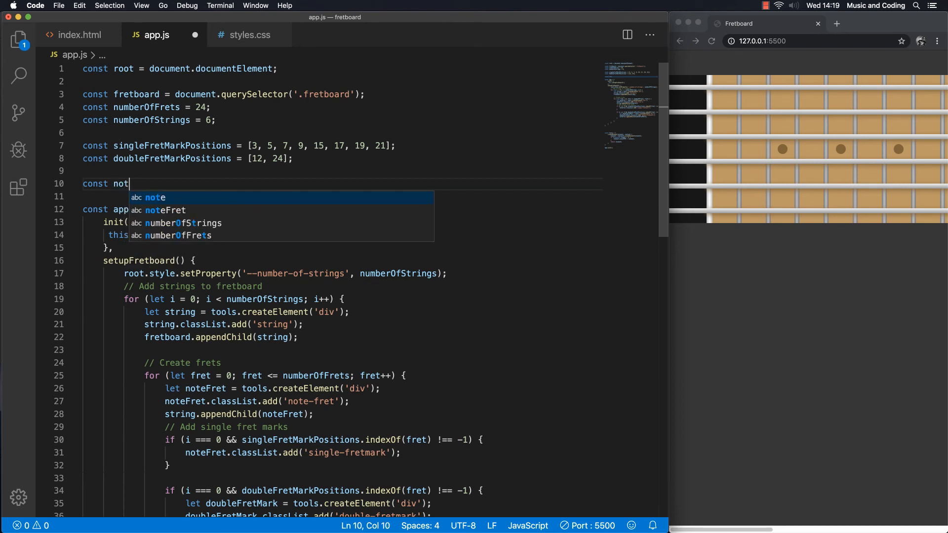
{"action": "type", "text": "esFlat"}
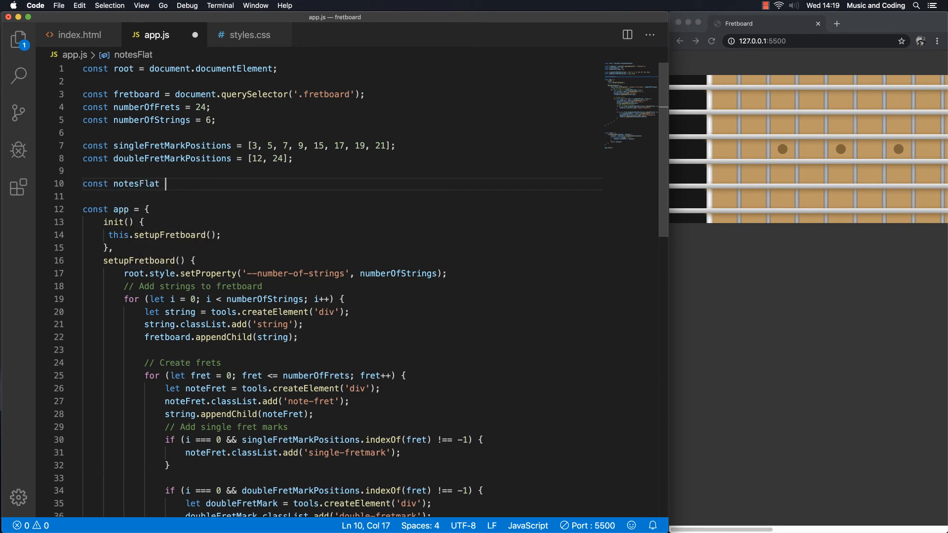
{"action": "type", "text": "= ["}
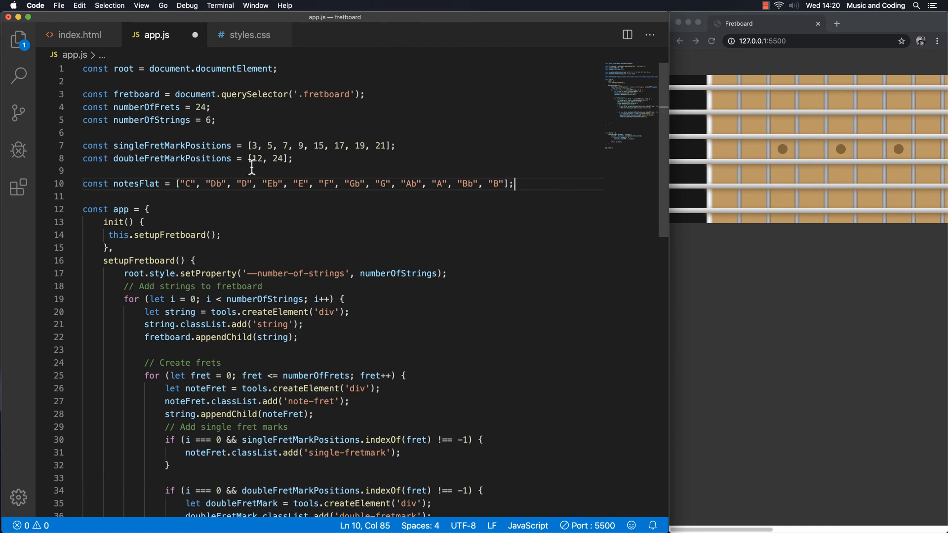
{"action": "left_click", "coordinate": [190, 184]}
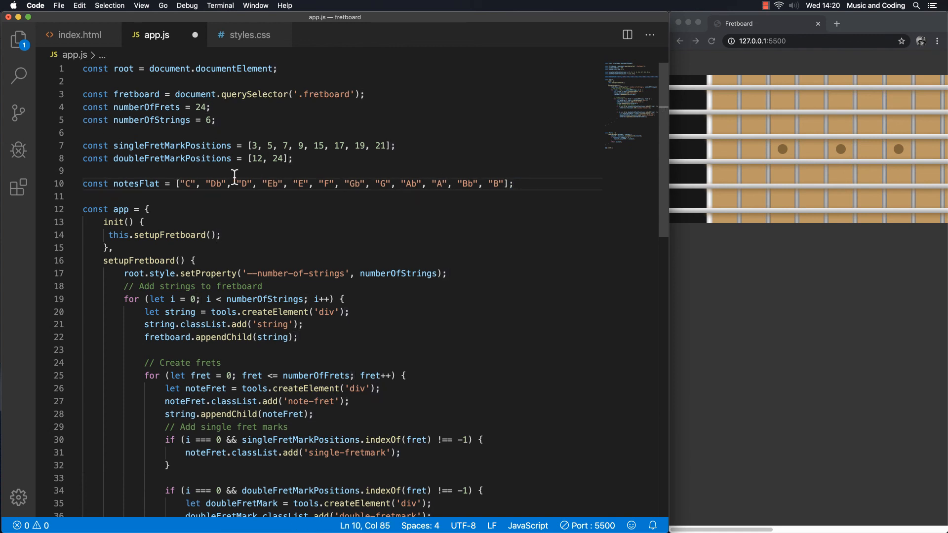
{"action": "mouse_move", "coordinate": [235, 193]}
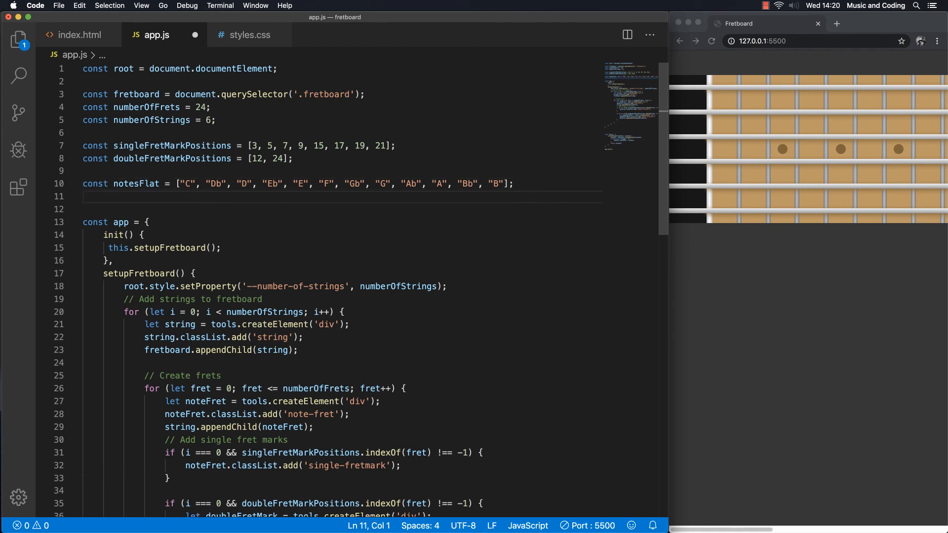
Step: Declare const notesSharp = ["C", "C#", ... "A#", "B"] below notesFlat, then add a blank line
{"action": "type", "text": "const notesSha"}
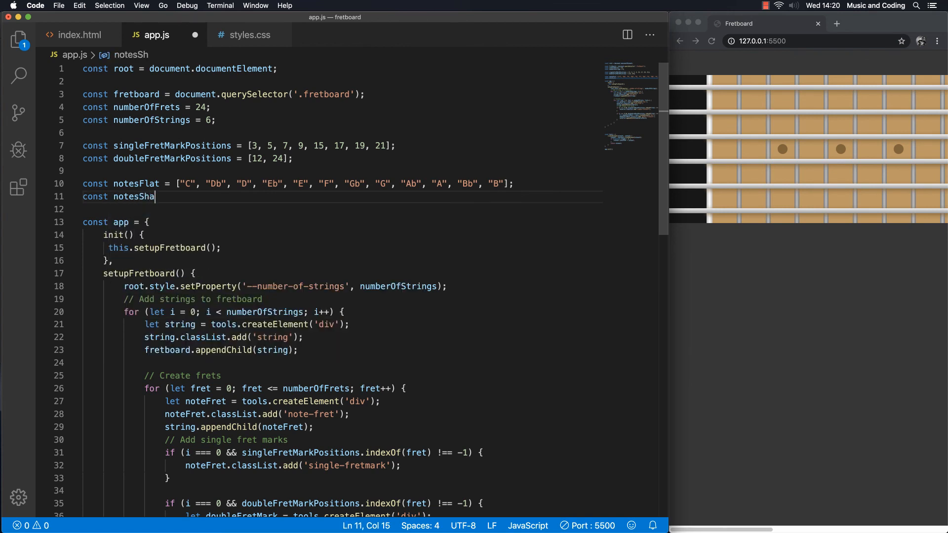
{"action": "type", "text": "rps"}
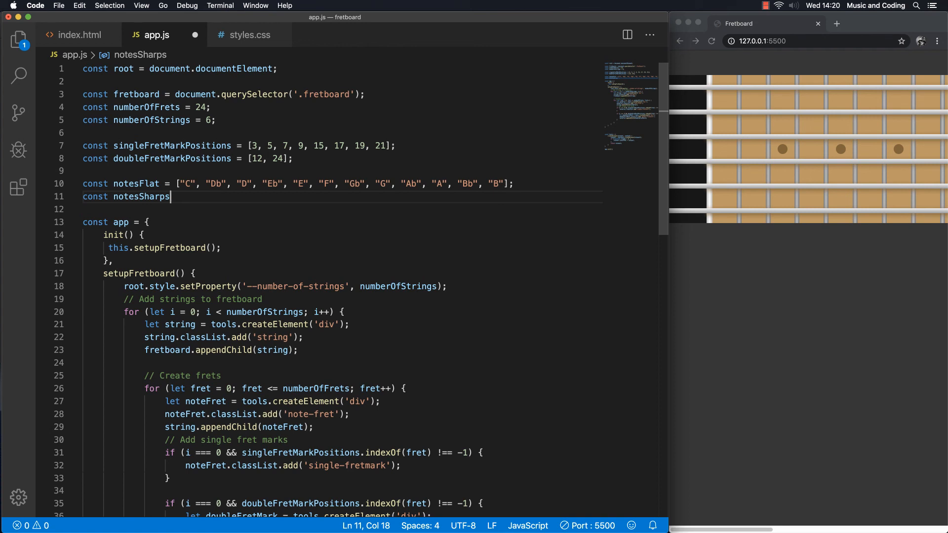
{"action": "type", "text": "= []"}
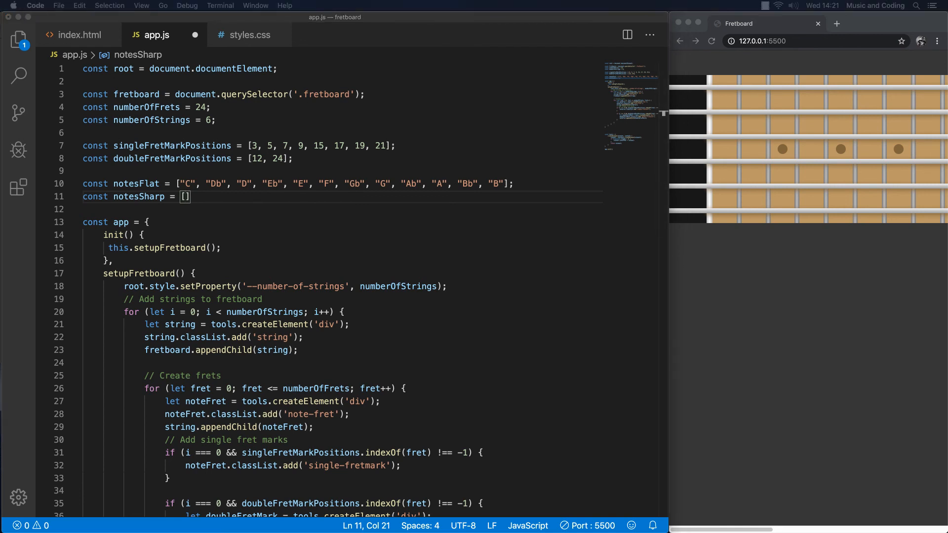
{"action": "type", "text": "\"C\", \"C#\", \"D\", \"D#\", \"E\", \"F\", \"F#\", \"G\", \"G#\", \"A\", \"A#\", \"B\""}
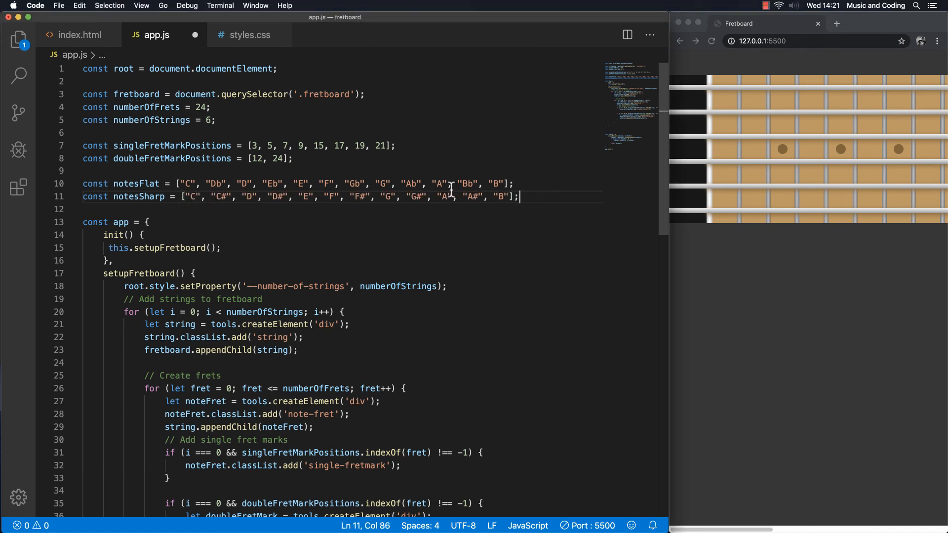
{"action": "mouse_move", "coordinate": [203, 199]}
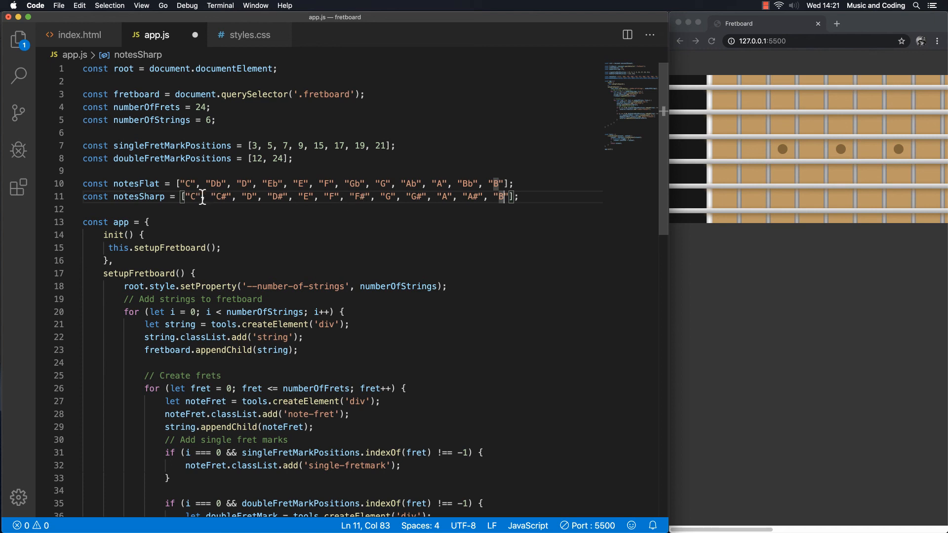
{"action": "double_click", "coordinate": [219, 197]}
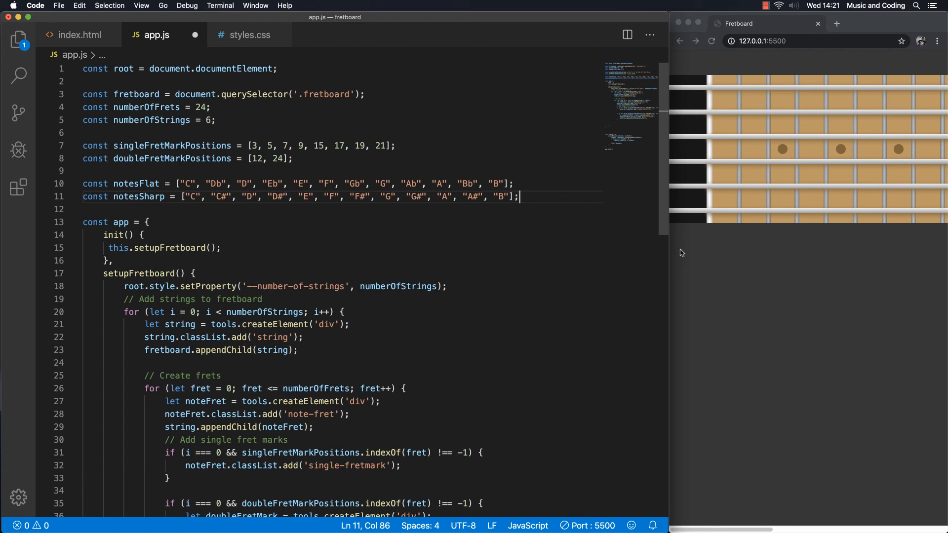
{"action": "key", "text": "Enter"}
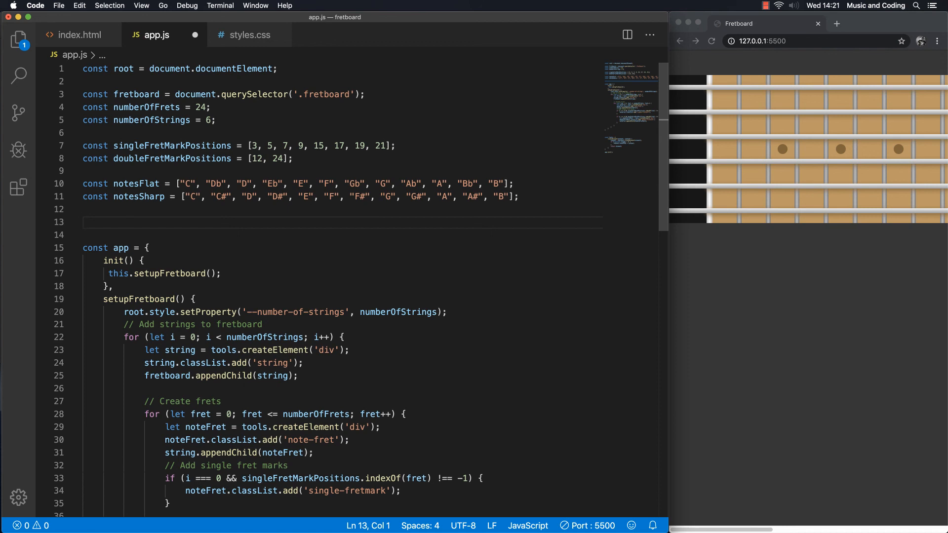
Step: Declare let accidentals = 'flats'; on the line below the note arrays
{"action": "type", "text": "let"}
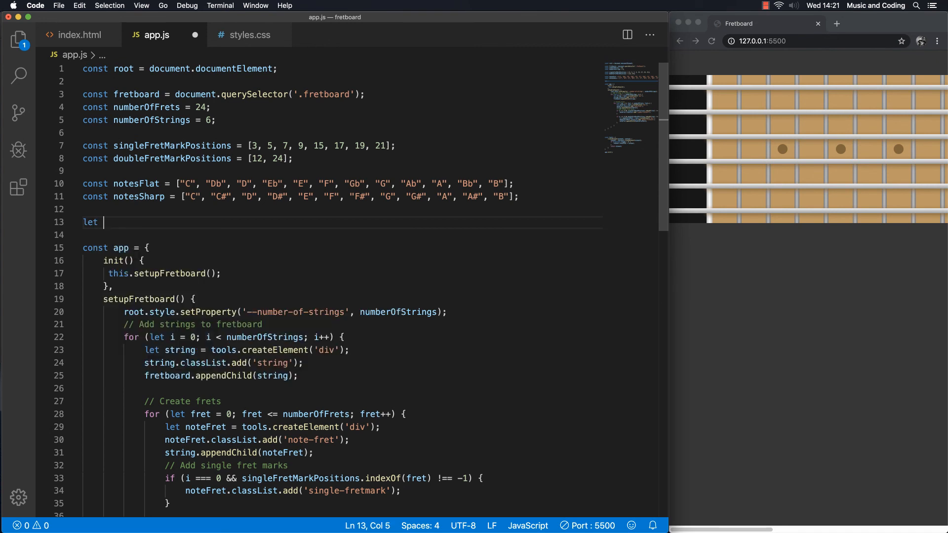
{"action": "type", "text": "accidentals = '"}
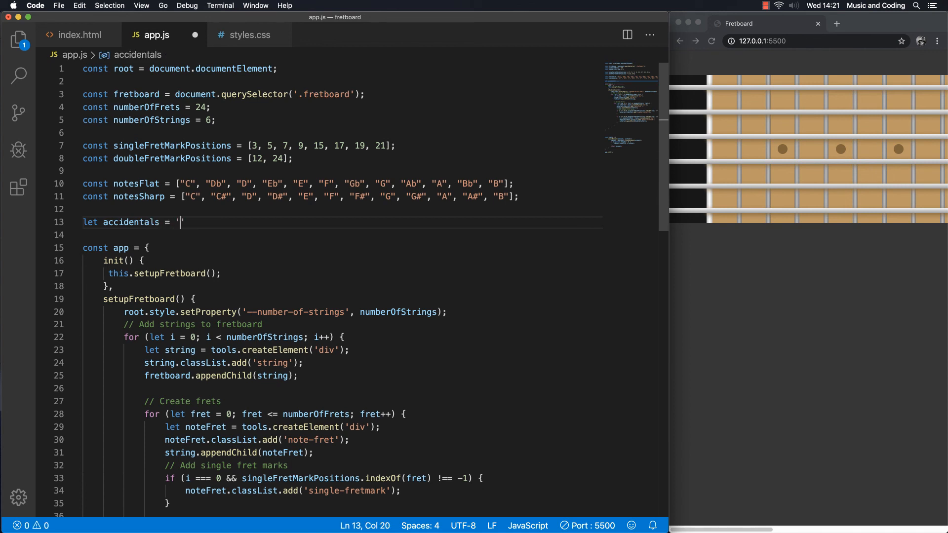
{"action": "type", "text": "flat'"}
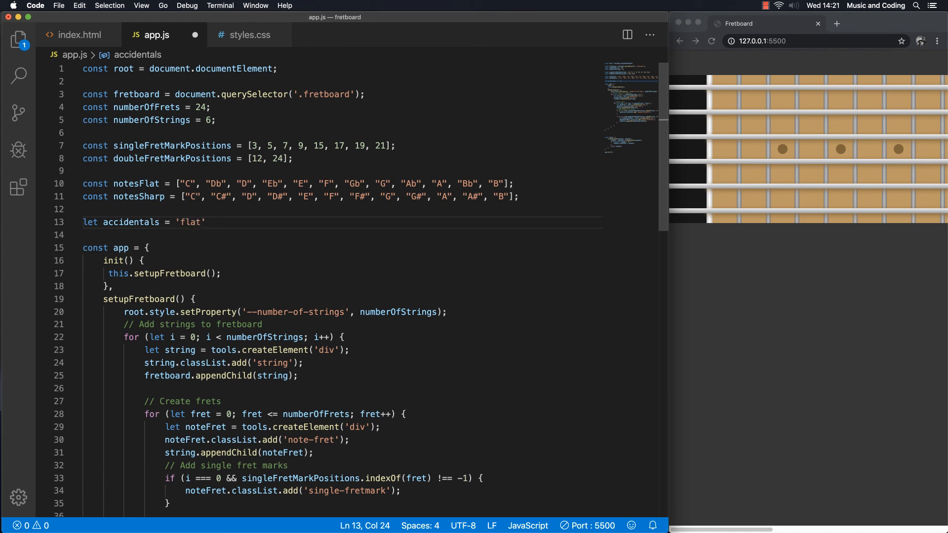
{"action": "type", "text": "s"}
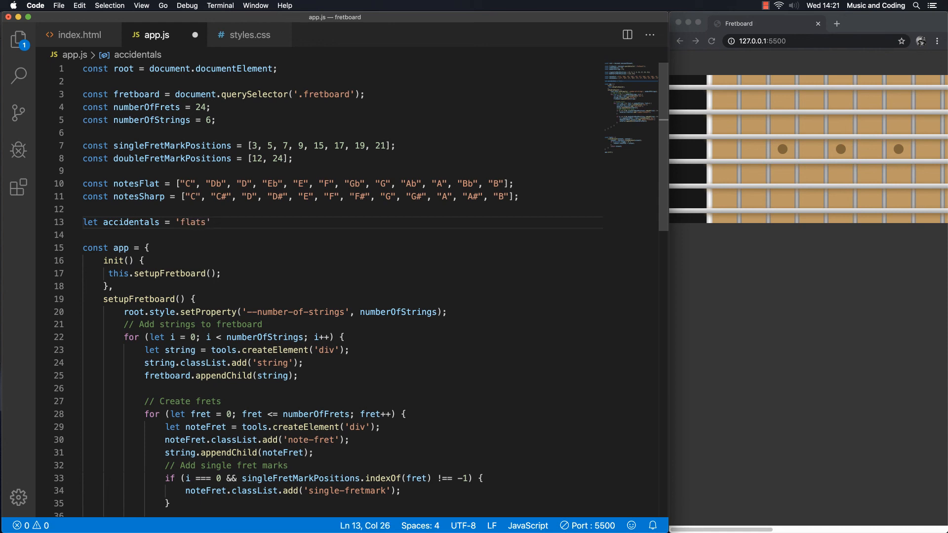
{"action": "type", "text": ";"}
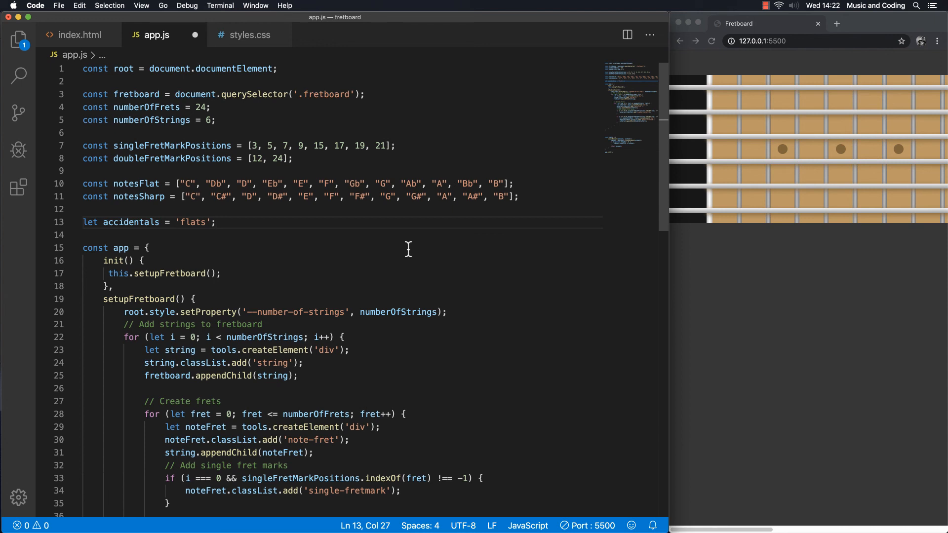
{"action": "mouse_move", "coordinate": [387, 247]}
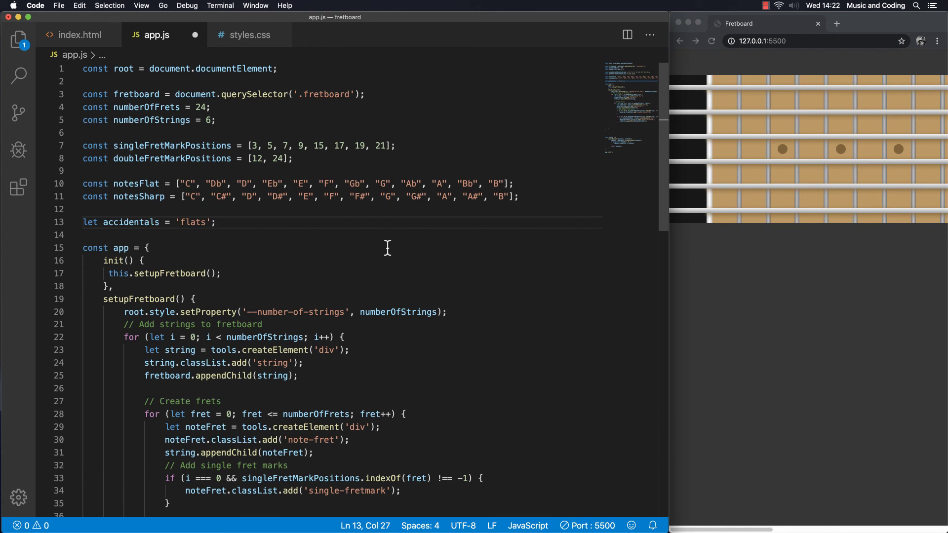
{"action": "mouse_move", "coordinate": [759, 275]}
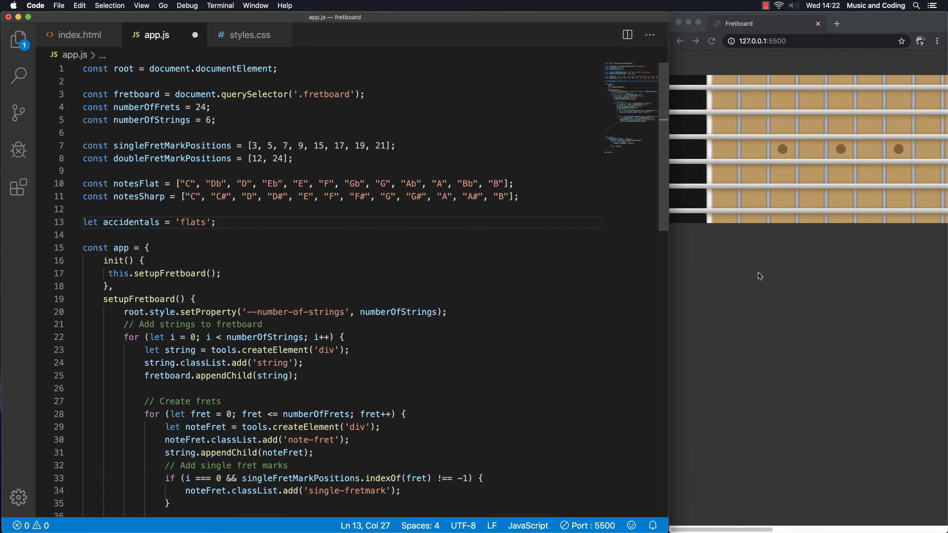
{"action": "mouse_move", "coordinate": [738, 271]}
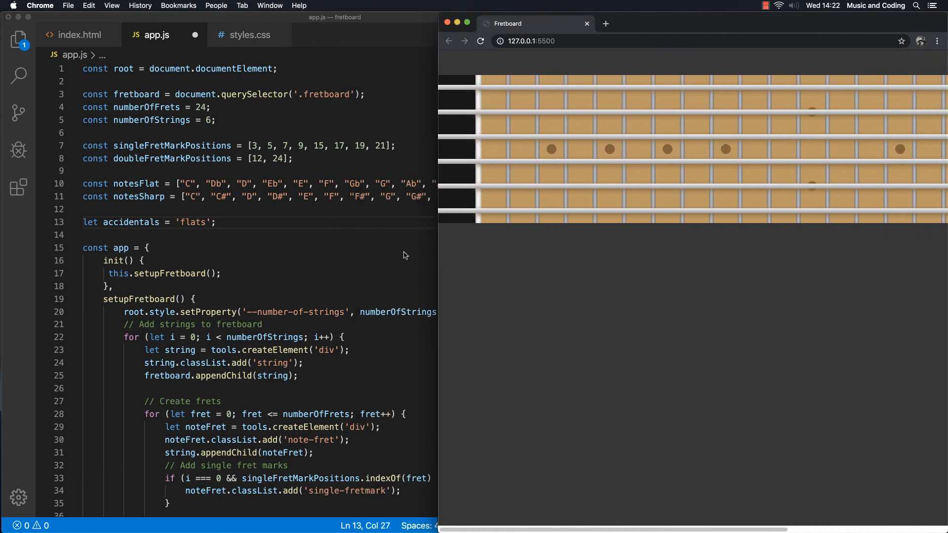
{"action": "mouse_move", "coordinate": [346, 214]}
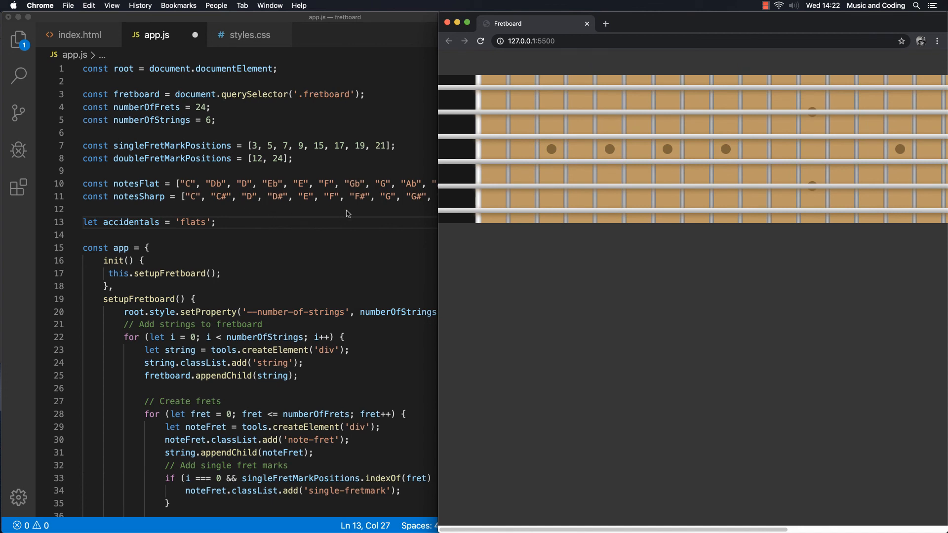
{"action": "mouse_move", "coordinate": [199, 208]}
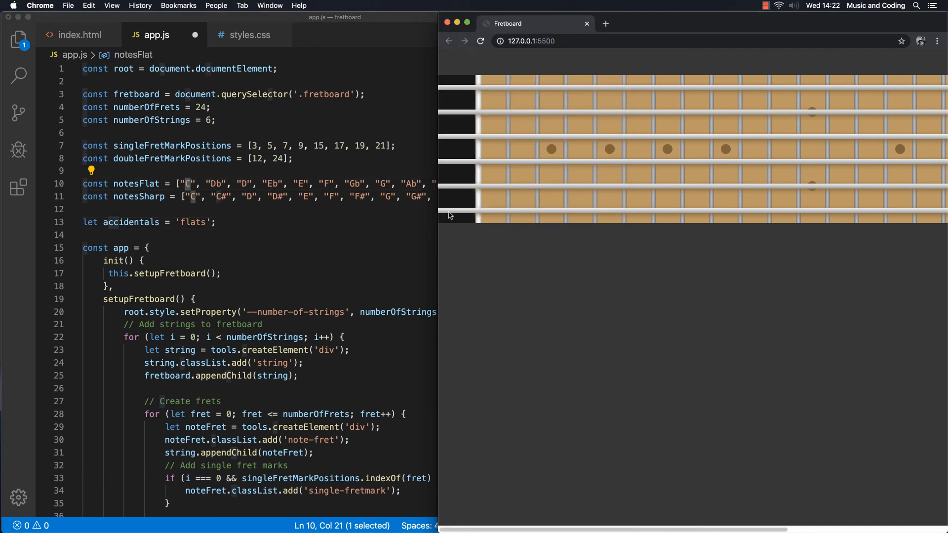
{"action": "mouse_move", "coordinate": [492, 214]}
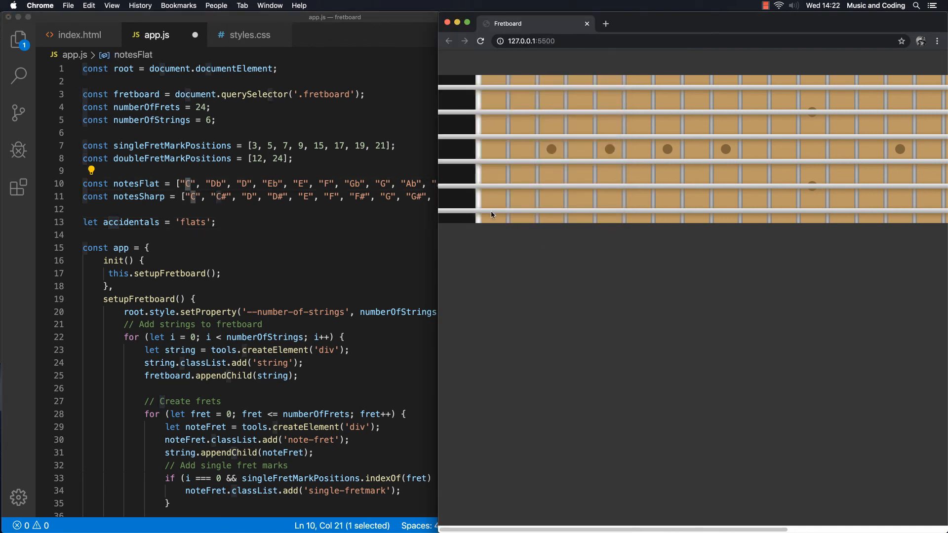
{"action": "mouse_move", "coordinate": [322, 209]}
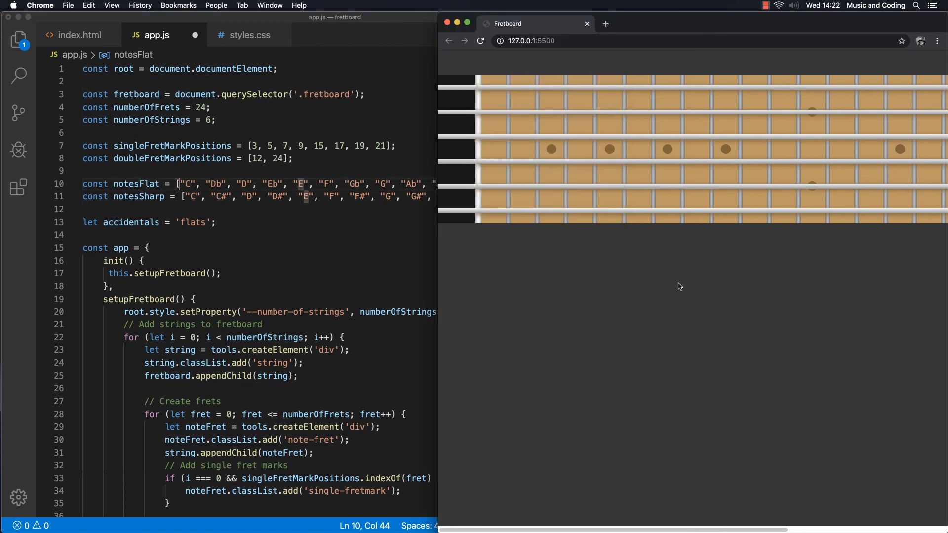
{"action": "mouse_move", "coordinate": [445, 211]}
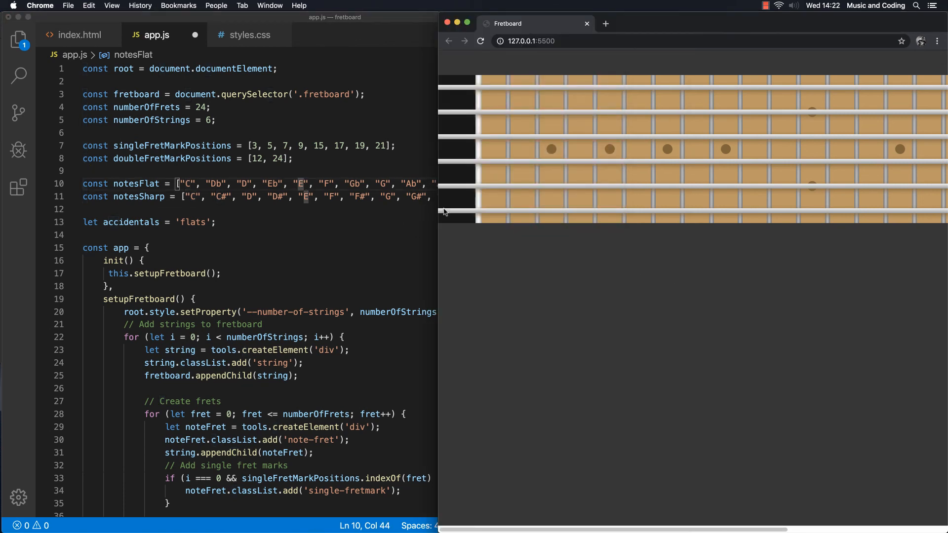
{"action": "mouse_move", "coordinate": [452, 222]}
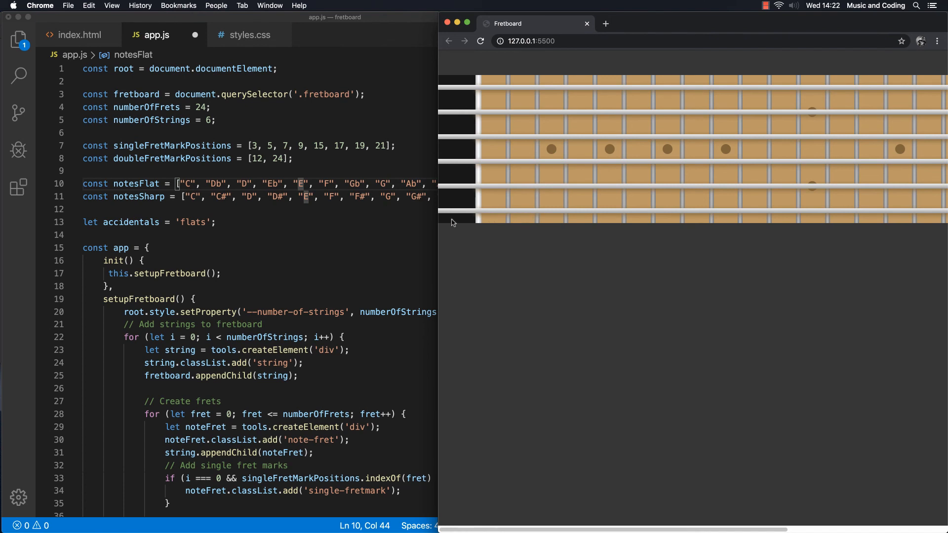
{"action": "mouse_move", "coordinate": [728, 278]}
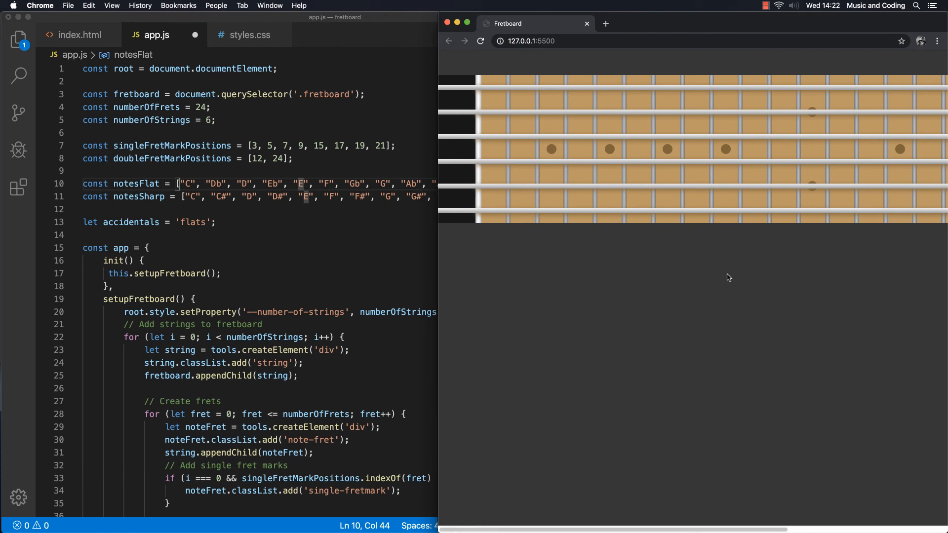
{"action": "mouse_move", "coordinate": [754, 290]}
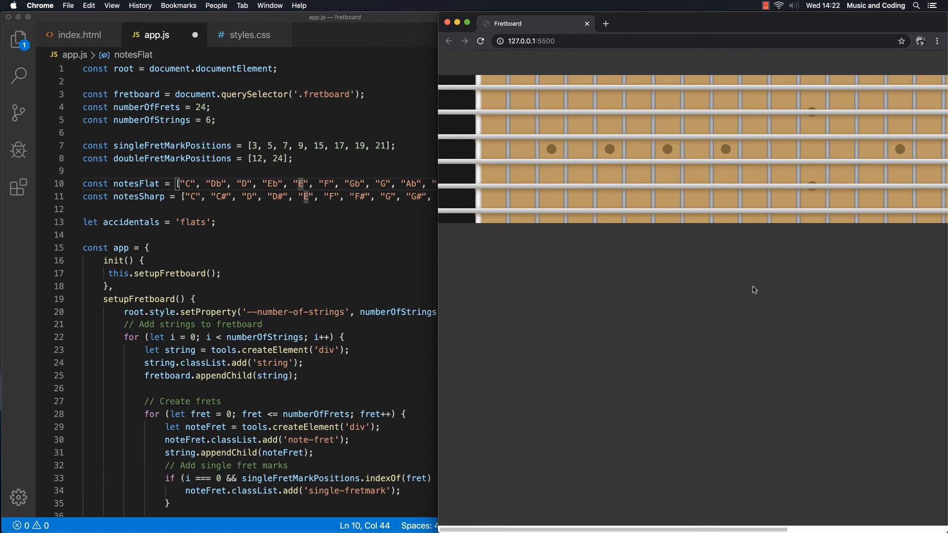
{"action": "mouse_move", "coordinate": [677, 271]}
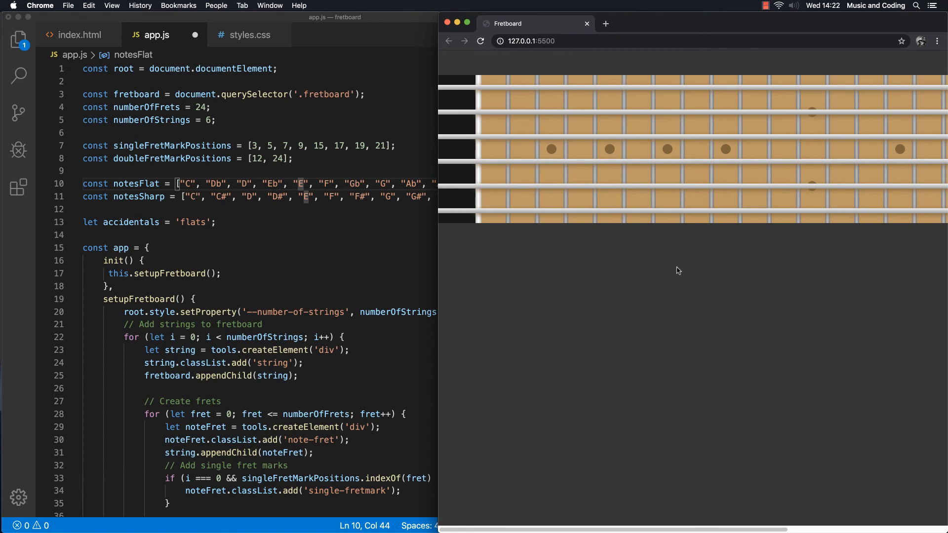
{"action": "mouse_move", "coordinate": [836, 195]}
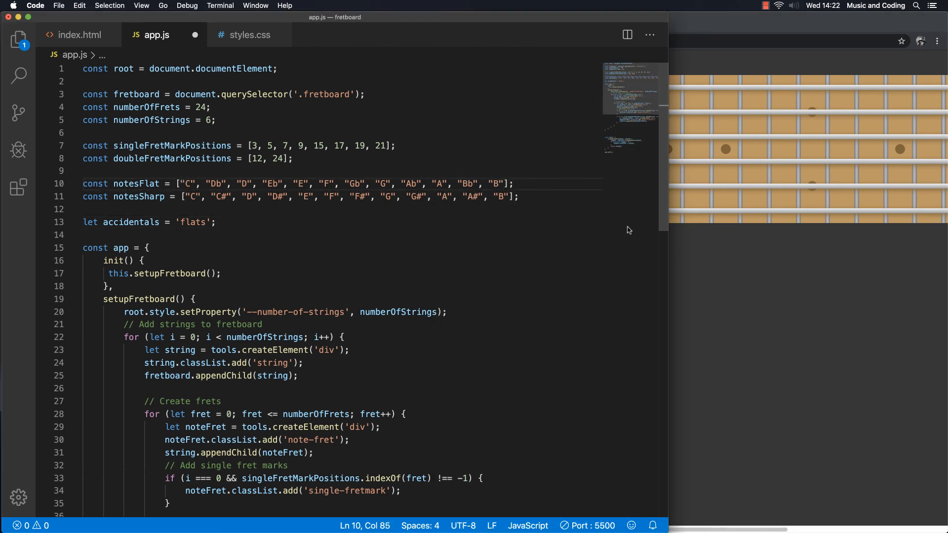
{"action": "mouse_move", "coordinate": [616, 231]}
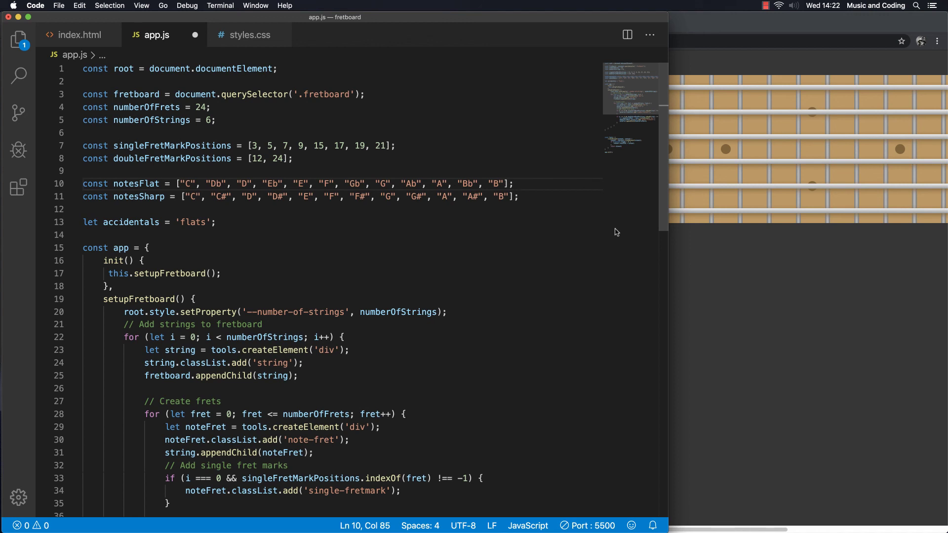
{"action": "mouse_move", "coordinate": [612, 235]}
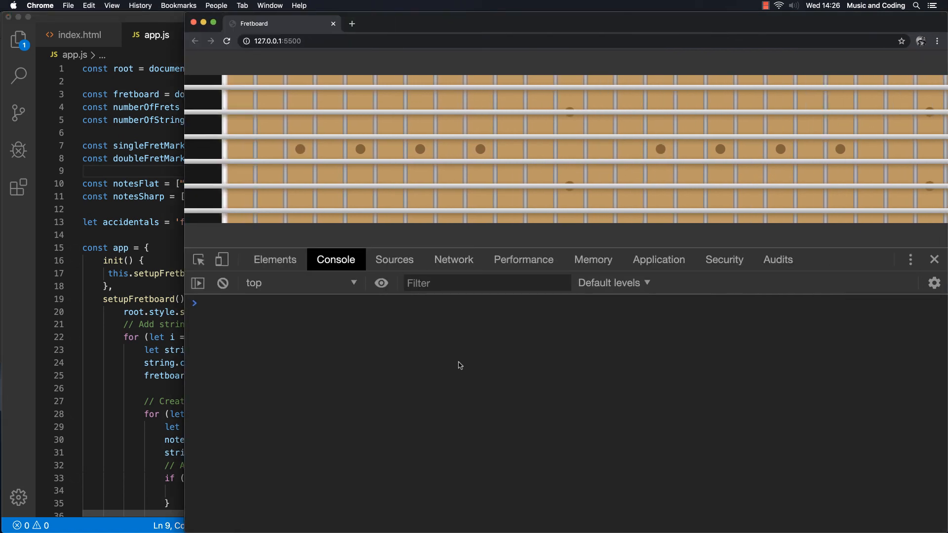
Step: Evaluate 10 % 5 (0) and 10 % 4 (2) in the Chrome console
{"action": "type", "text": "%"}
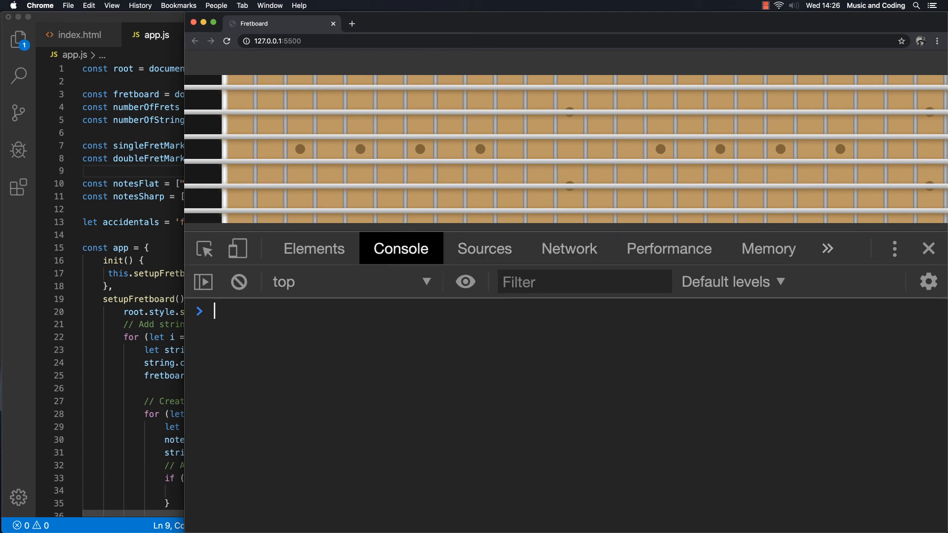
{"action": "type", "text": "10 % 5"}
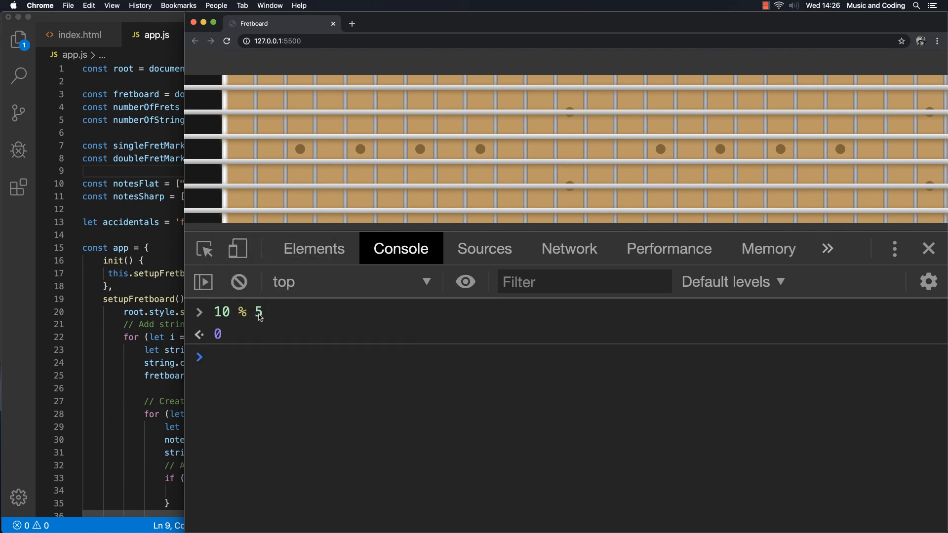
{"action": "mouse_move", "coordinate": [255, 315]}
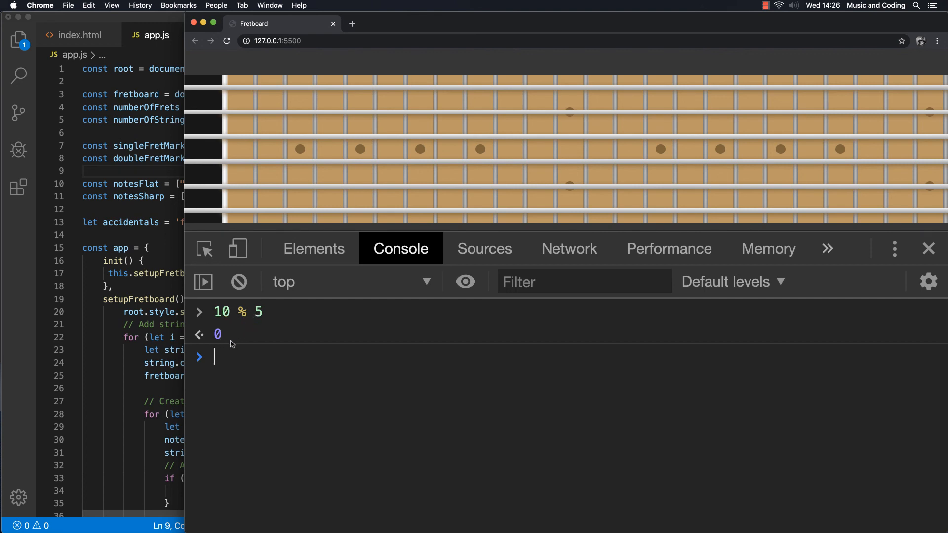
{"action": "mouse_move", "coordinate": [307, 408]}
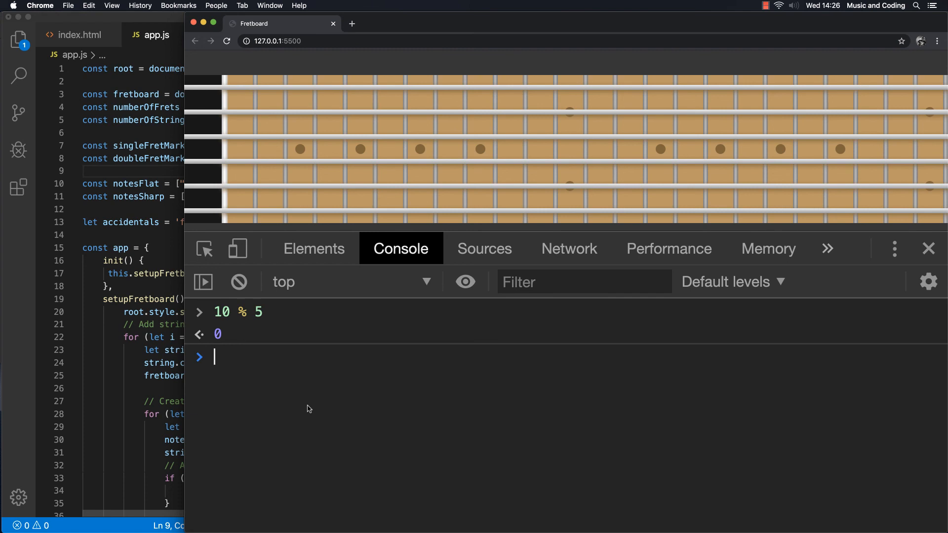
{"action": "type", "text": "10 % 4"}
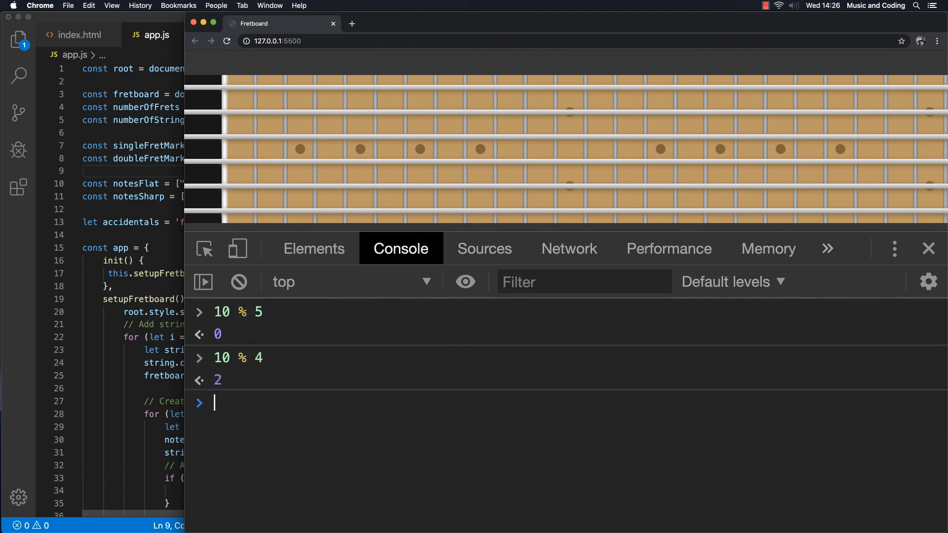
{"action": "mouse_move", "coordinate": [258, 364]}
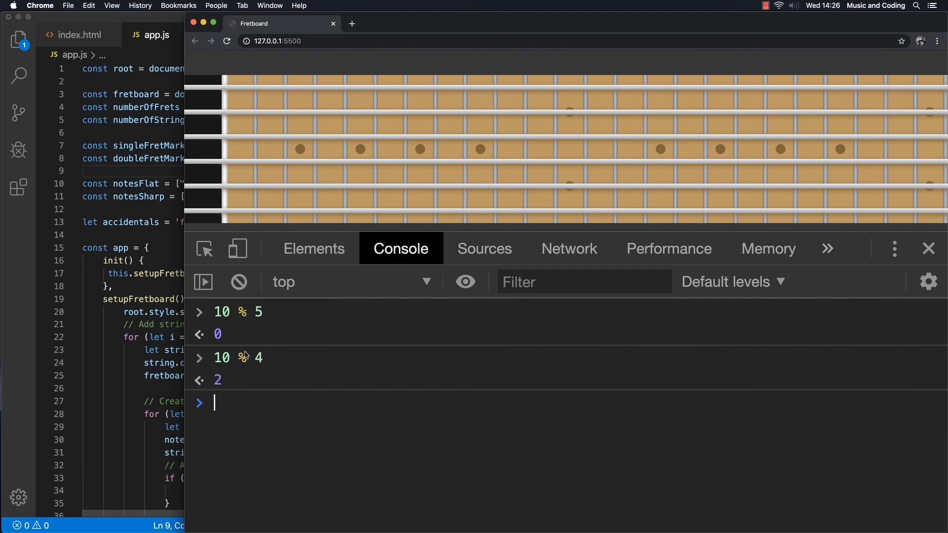
{"action": "mouse_move", "coordinate": [296, 445]}
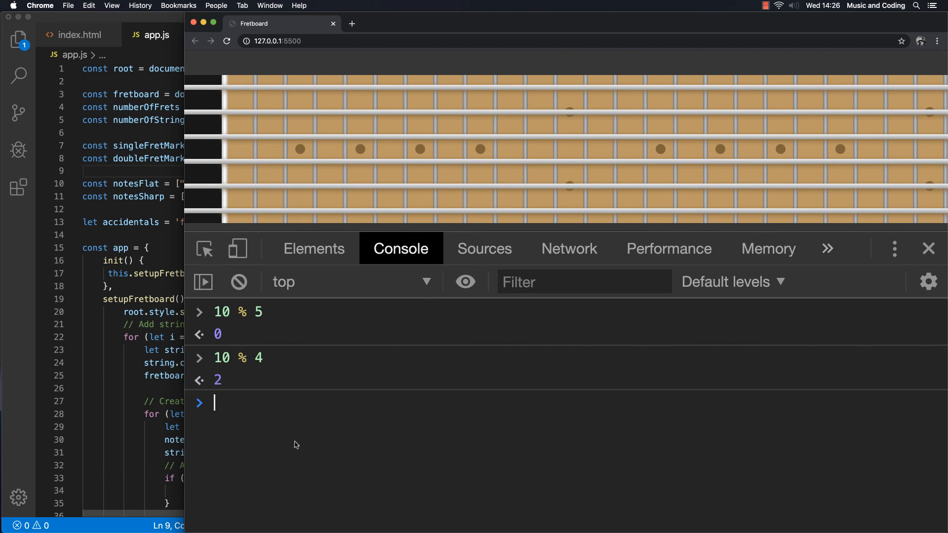
{"action": "mouse_move", "coordinate": [235, 368]}
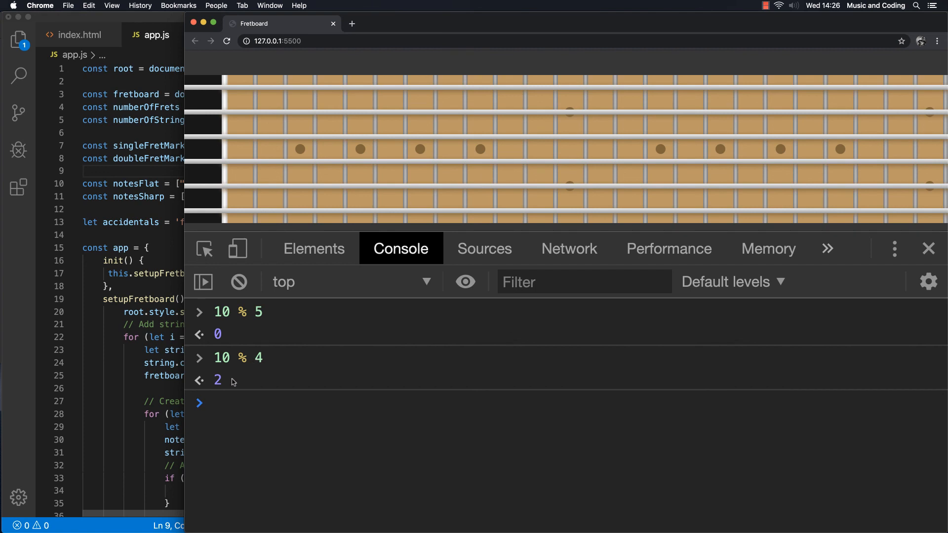
{"action": "mouse_move", "coordinate": [249, 394]}
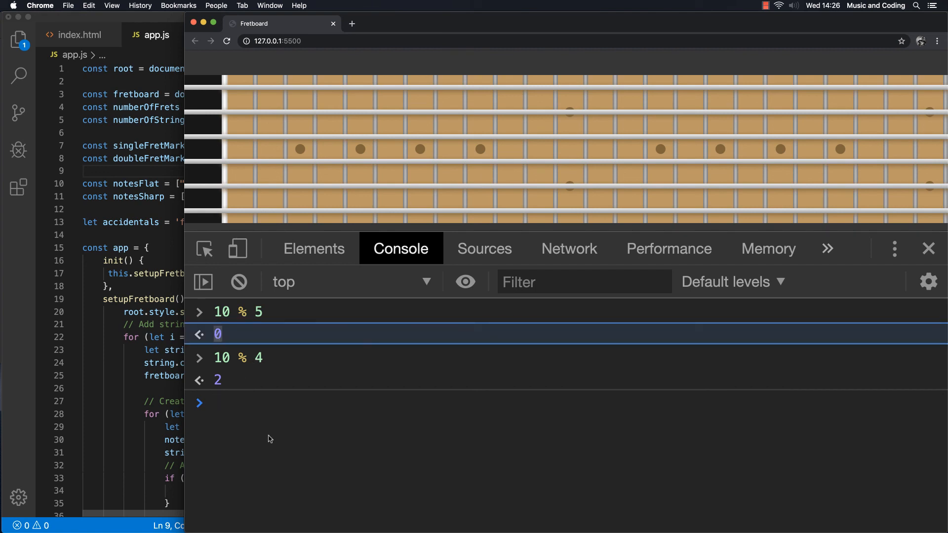
{"action": "mouse_move", "coordinate": [281, 420]}
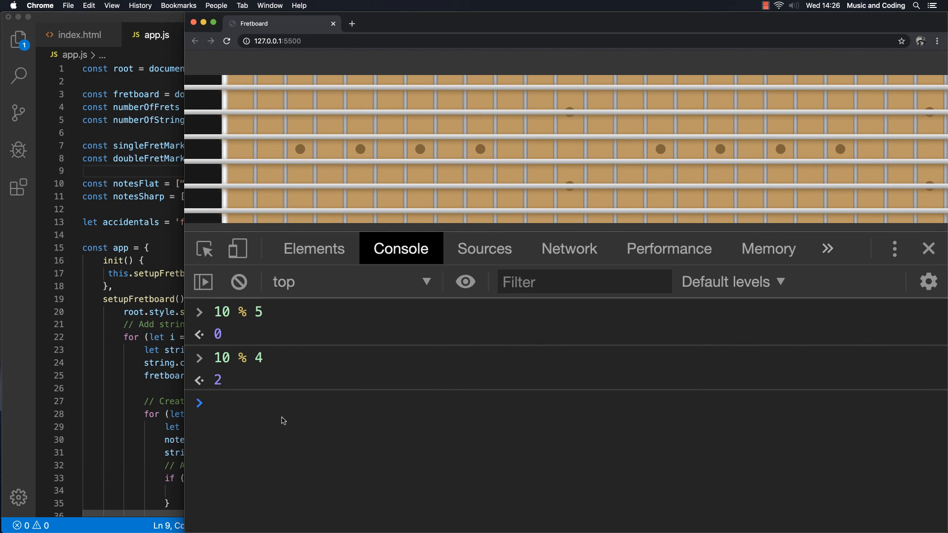
{"action": "mouse_move", "coordinate": [286, 347]}
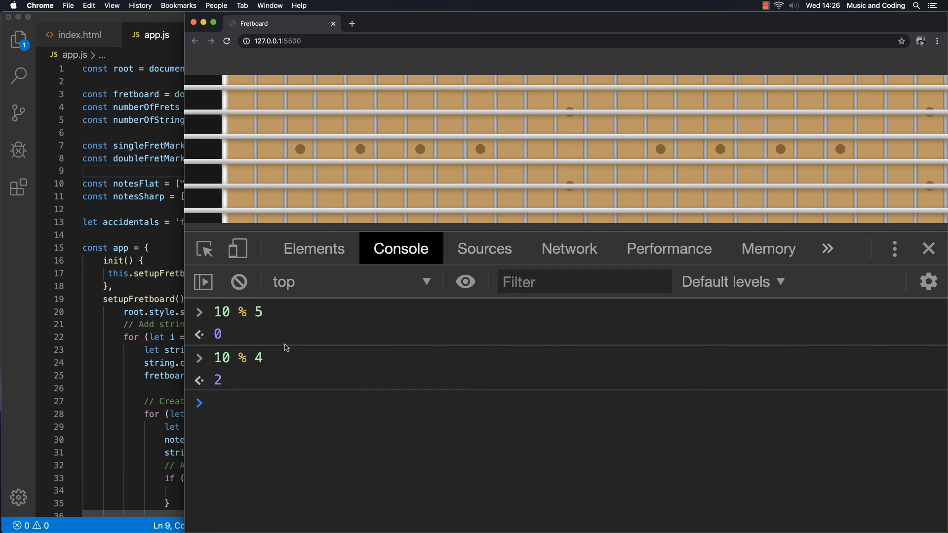
{"action": "mouse_move", "coordinate": [556, 213]}
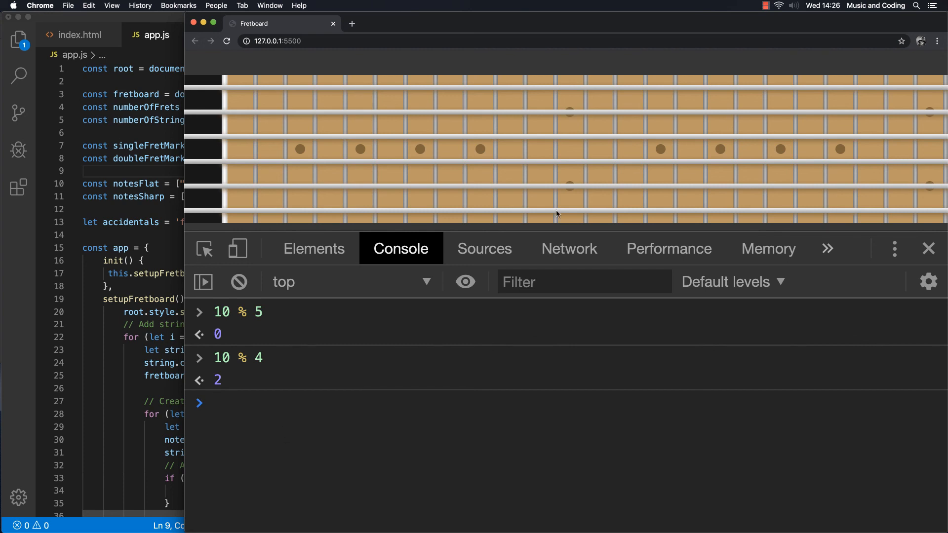
Step: Run let noteIndex = 1; noteIndex % 12; in the console, returning 1
{"action": "left_click", "coordinate": [215, 403]}
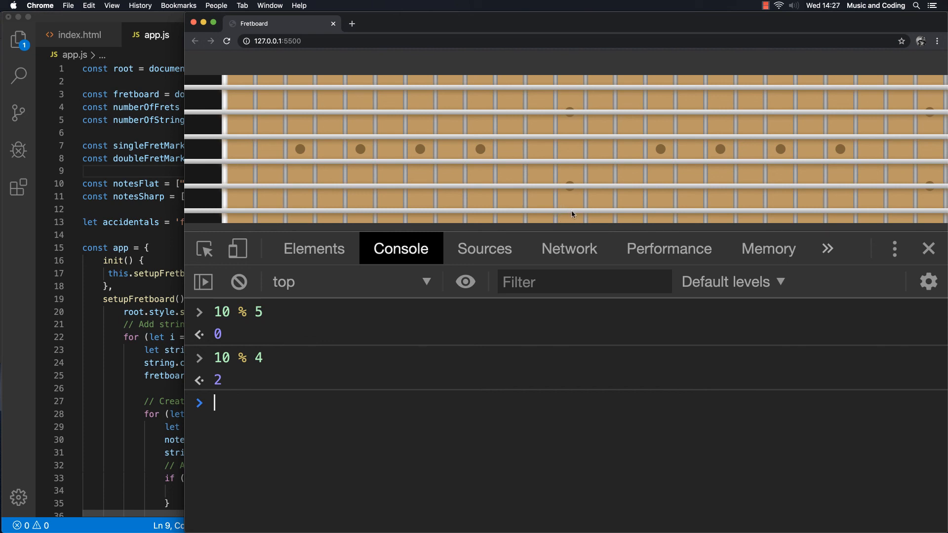
{"action": "mouse_move", "coordinate": [290, 444]}
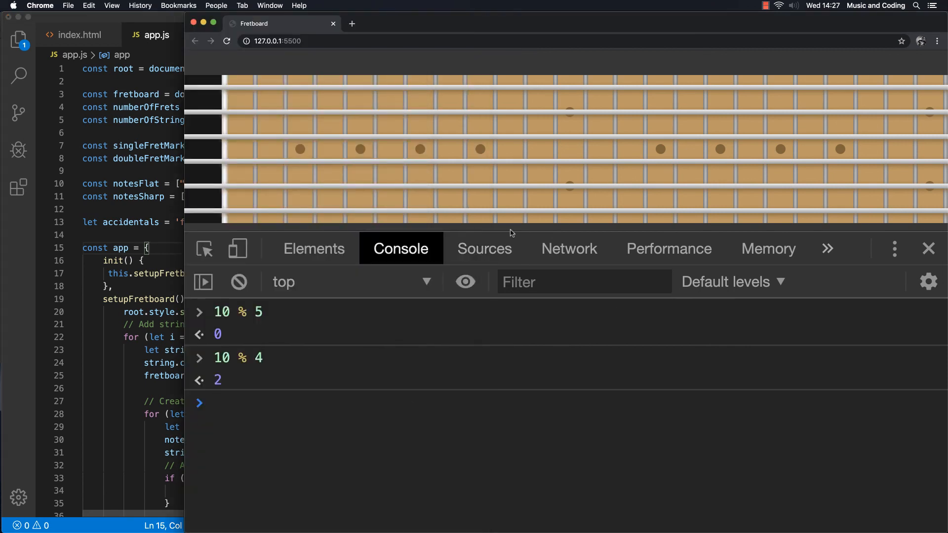
{"action": "mouse_move", "coordinate": [569, 94]}
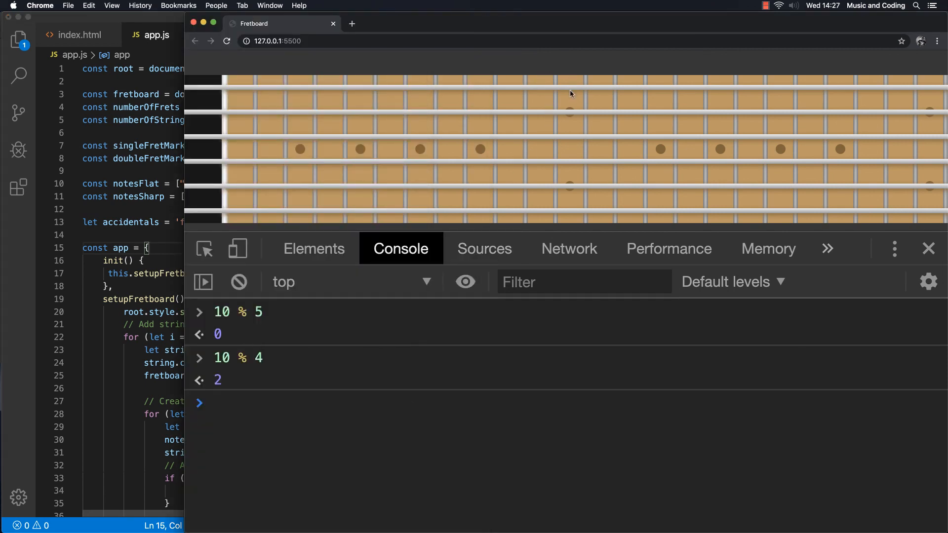
{"action": "mouse_move", "coordinate": [599, 90]}
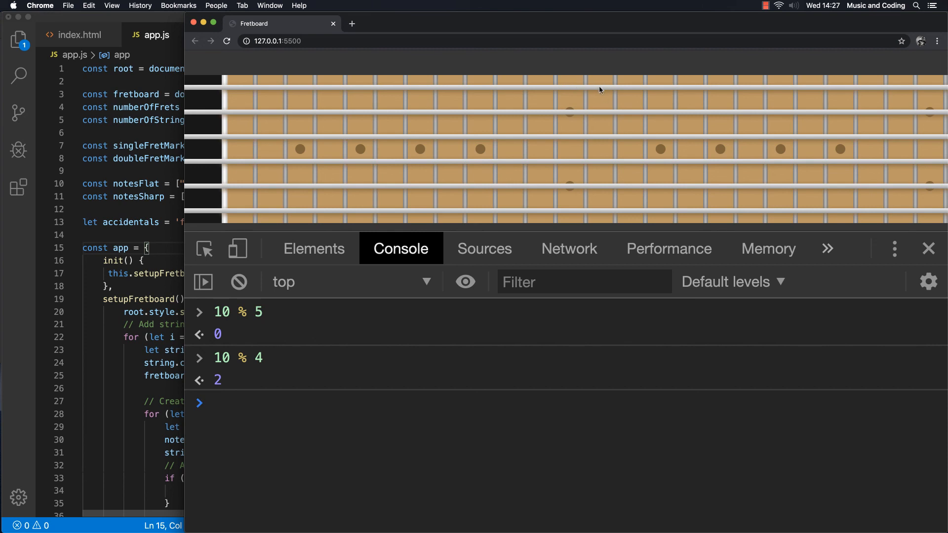
{"action": "mouse_move", "coordinate": [228, 92]}
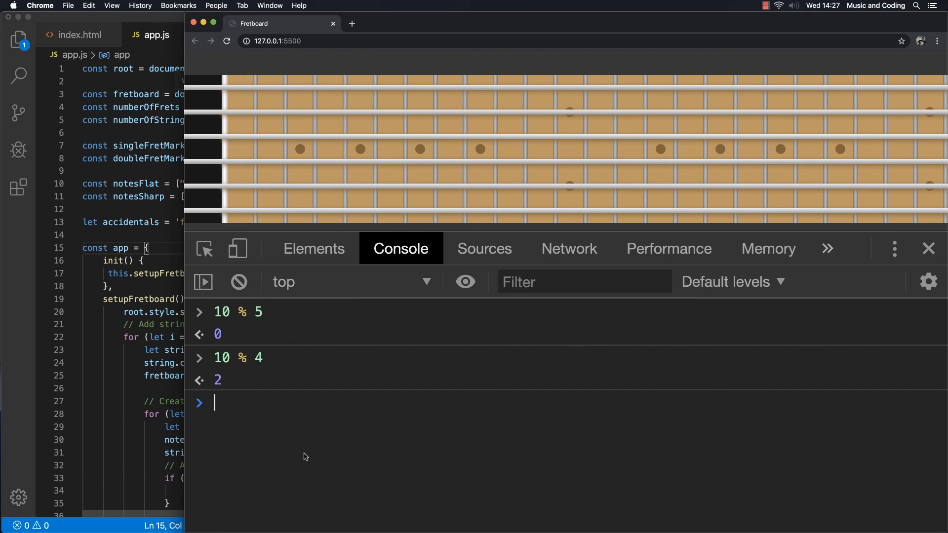
{"action": "mouse_move", "coordinate": [354, 456]}
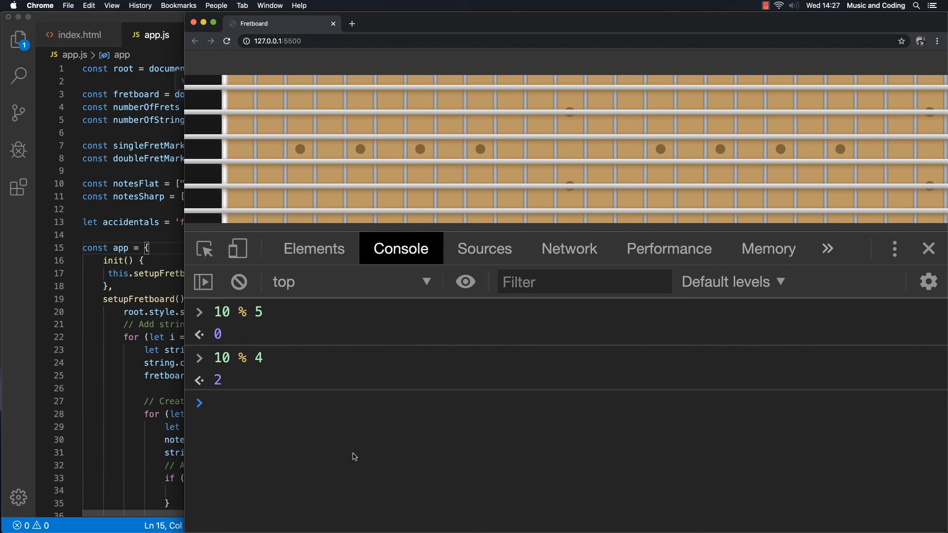
{"action": "type", "text": "let noteIn"}
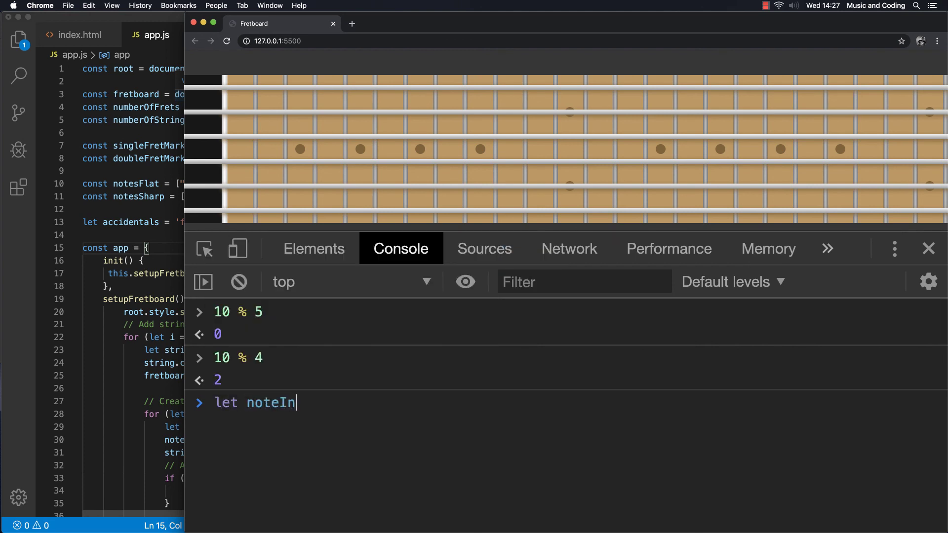
{"action": "type", "text": "dex"}
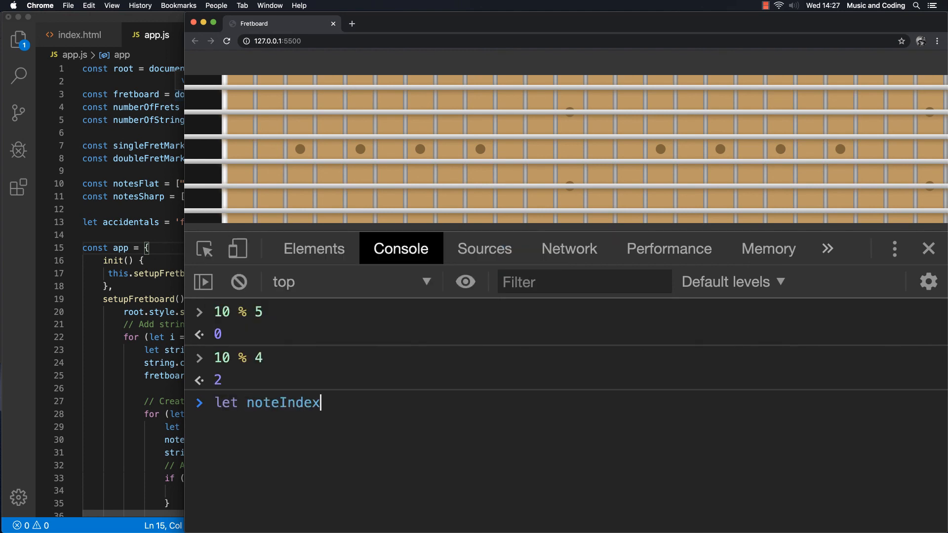
{"action": "type", "text": "="}
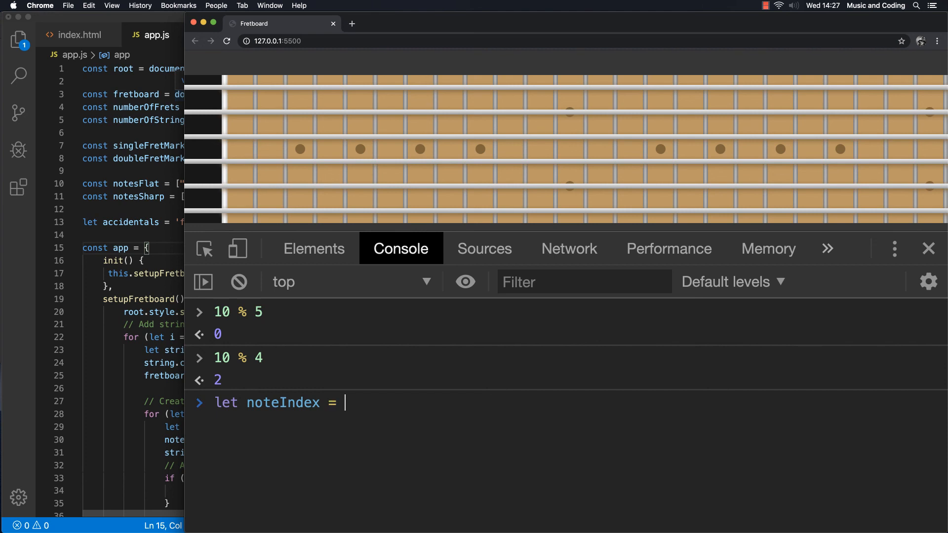
{"action": "type", "text": "1;"}
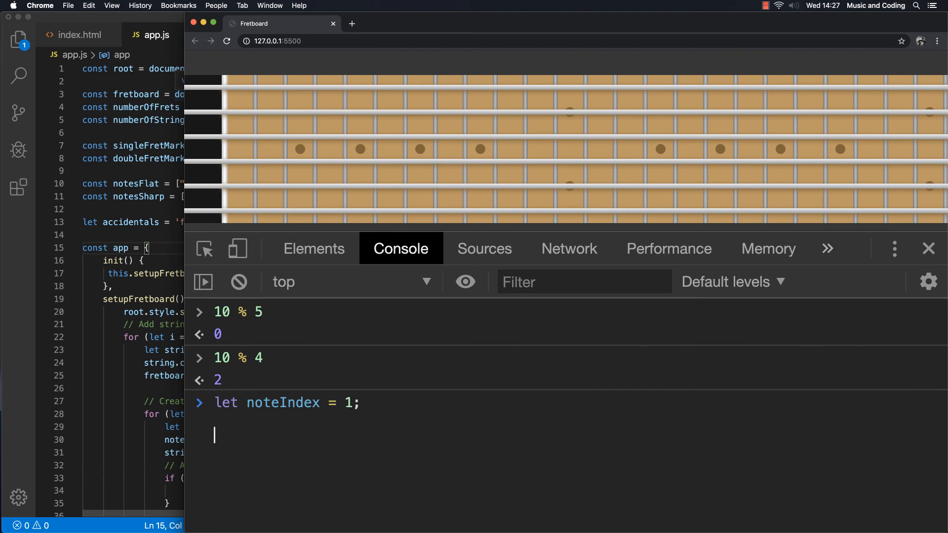
{"action": "type", "text": "n"}
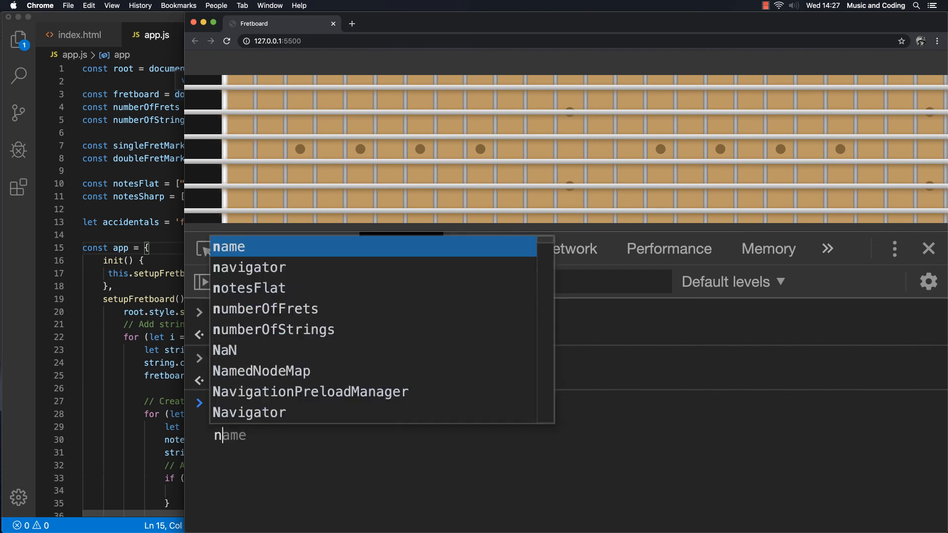
{"action": "type", "text": "oteIndex %"}
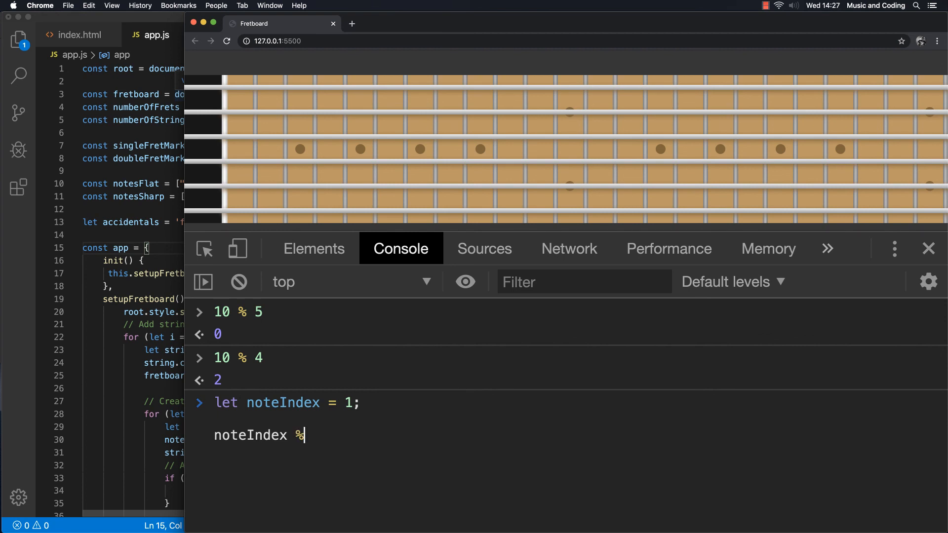
{"action": "type", "text": "12"}
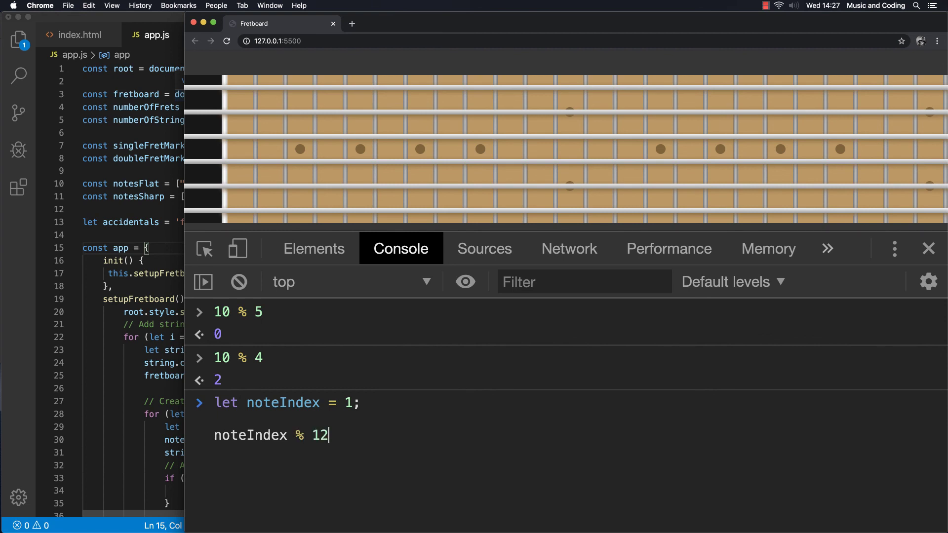
{"action": "type", "text": "<"}
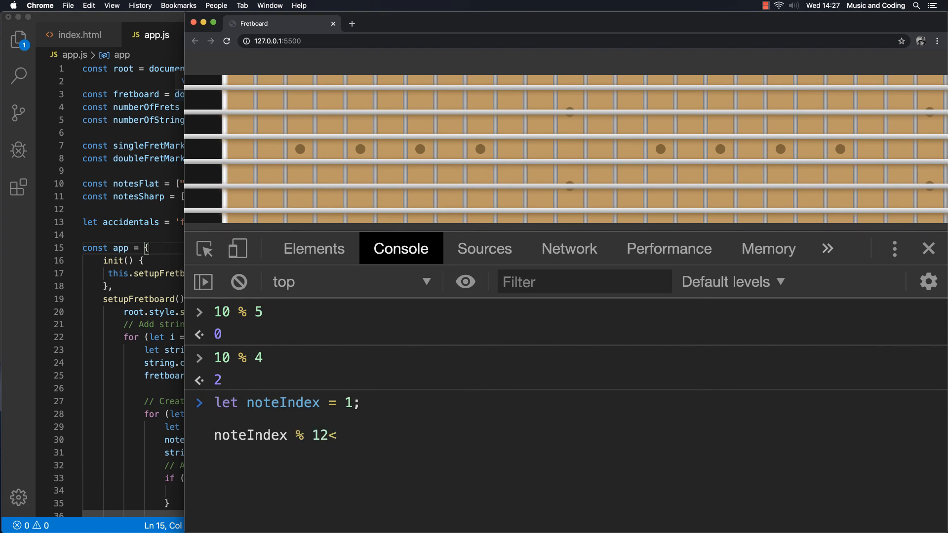
{"action": "type", "text": ";"}
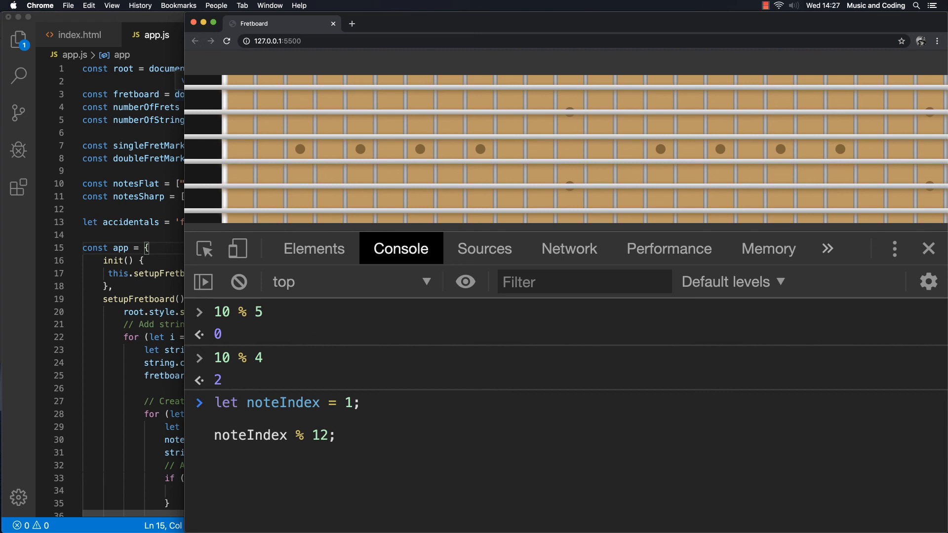
{"action": "key", "text": "Return"}
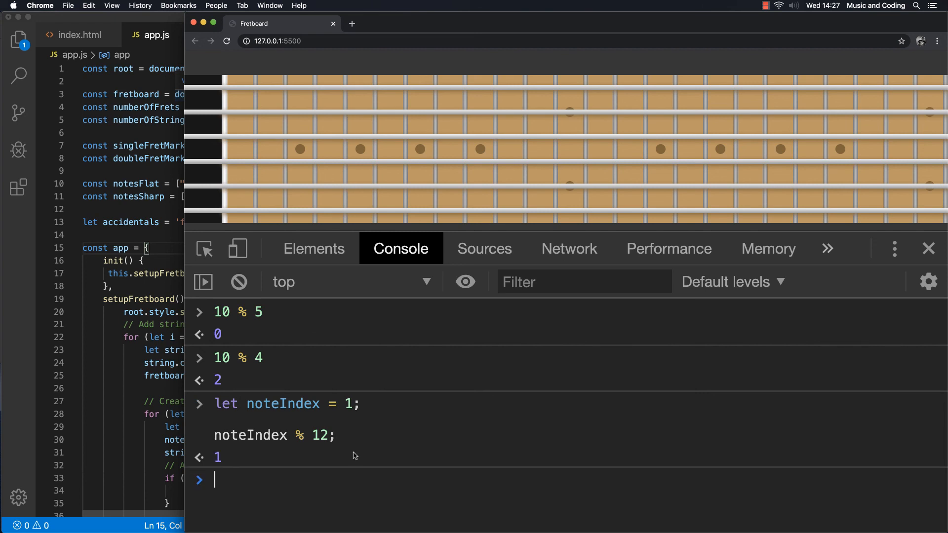
{"action": "mouse_move", "coordinate": [273, 428]}
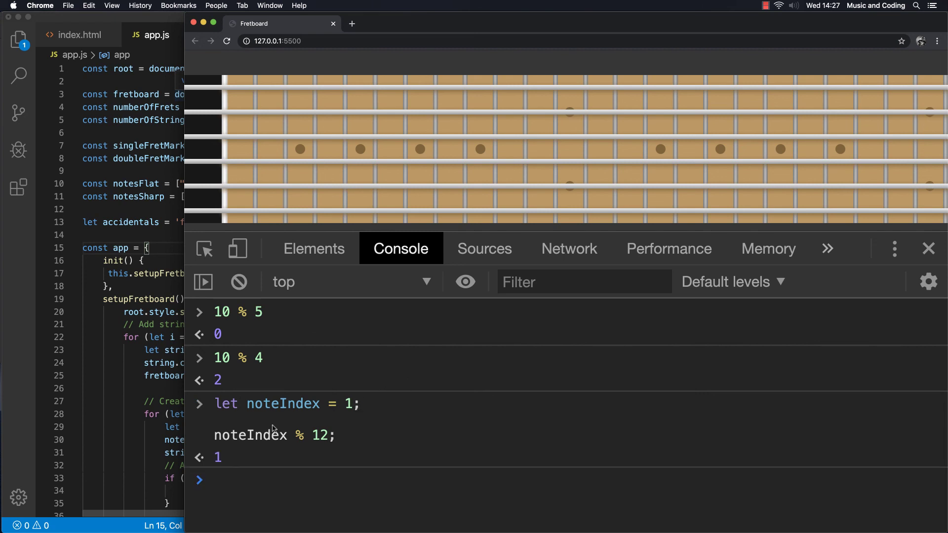
{"action": "mouse_move", "coordinate": [300, 429]}
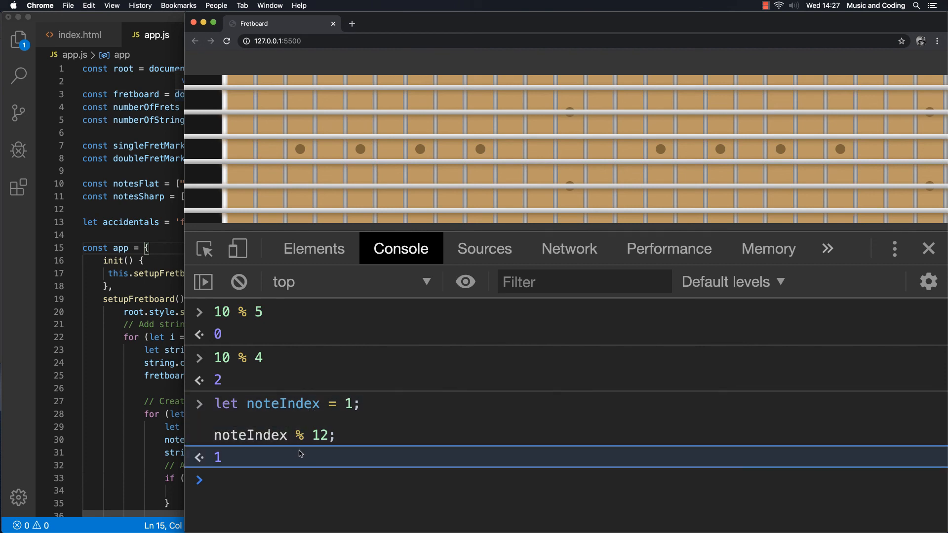
{"action": "mouse_move", "coordinate": [313, 476]}
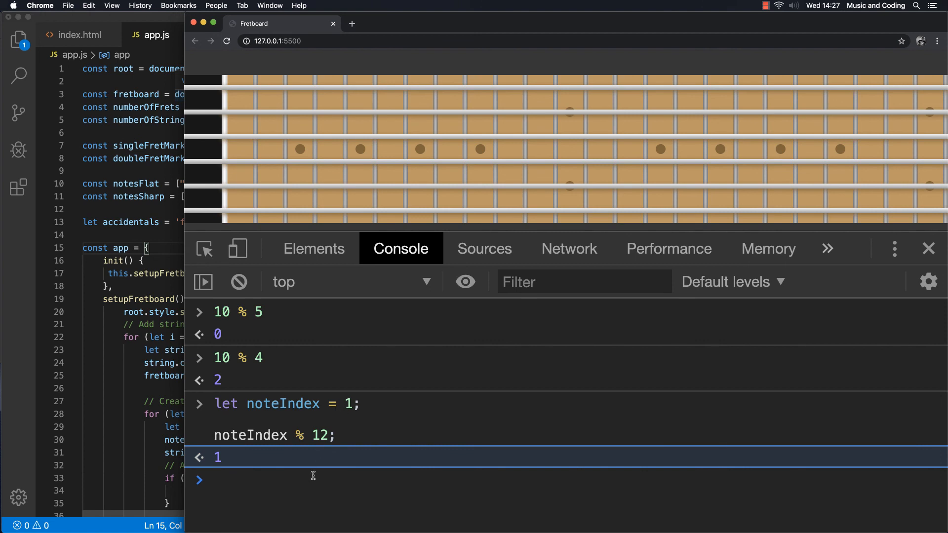
{"action": "mouse_move", "coordinate": [354, 470]}
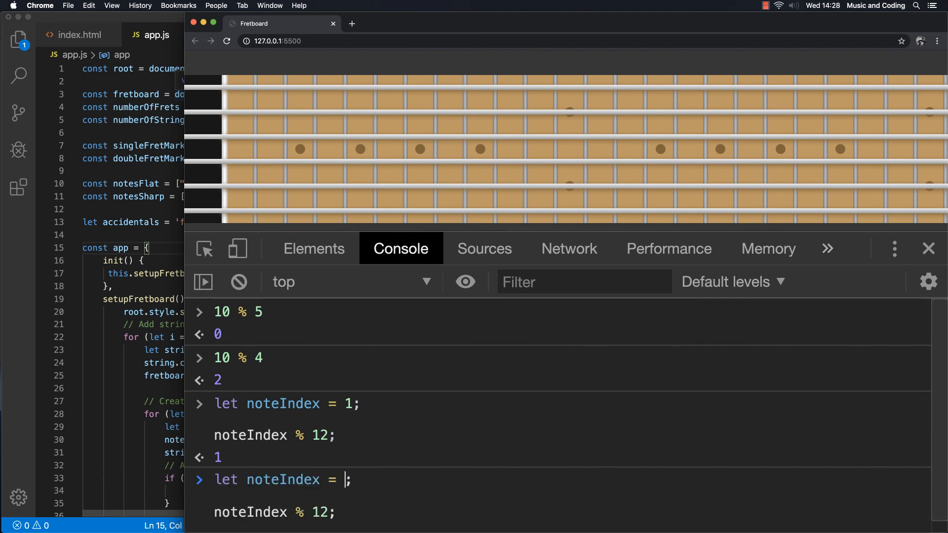
Step: Re-run noteIndex % 12 with noteIndex 12, 13 and 453, getting 0, 1 and 9
{"action": "key", "text": "Return"}
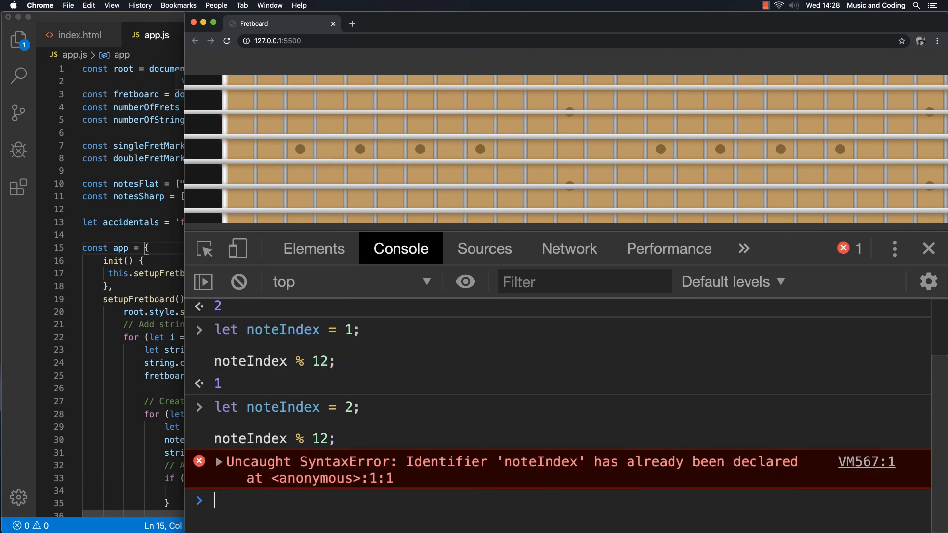
{"action": "left_click", "coordinate": [238, 281]}
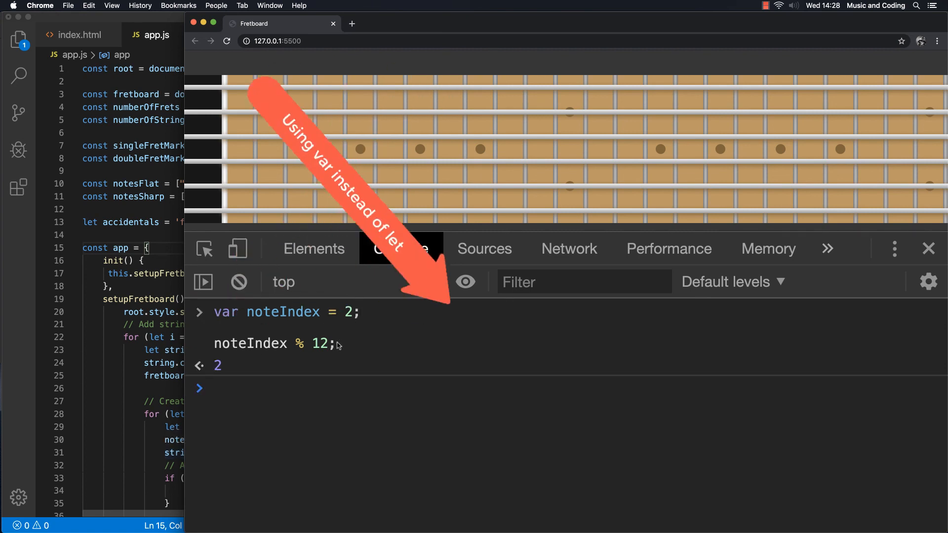
{"action": "key", "text": "Return"}
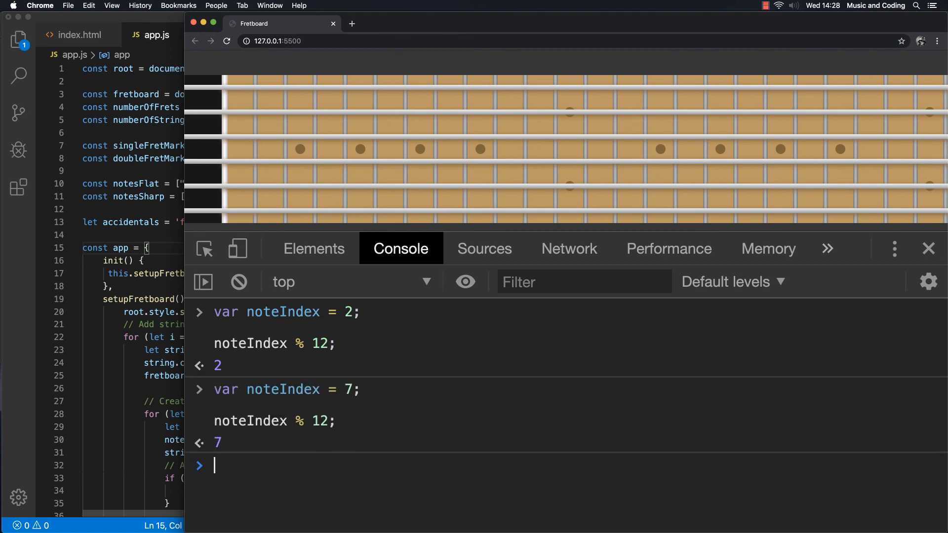
{"action": "mouse_move", "coordinate": [314, 249]}
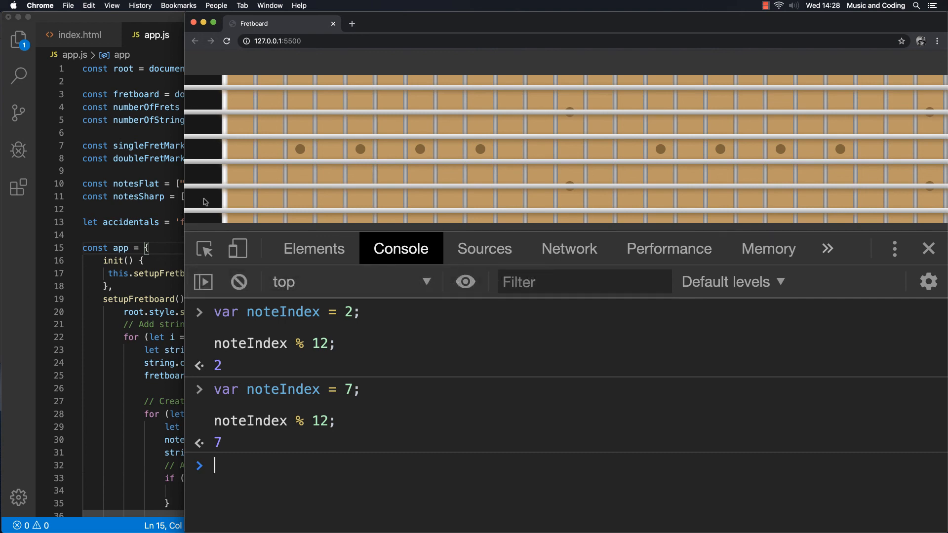
{"action": "mouse_move", "coordinate": [331, 217]}
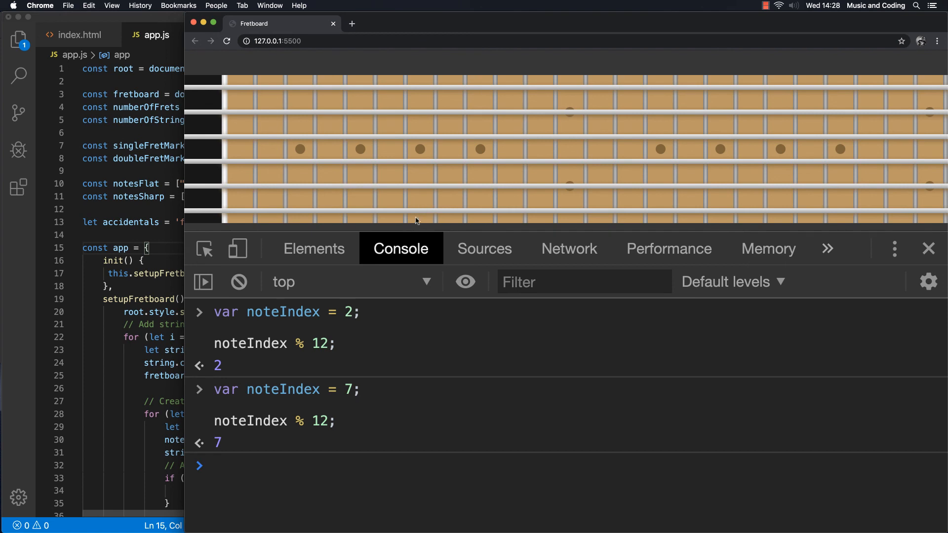
{"action": "mouse_move", "coordinate": [606, 211]}
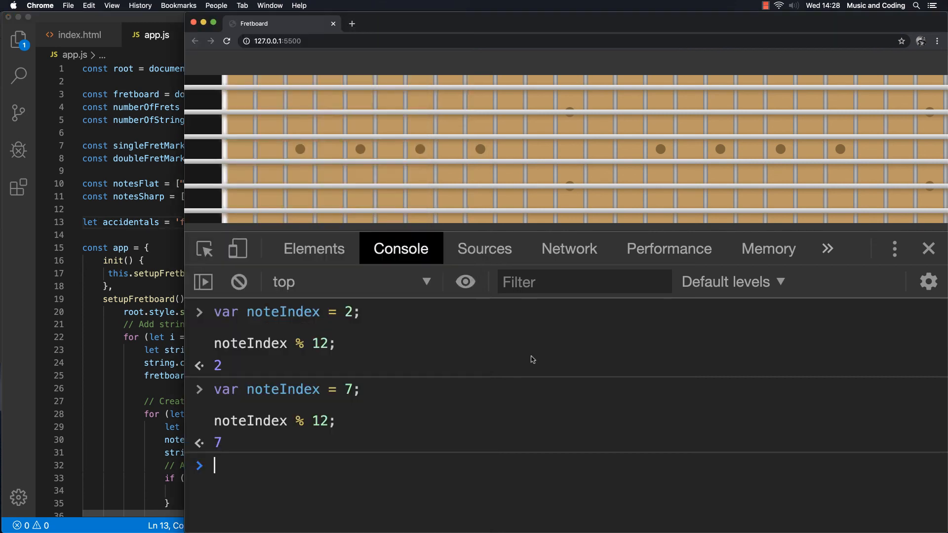
{"action": "mouse_move", "coordinate": [433, 369]}
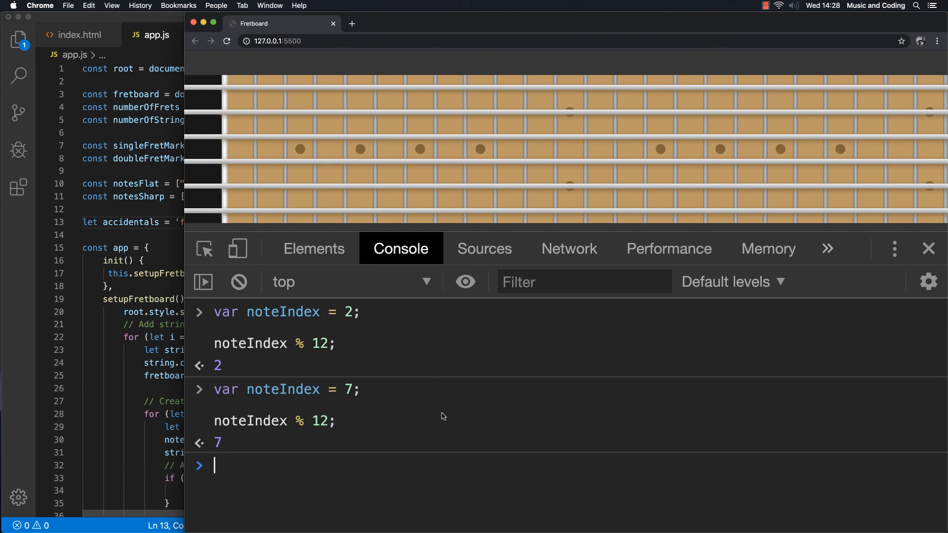
{"action": "mouse_move", "coordinate": [430, 447]}
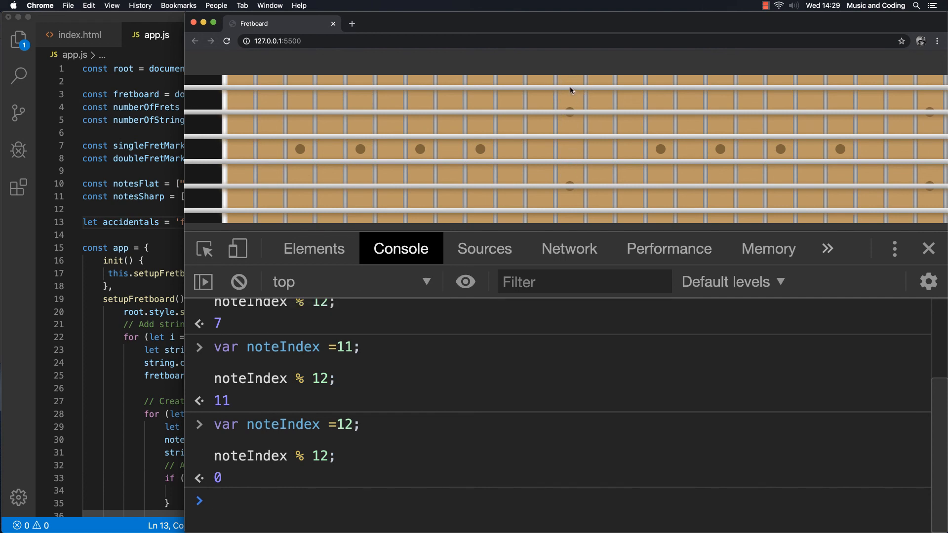
{"action": "mouse_move", "coordinate": [207, 71]}
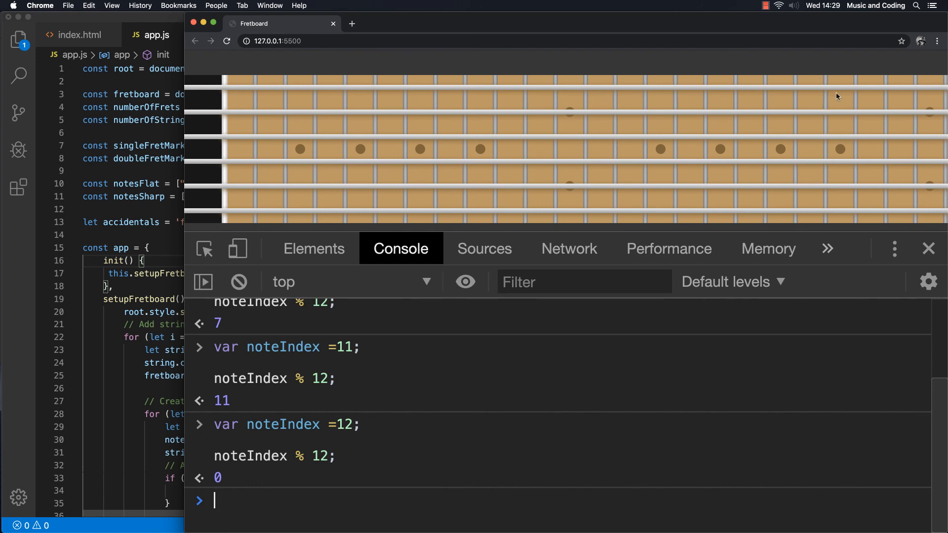
{"action": "mouse_move", "coordinate": [492, 344]}
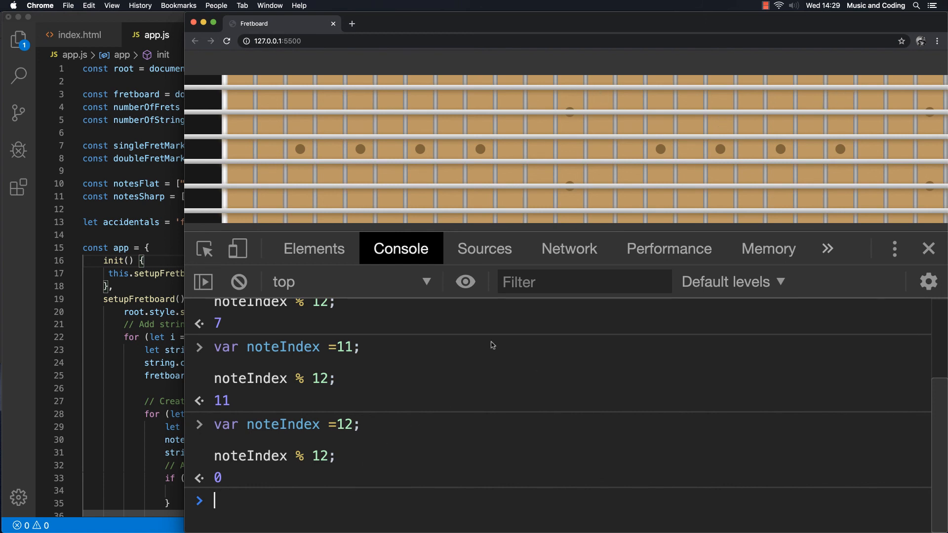
{"action": "mouse_move", "coordinate": [677, 199]}
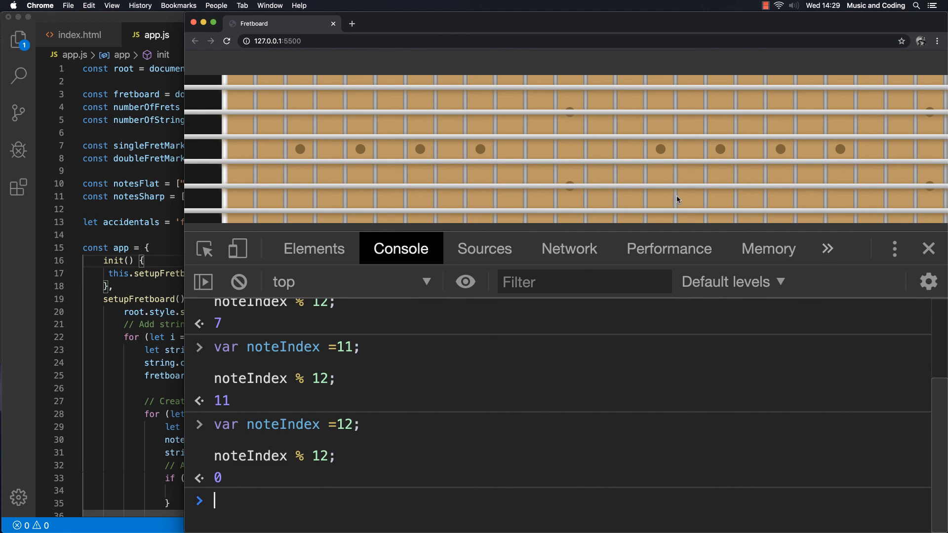
{"action": "mouse_move", "coordinate": [569, 362]}
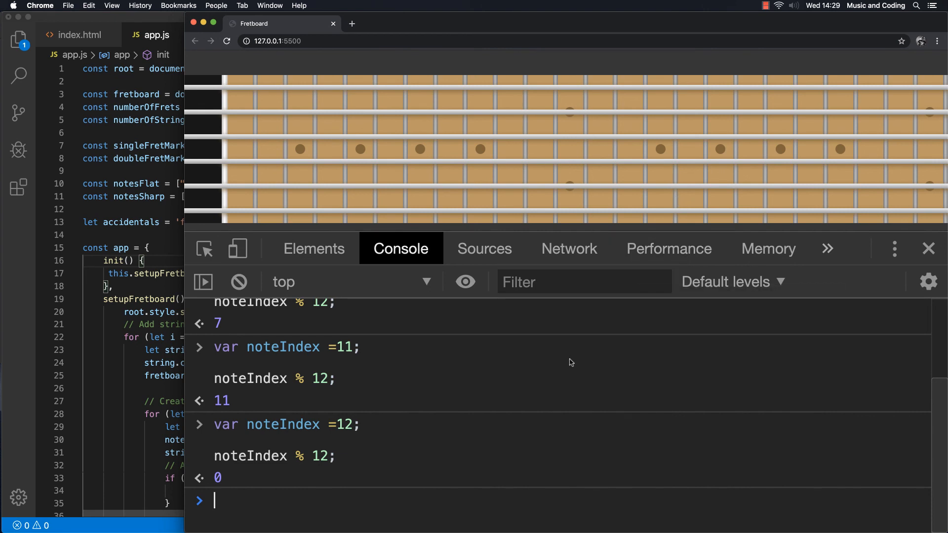
{"action": "mouse_move", "coordinate": [415, 504]}
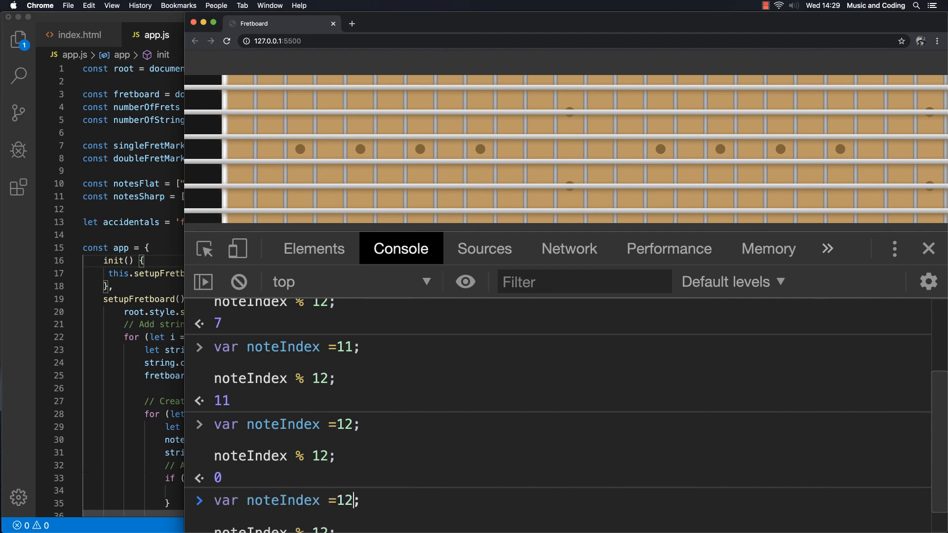
{"action": "key", "text": "Backspace"}
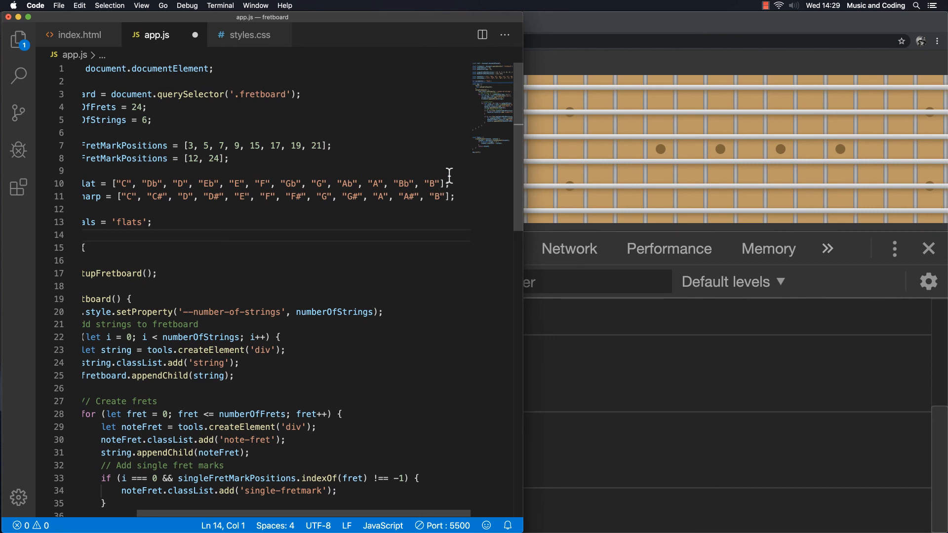
{"action": "mouse_move", "coordinate": [236, 218]}
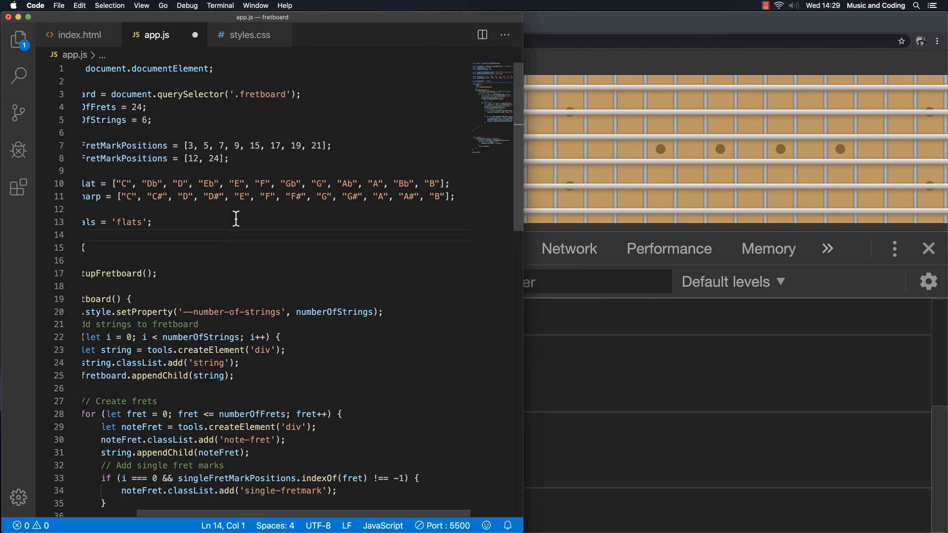
{"action": "mouse_move", "coordinate": [295, 208]}
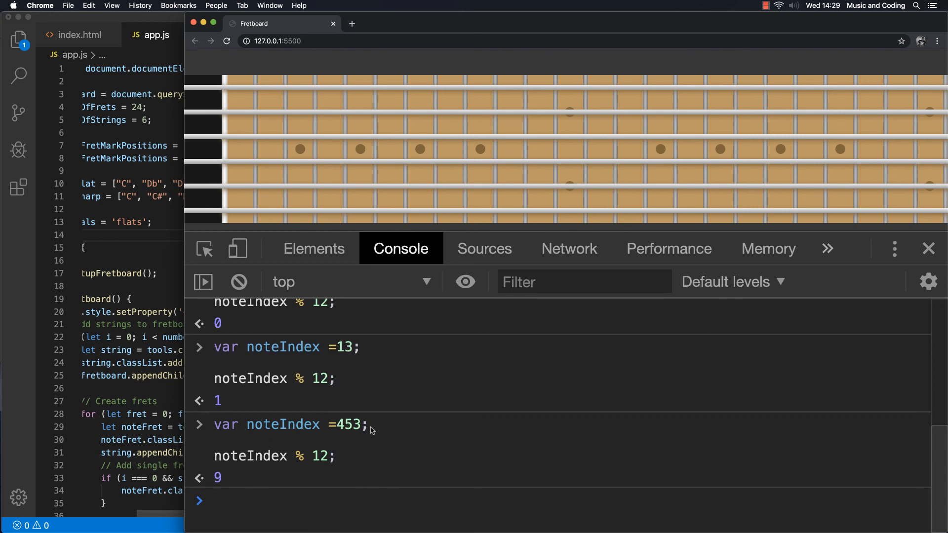
{"action": "mouse_move", "coordinate": [356, 429]}
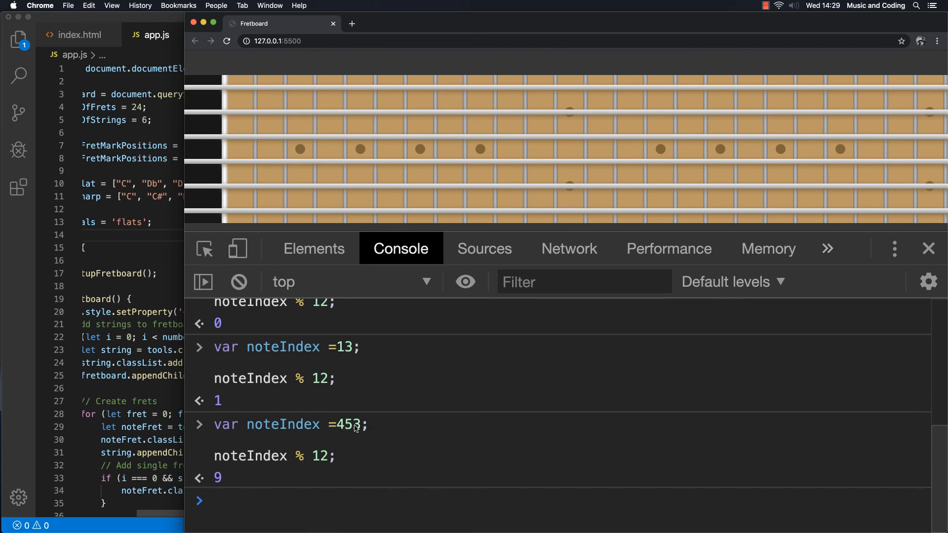
{"action": "mouse_move", "coordinate": [224, 484]}
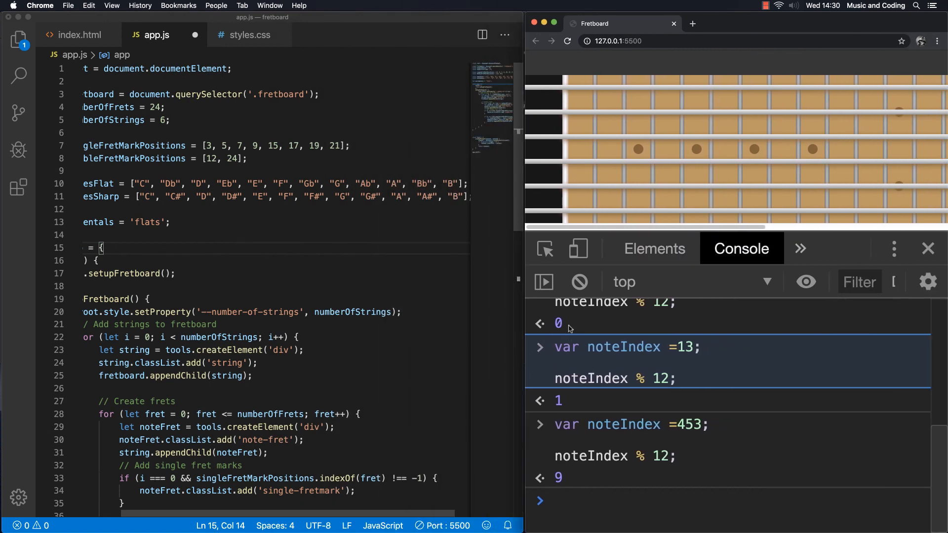
{"action": "mouse_move", "coordinate": [467, 314]}
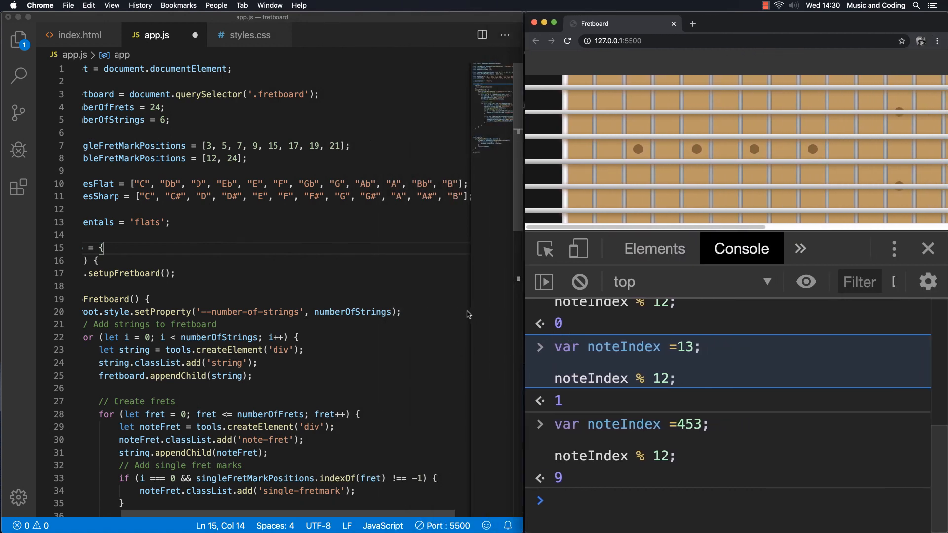
{"action": "mouse_move", "coordinate": [437, 351]}
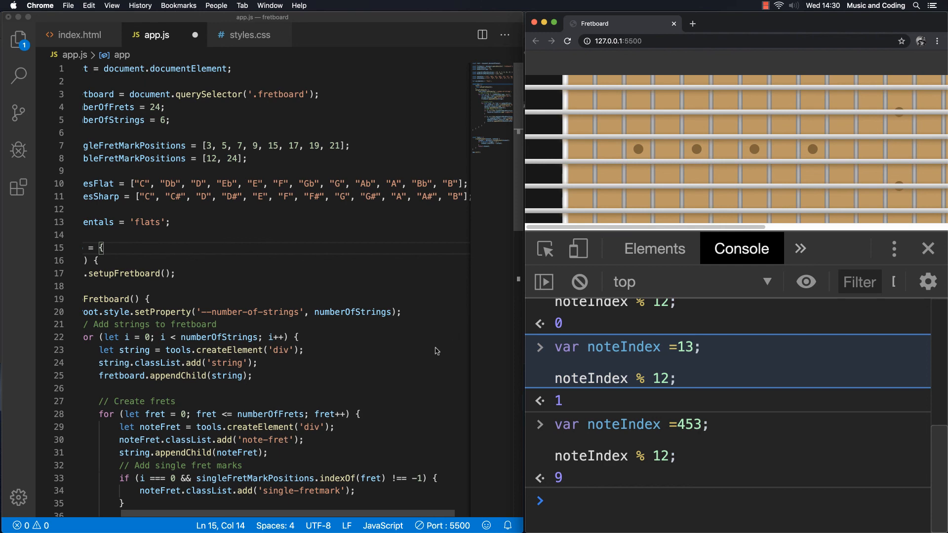
{"action": "scroll", "scroll_direction": "down", "scroll_amount": 3}
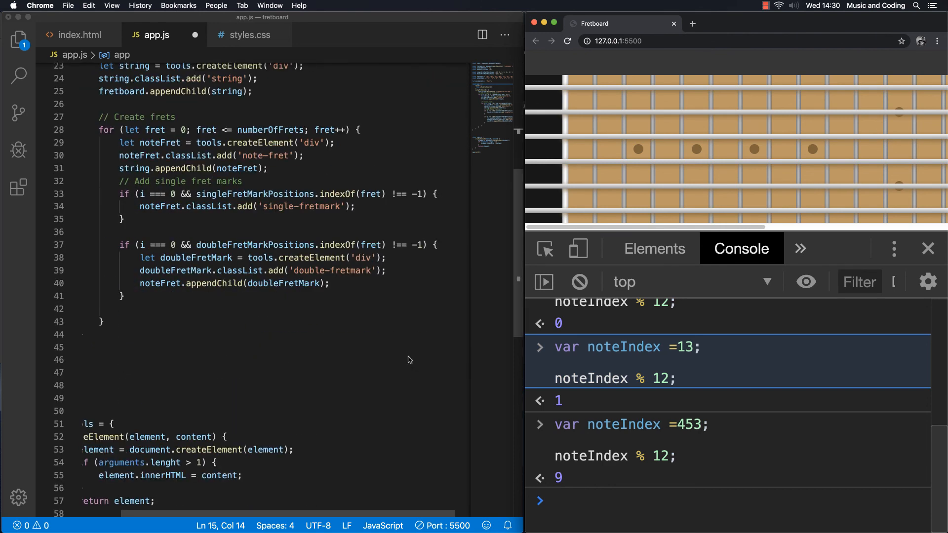
Step: Add an empty generateNoteNames(noteIndex, accidentals) method after setupFretboard in the app object
{"action": "scroll", "scroll_direction": "up", "scroll_amount": 3}
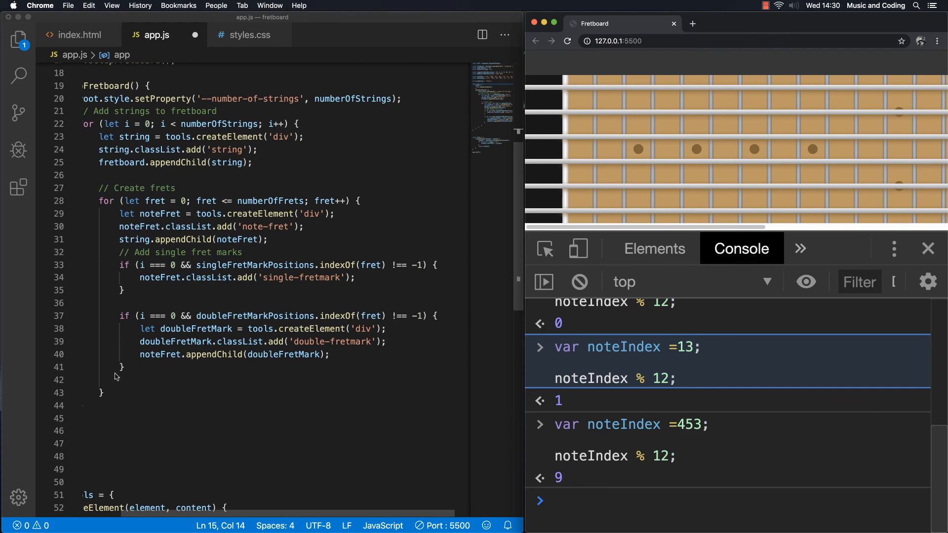
{"action": "scroll", "scroll_direction": "up", "scroll_amount": 3}
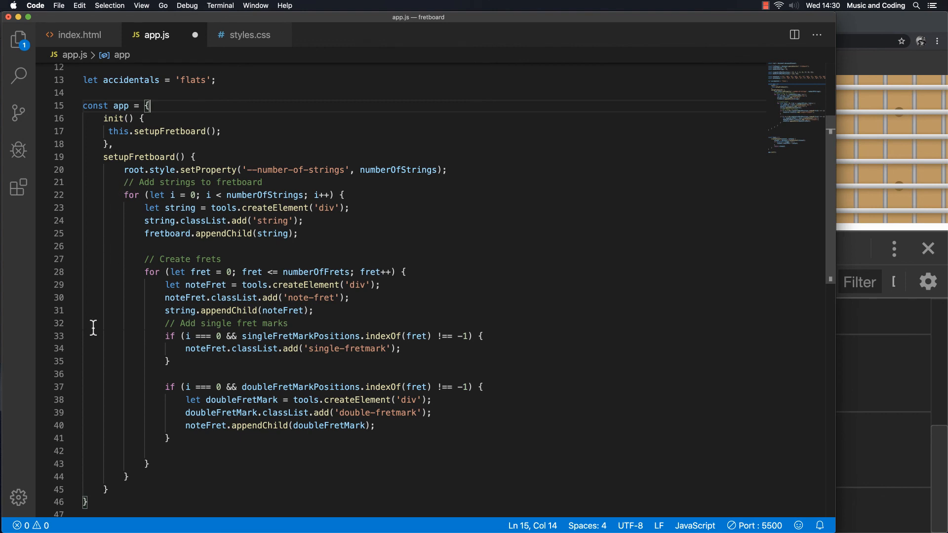
{"action": "left_click", "coordinate": [121, 489]}
{"action": "type", "text": ","}
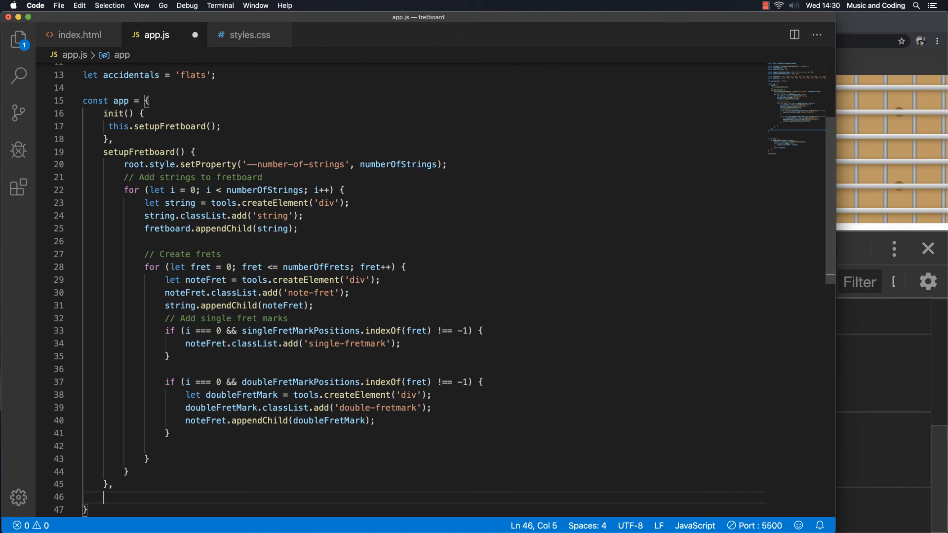
{"action": "type", "text": "generateN"}
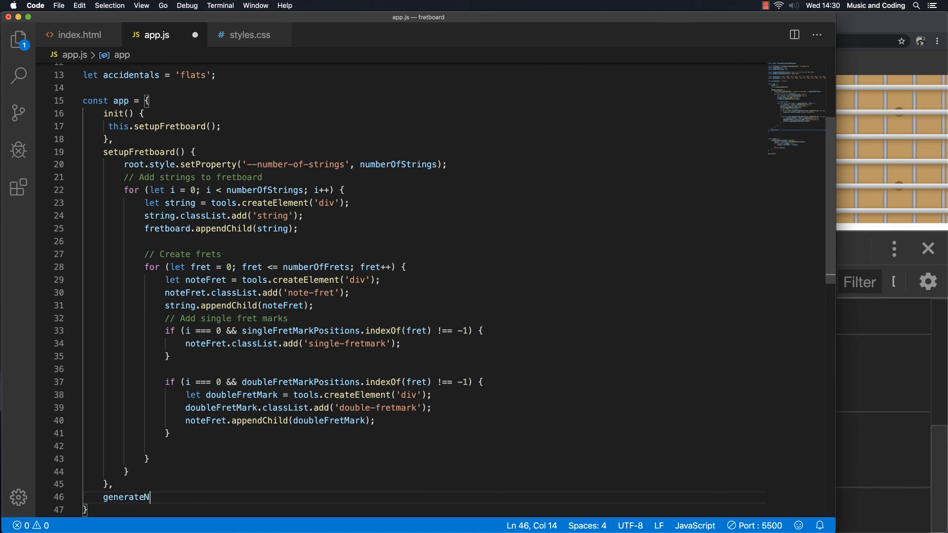
{"action": "type", "text": "oteNames"}
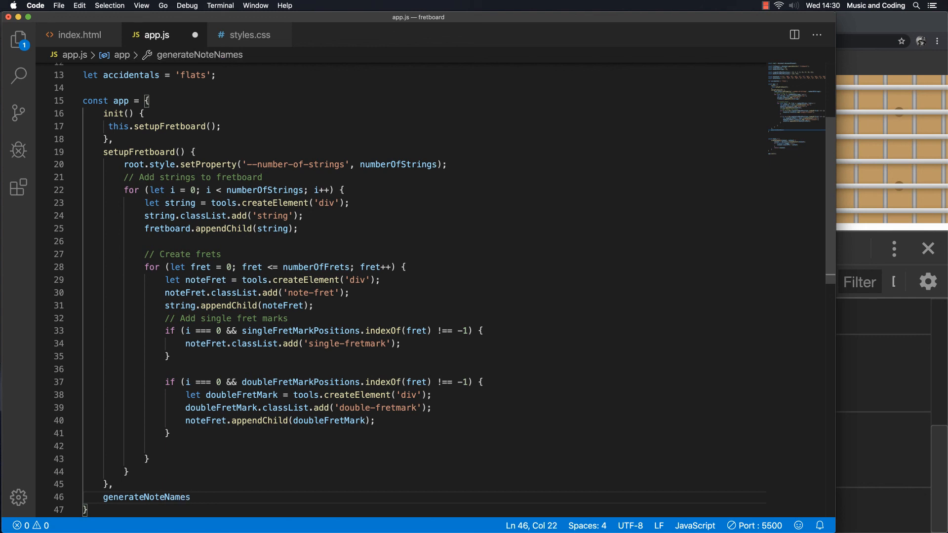
{"action": "type", "text": "()"}
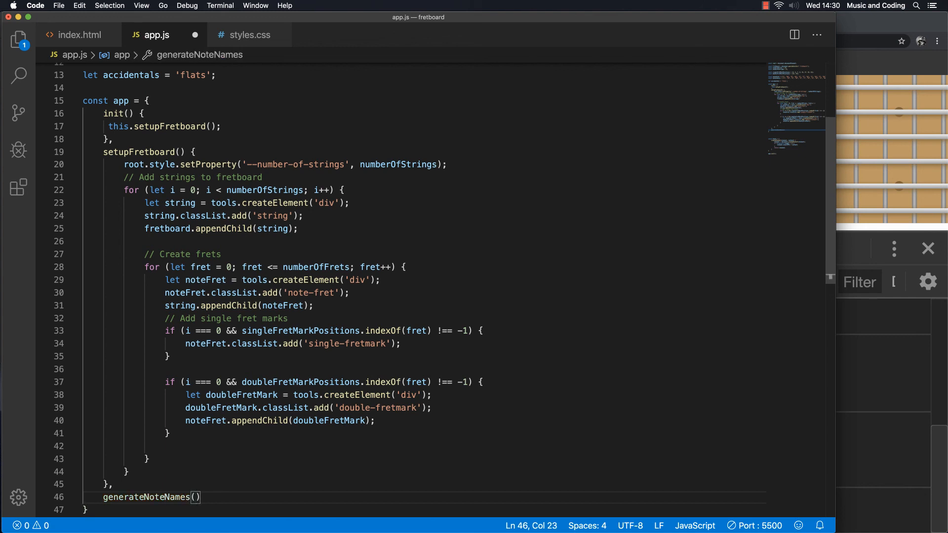
{"action": "type", "text": "noteIndex,"}
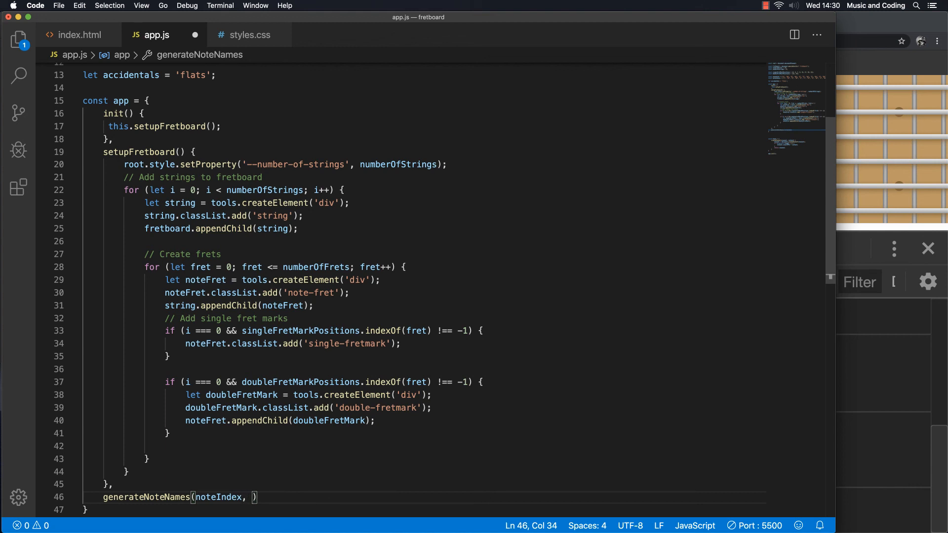
{"action": "type", "text": "accidentals"}
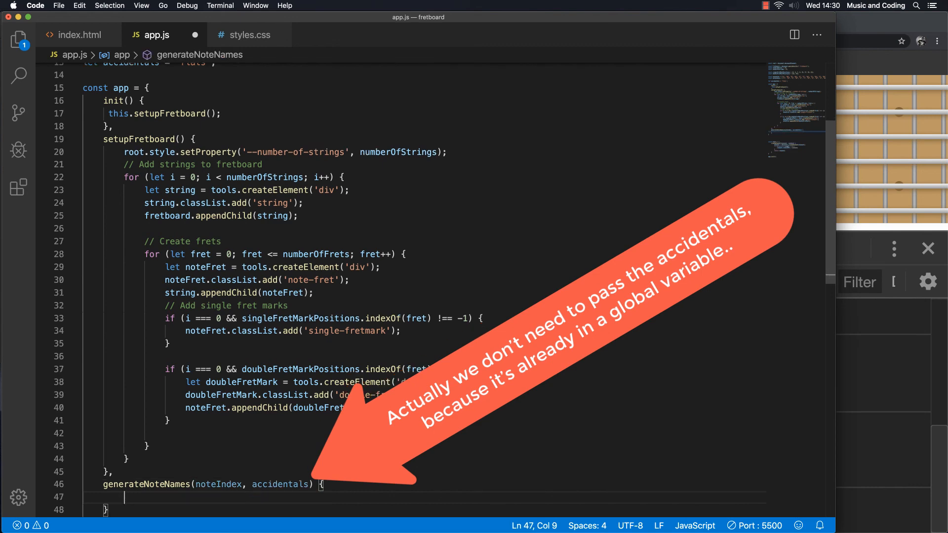
{"action": "scroll", "scroll_direction": "up", "scroll_amount": 3}
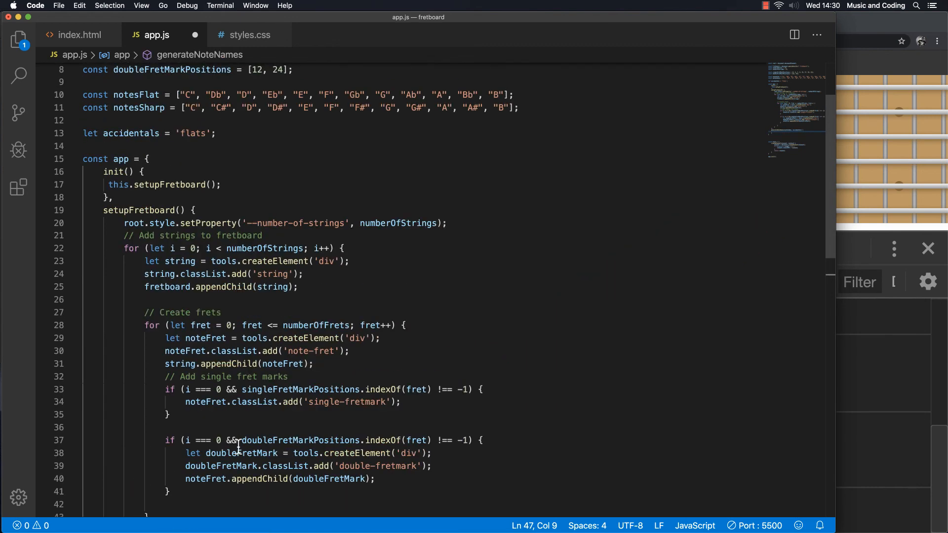
{"action": "scroll", "scroll_direction": "up", "scroll_amount": 3}
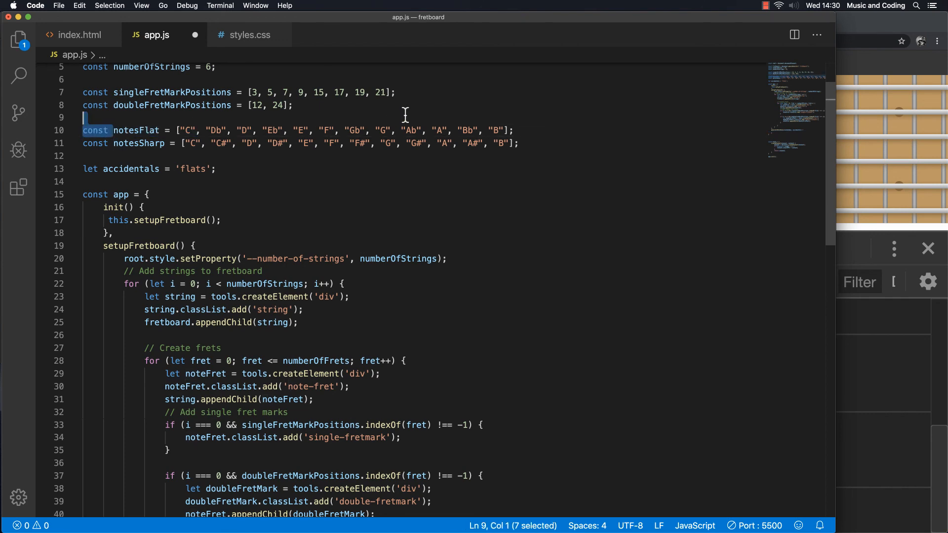
{"action": "scroll", "scroll_direction": "down", "scroll_amount": 3}
{"action": "type", "text": "generateNoteNames(noteIndex, accidentals) {"}
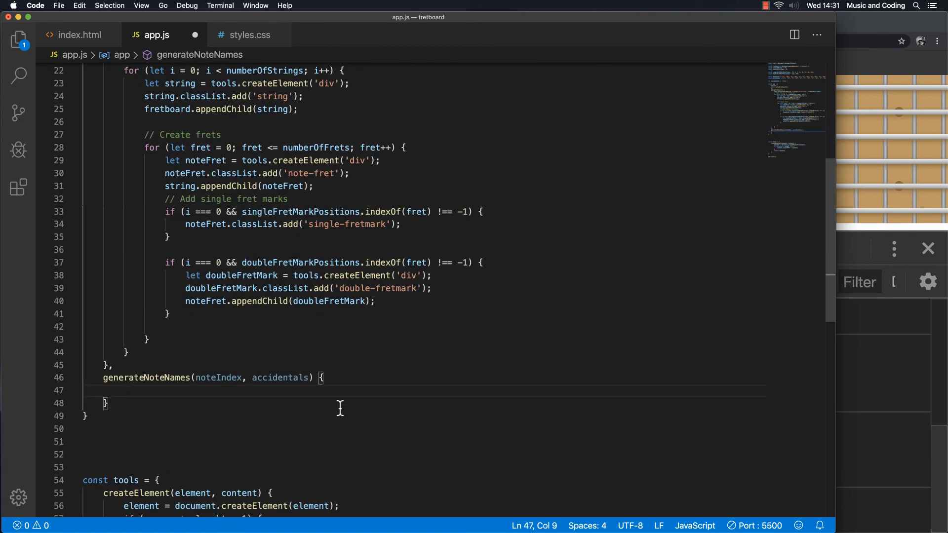
Step: Write noteIndex = noteIndex % 12; as the first line of generateNoteNames
{"action": "left_click", "coordinate": [125, 390]}
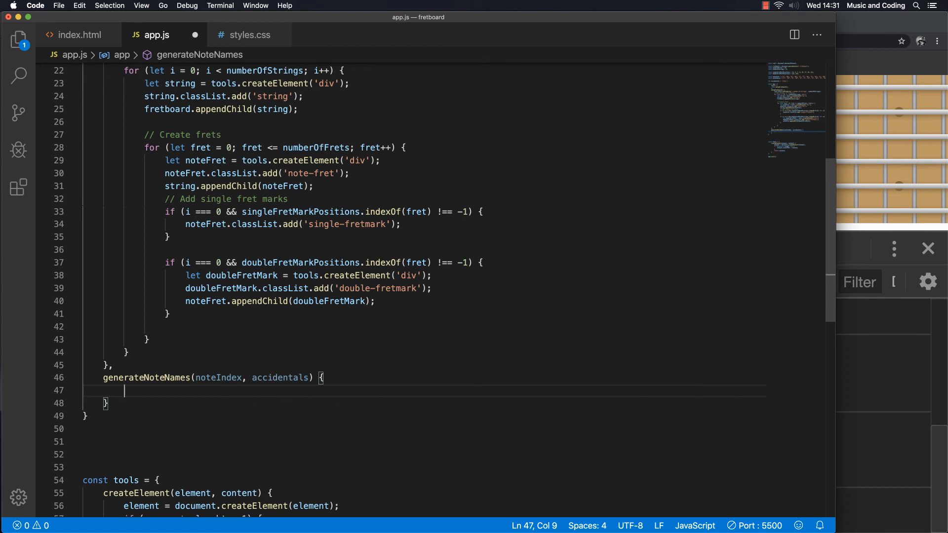
{"action": "mouse_move", "coordinate": [480, 457]}
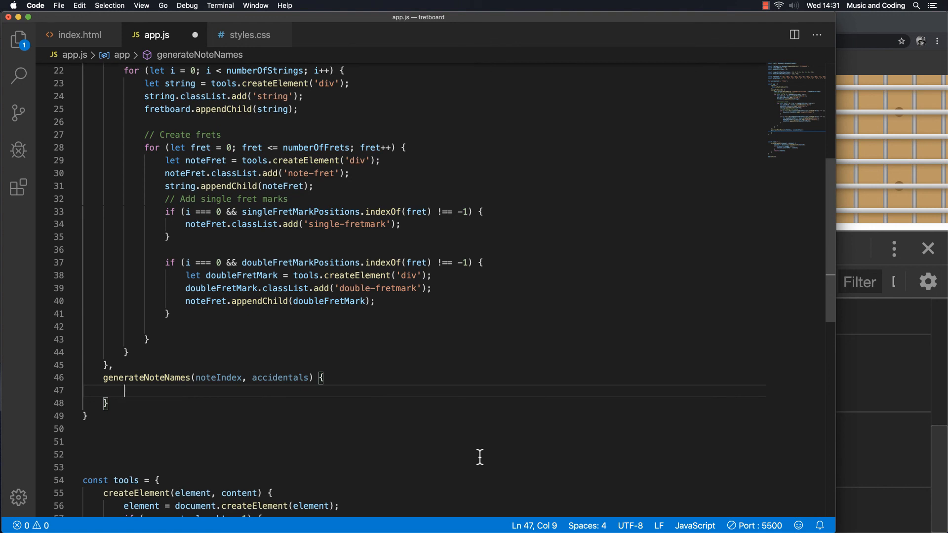
{"action": "mouse_move", "coordinate": [194, 392]}
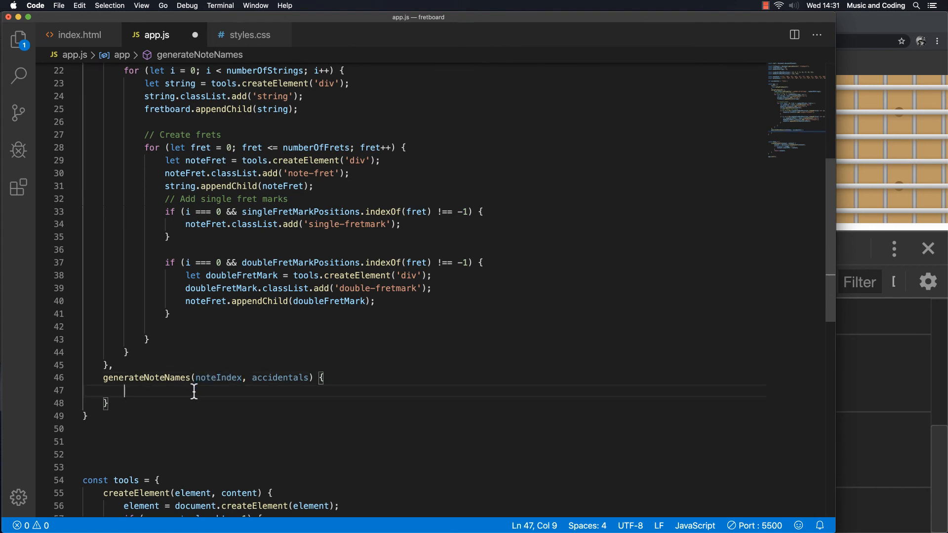
{"action": "mouse_move", "coordinate": [258, 396]}
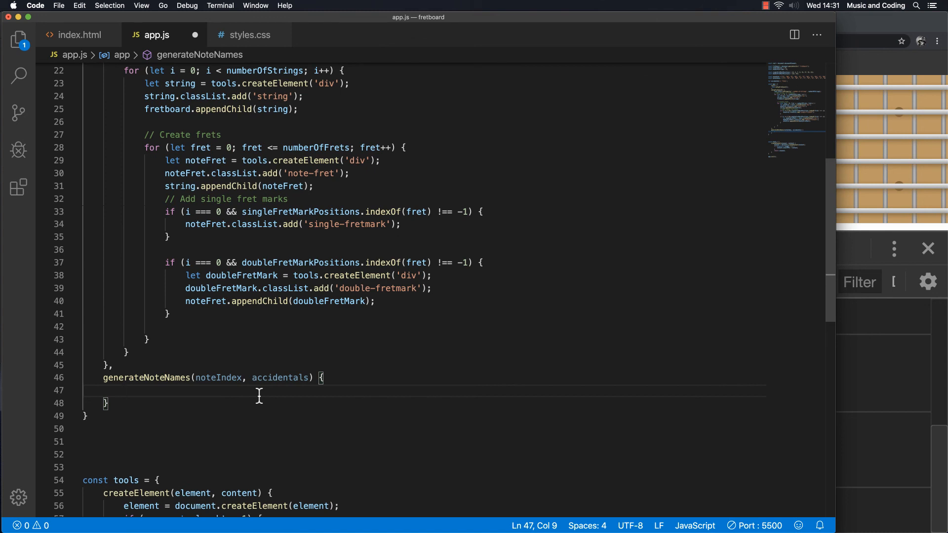
{"action": "type", "text": "n"}
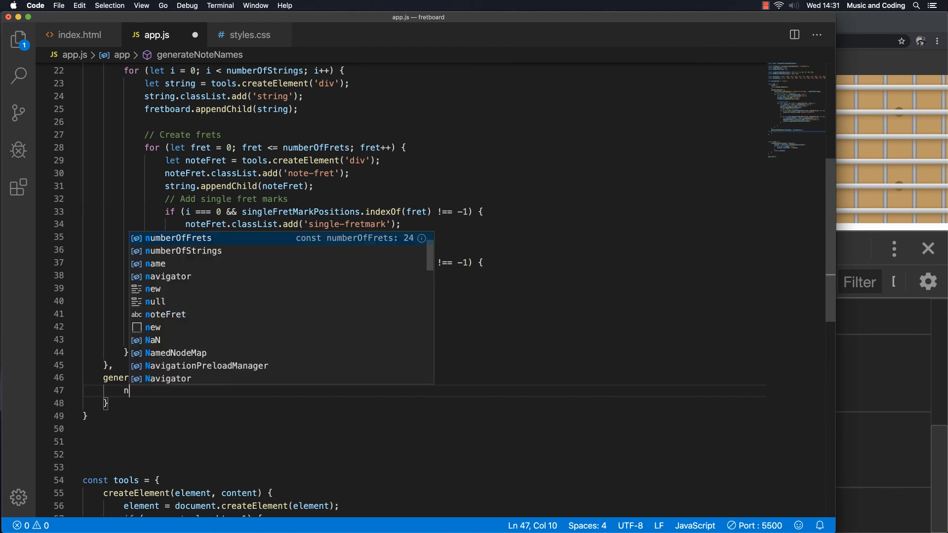
{"action": "type", "text": "oteIndex ="}
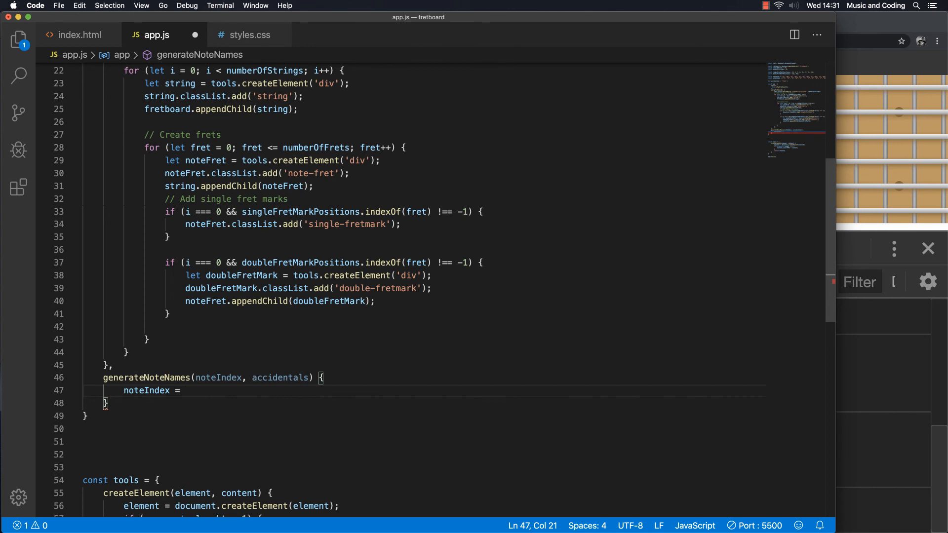
{"action": "type", "text": "noteIndex"}
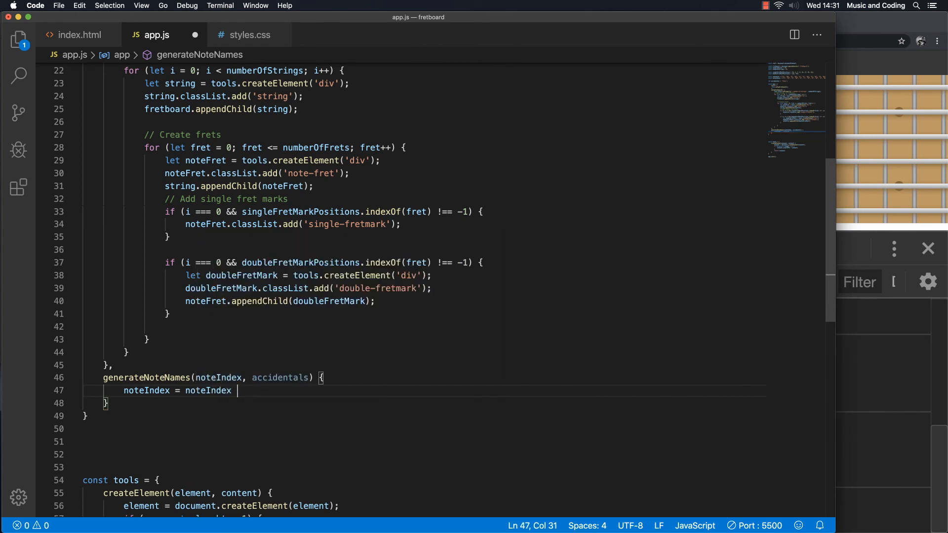
{"action": "type", "text": "%"}
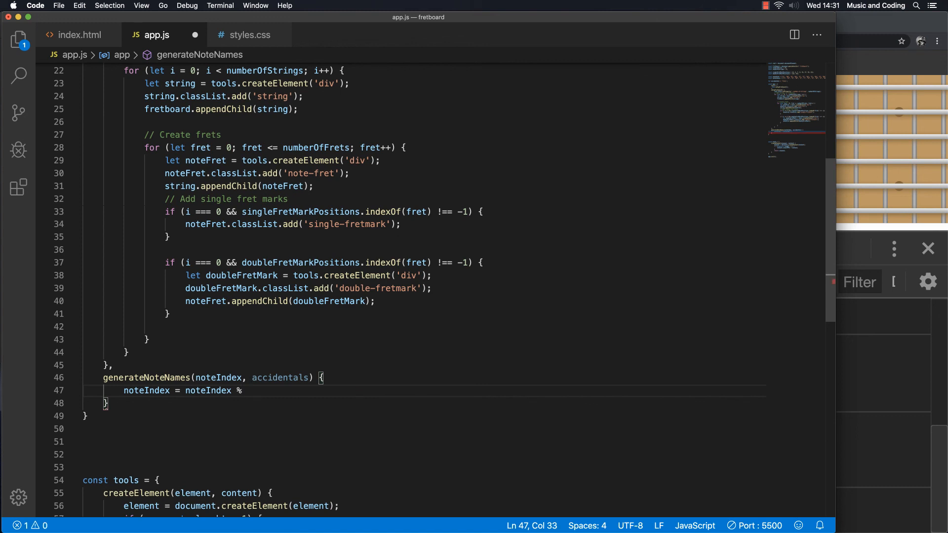
{"action": "type", "text": "12"}
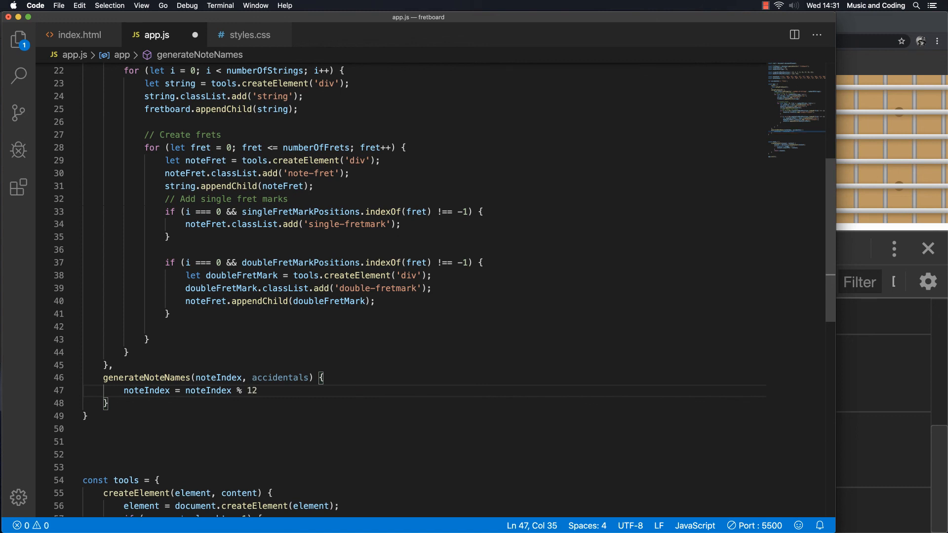
{"action": "key", "text": "enter"}
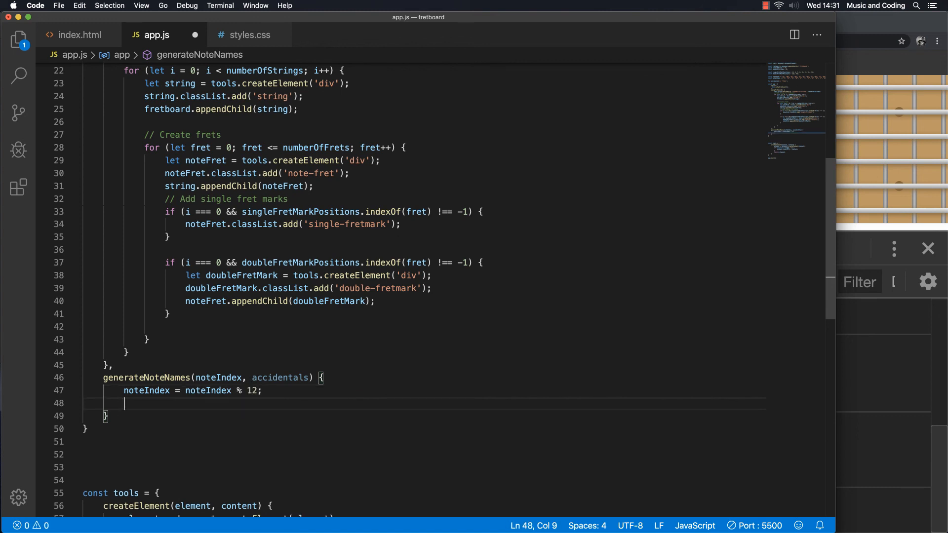
{"action": "mouse_move", "coordinate": [270, 400]}
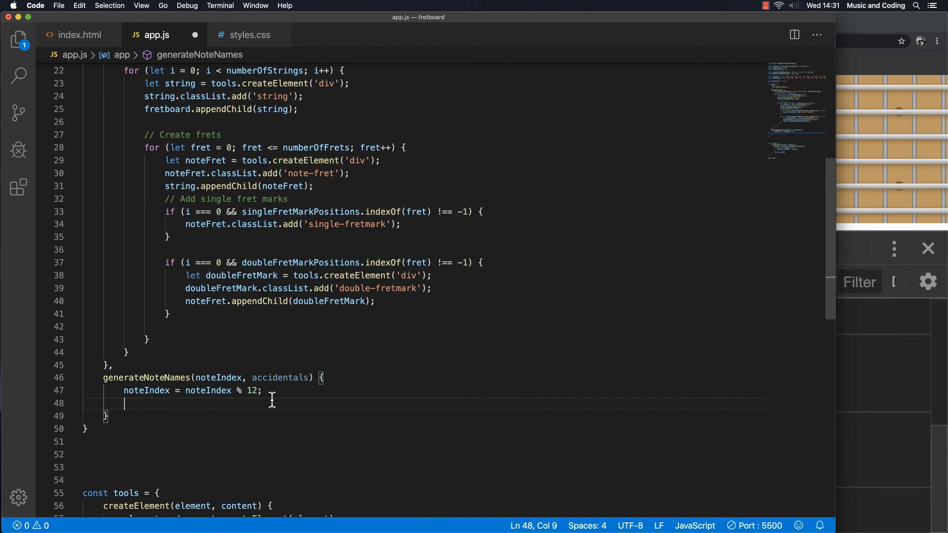
Step: Declare noteName and set it to notesFlats[noteIndex] when accidentals === 'flats'
{"action": "type", "text": "if (accidentals ==="}
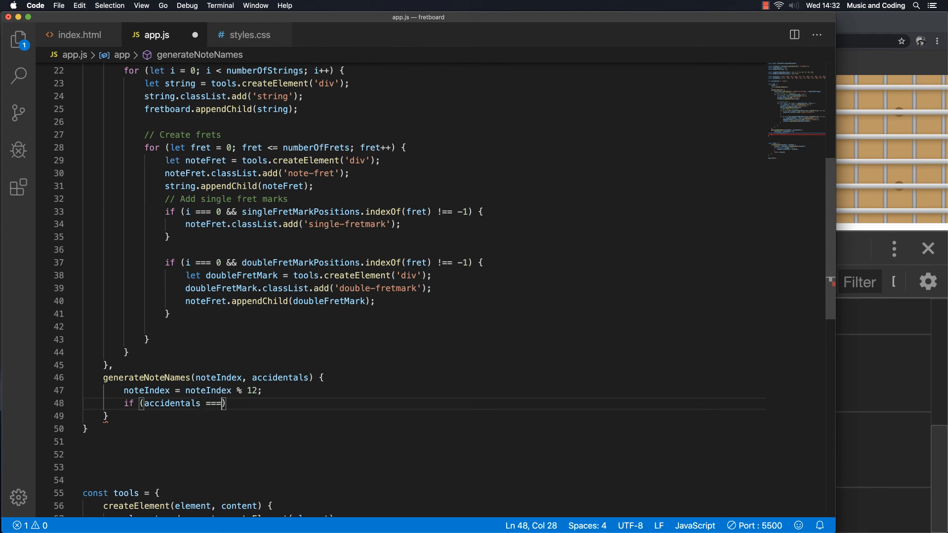
{"action": "type", "text": "''"}
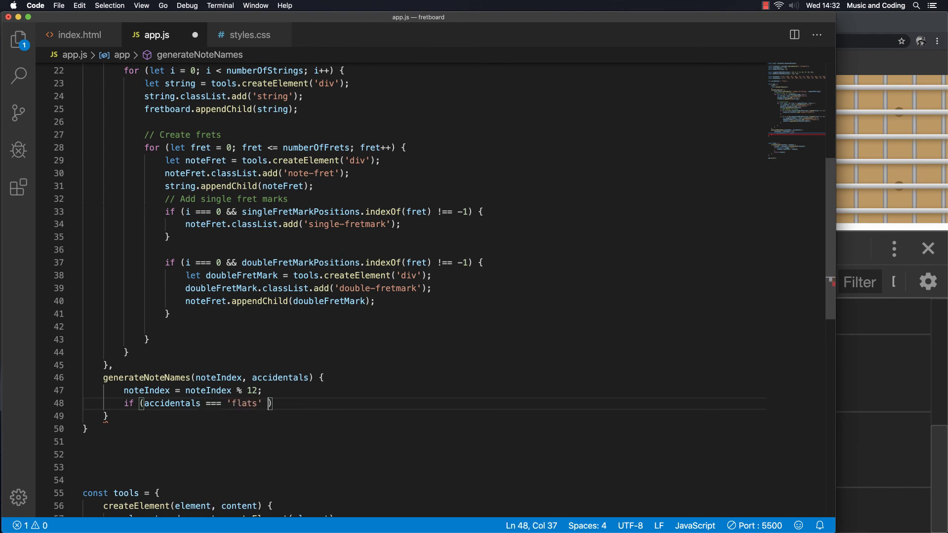
{"action": "key", "text": "backspace"}
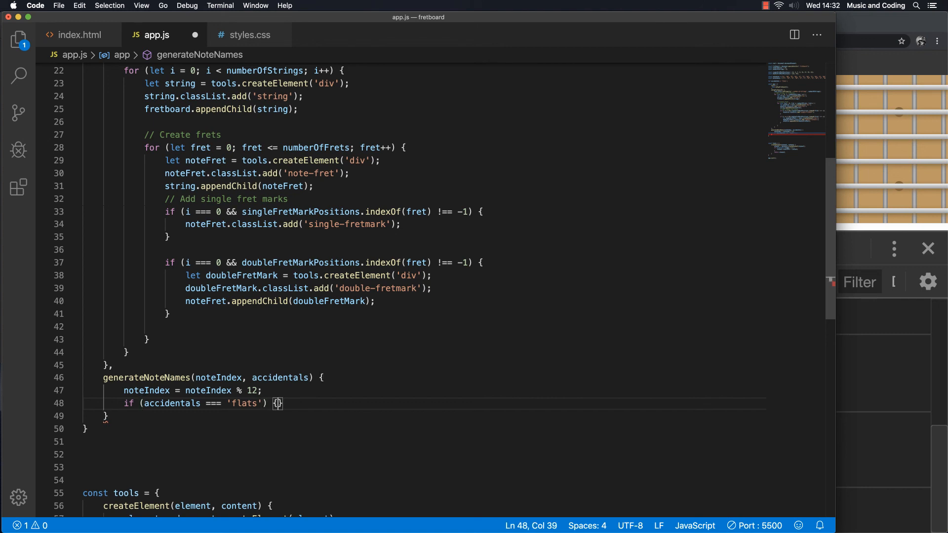
{"action": "key", "text": "enter"}
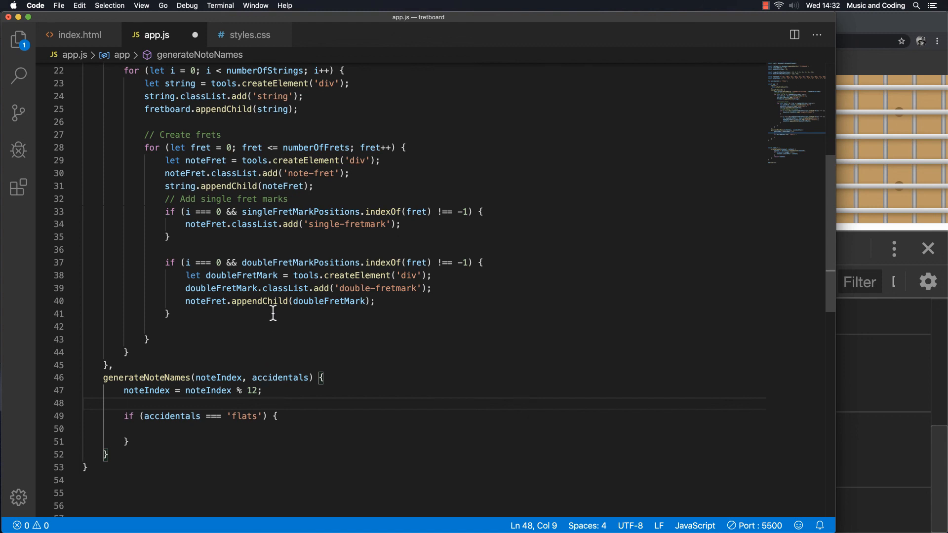
{"action": "scroll", "scroll_direction": "up", "scroll_amount": 3}
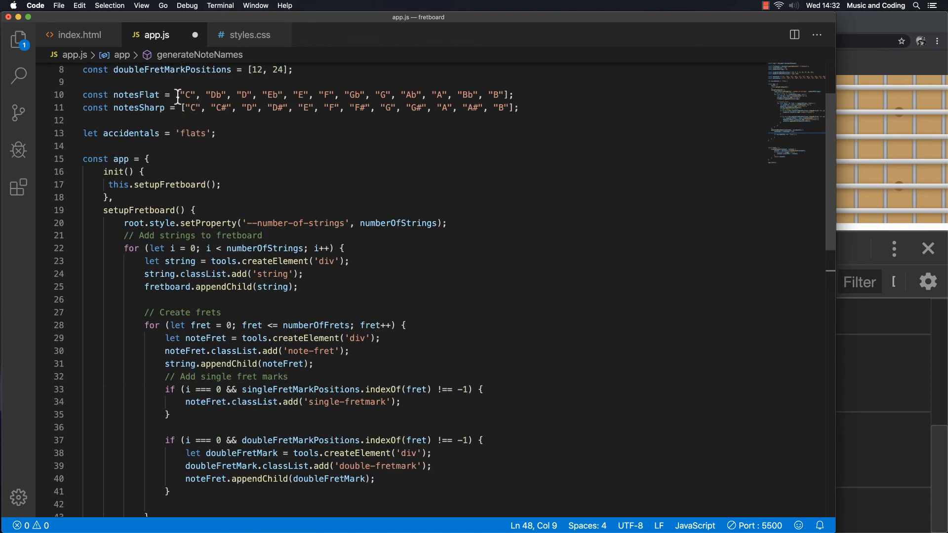
{"action": "scroll", "scroll_direction": "down", "scroll_amount": 3}
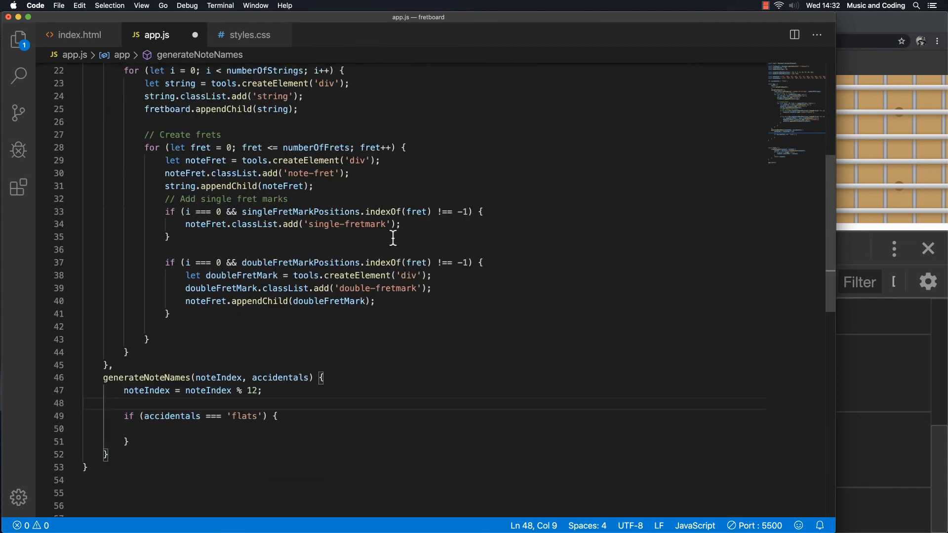
{"action": "scroll", "scroll_direction": "down", "scroll_amount": 3}
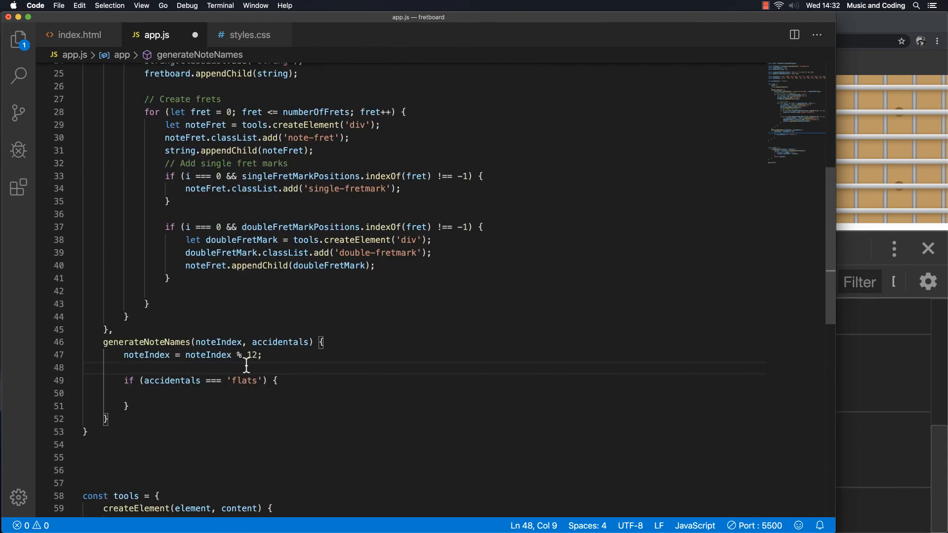
{"action": "type", "text": "let noteName;"}
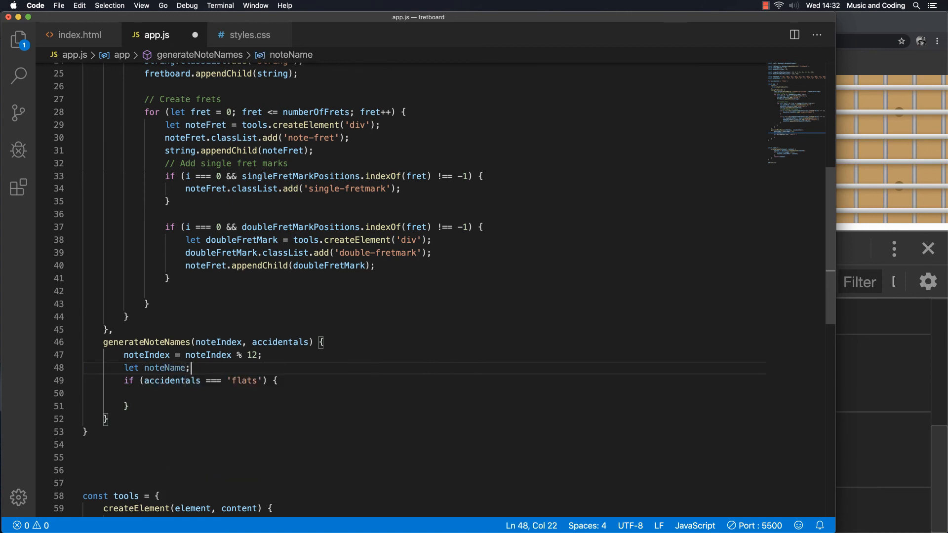
{"action": "left_click", "coordinate": [145, 393]}
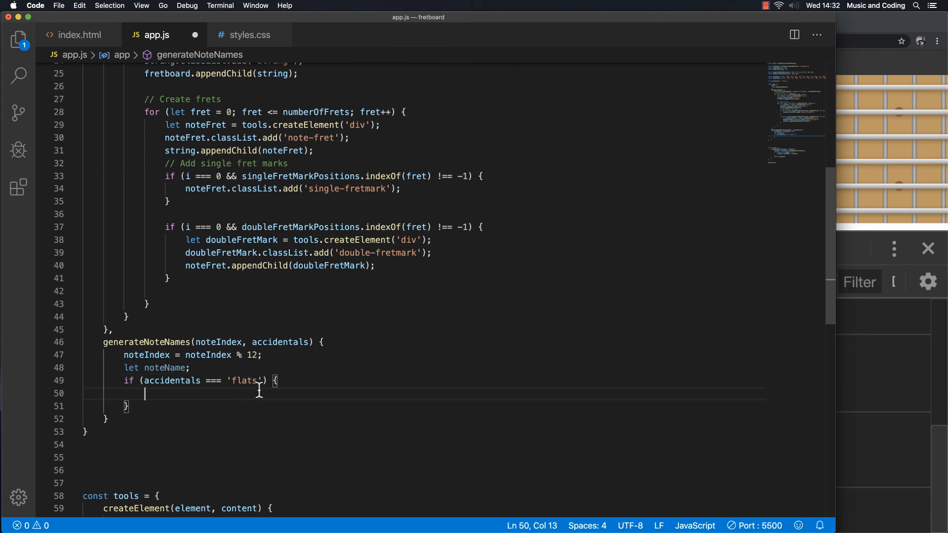
{"action": "mouse_move", "coordinate": [360, 391]}
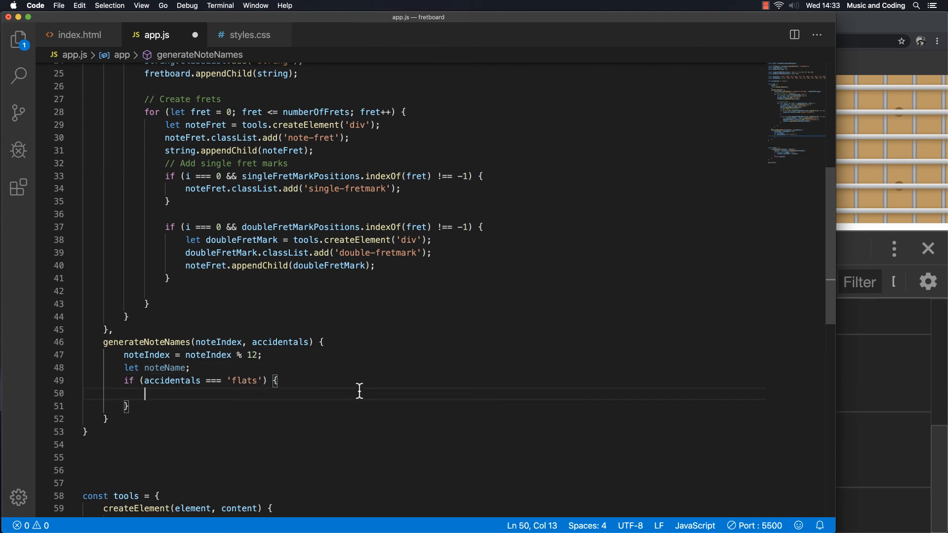
{"action": "type", "text": "noteName ="}
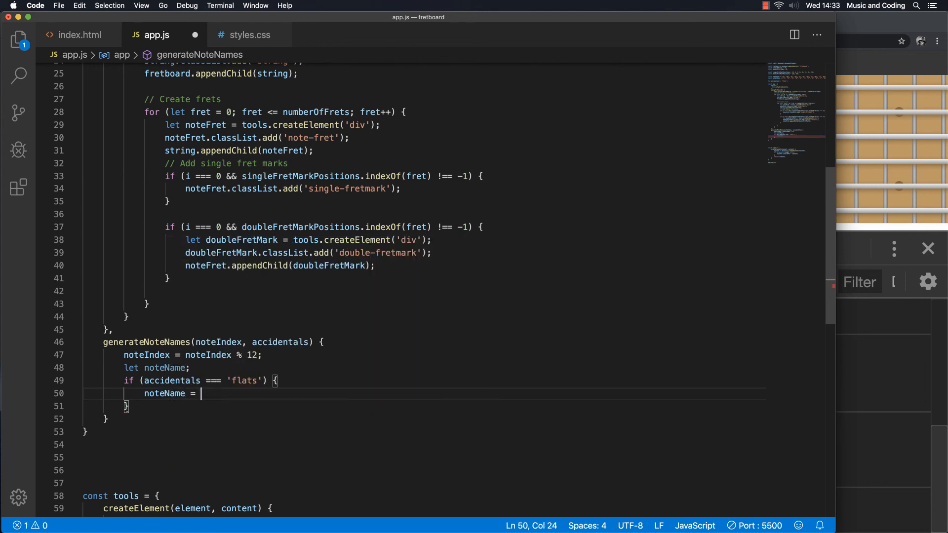
{"action": "type", "text": "notesFlats"}
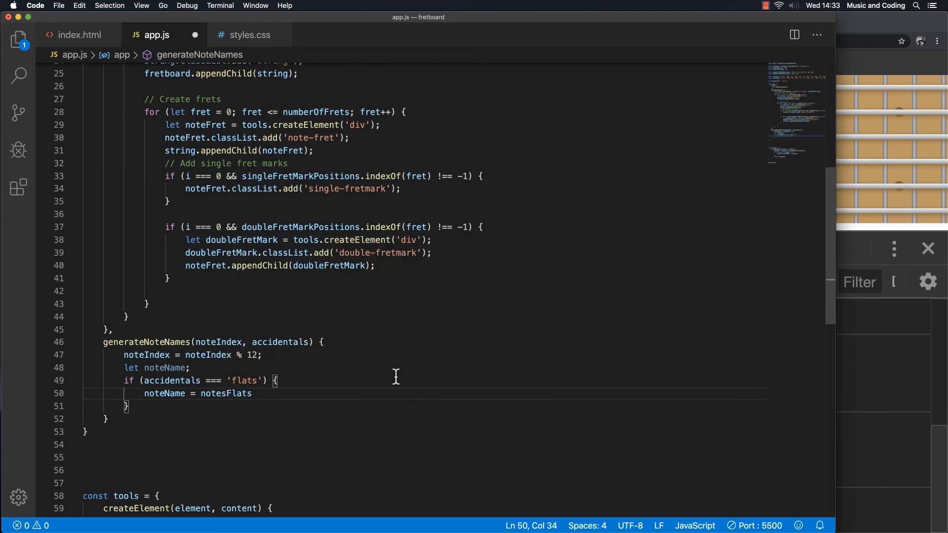
{"action": "scroll", "scroll_direction": "up", "scroll_amount": 3}
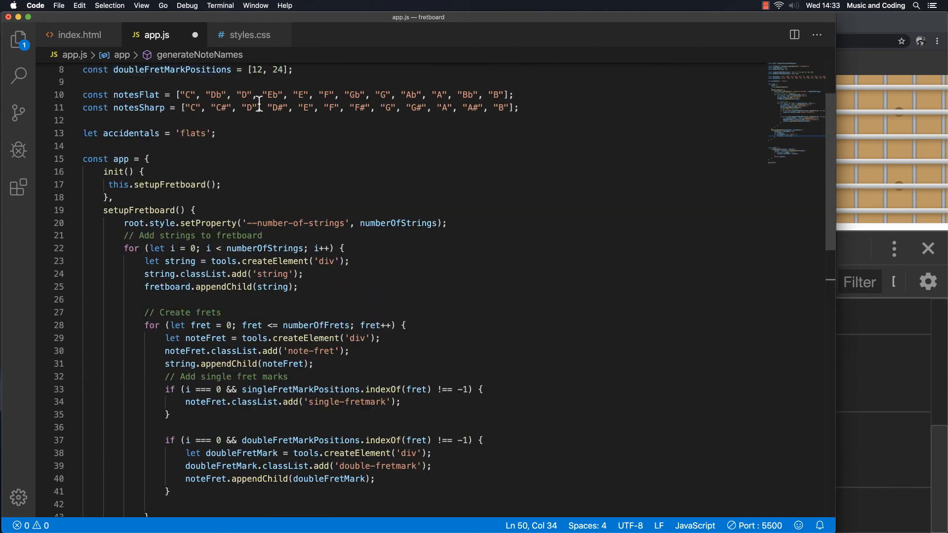
{"action": "scroll", "scroll_direction": "down", "scroll_amount": 3}
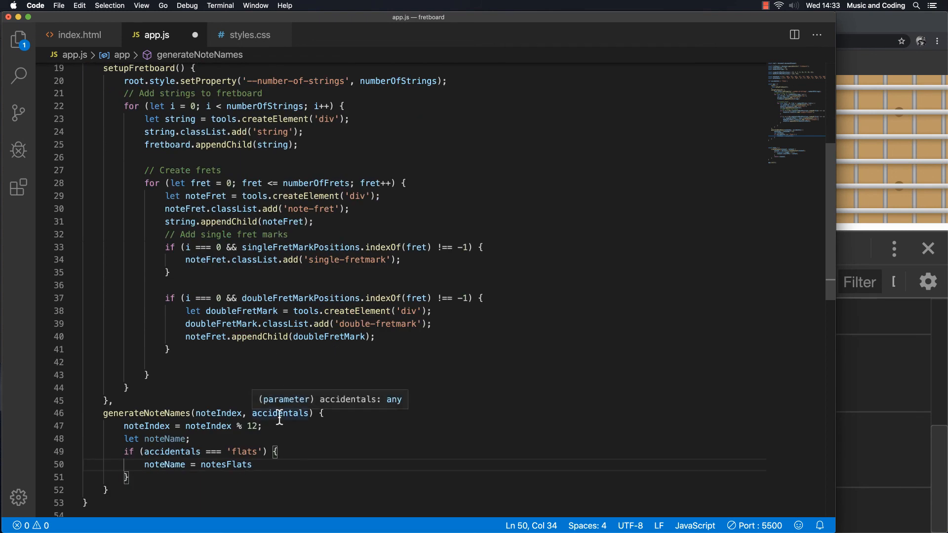
{"action": "type", "text": "["}
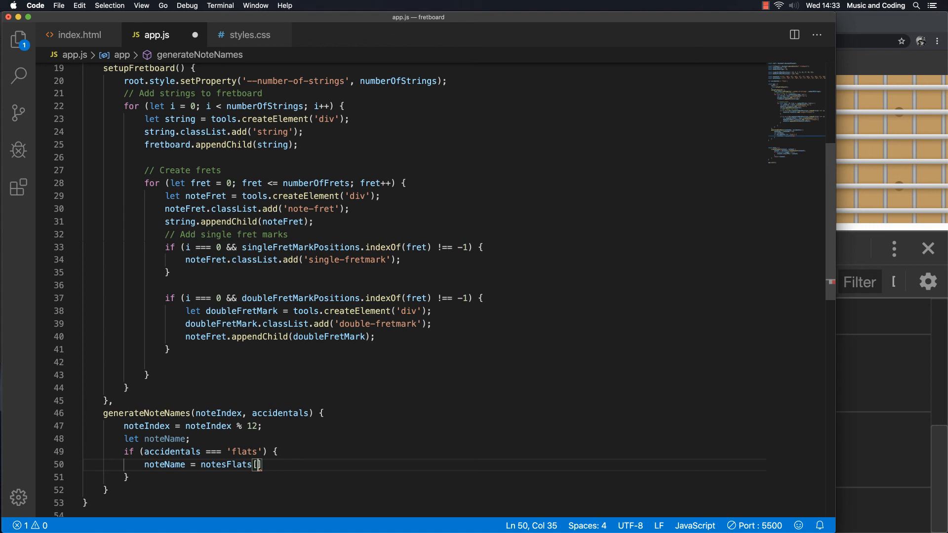
{"action": "type", "text": "noteIndex"}
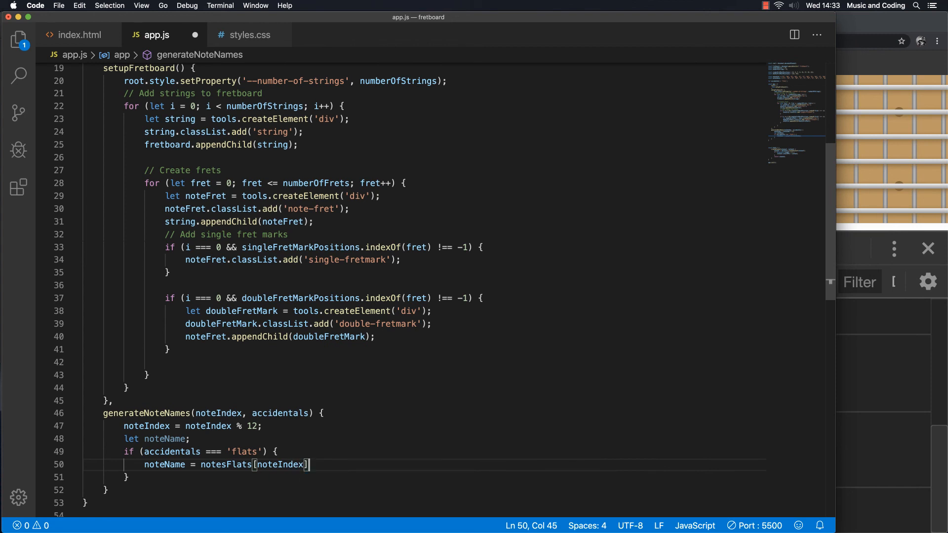
{"action": "type", "text": ";"}
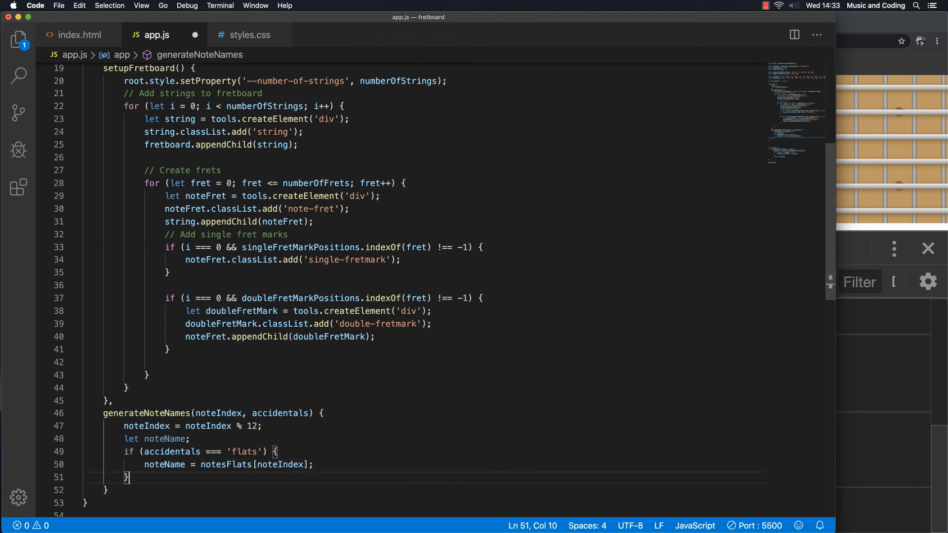
Step: Add the else if (accidentals === 'sharps') branch using notesSharps[noteIndex] and return noteName
{"action": "key", "text": "Right"}
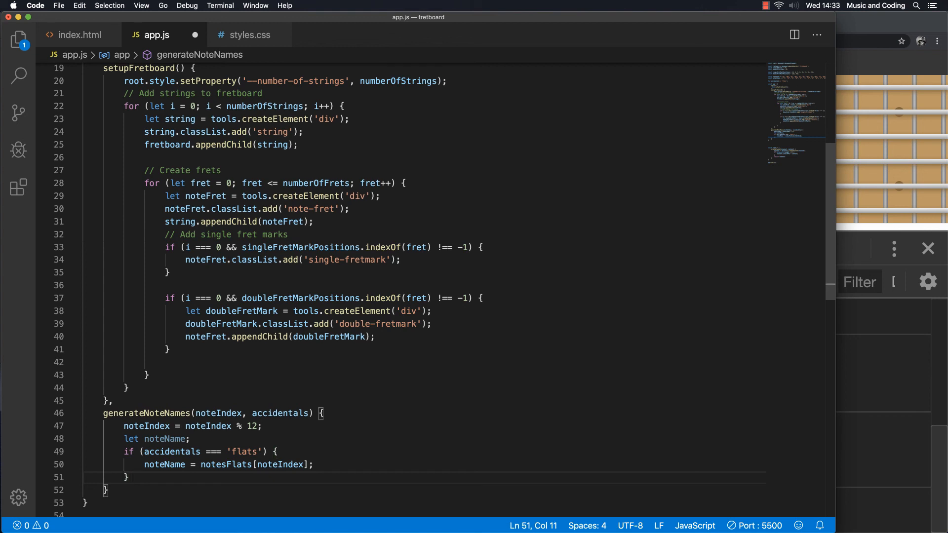
{"action": "type", "text": "else if ("}
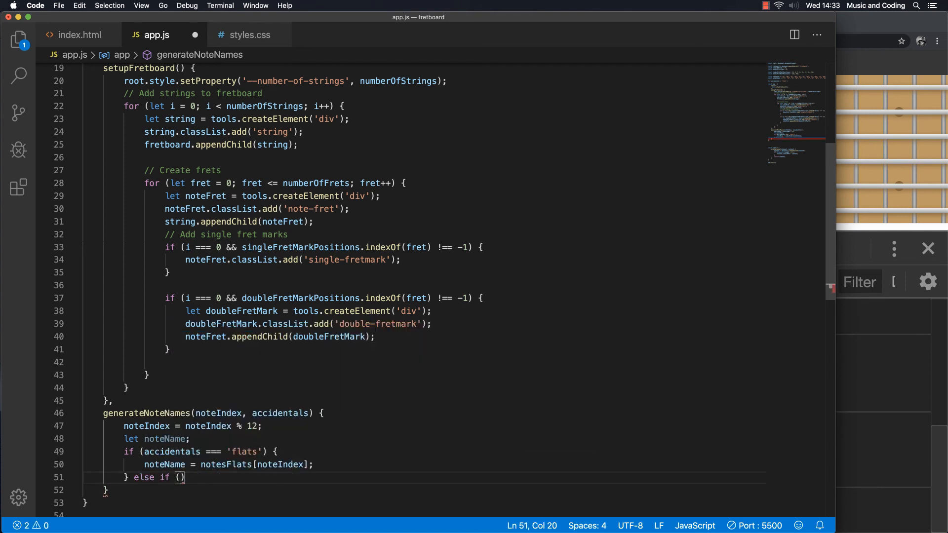
{"action": "type", "text": "accidentals"}
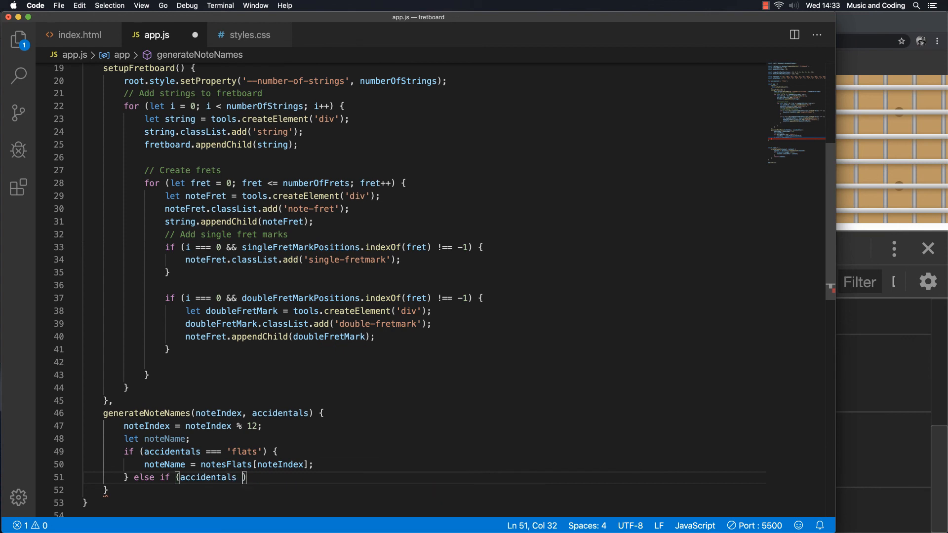
{"action": "type", "text": "=== ''"}
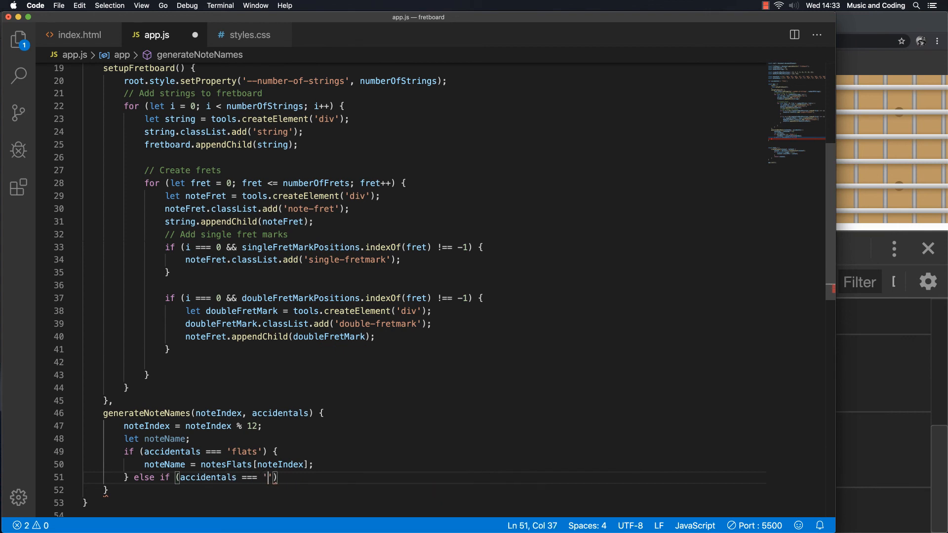
{"action": "type", "text": "sharps"}
{"action": "type", "text": "noteName = notesSha[noteIndex];"}
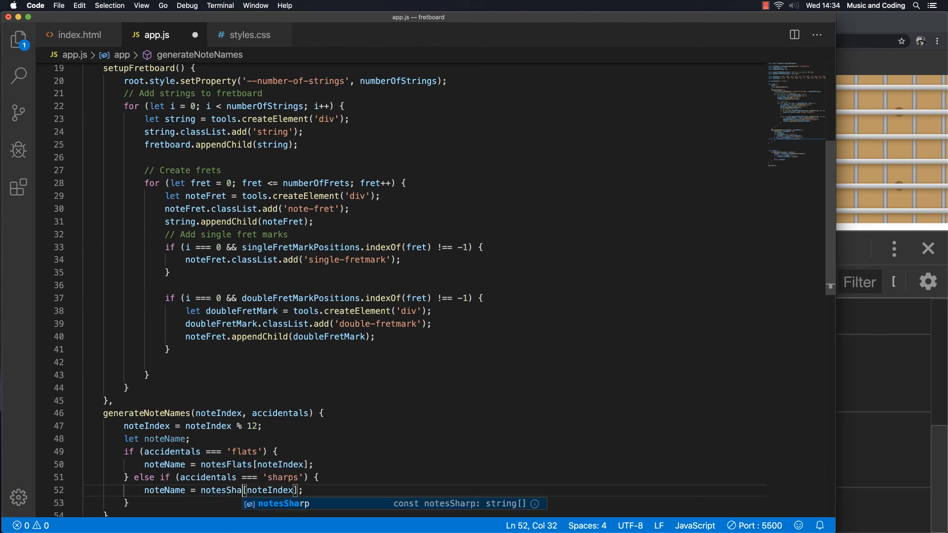
{"action": "key", "text": "Tab"}
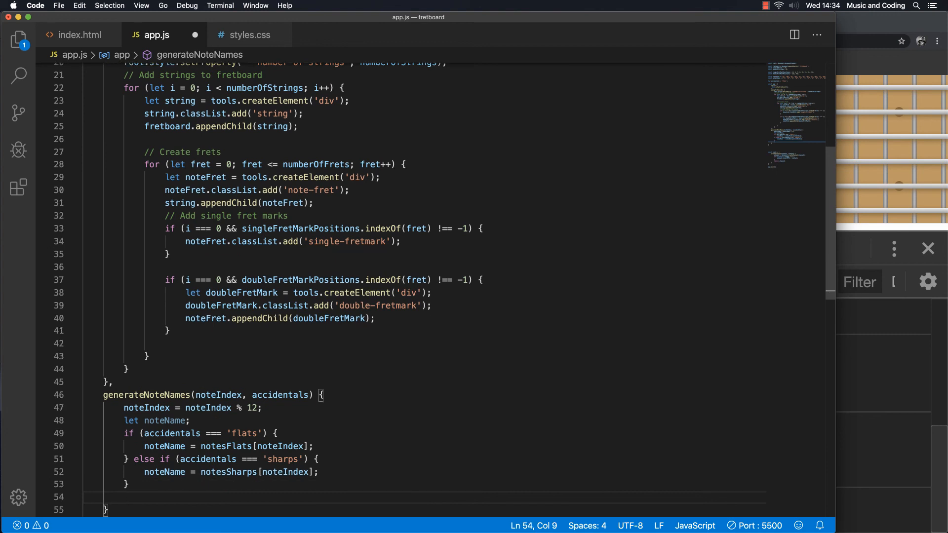
{"action": "type", "text": "return noteName;"}
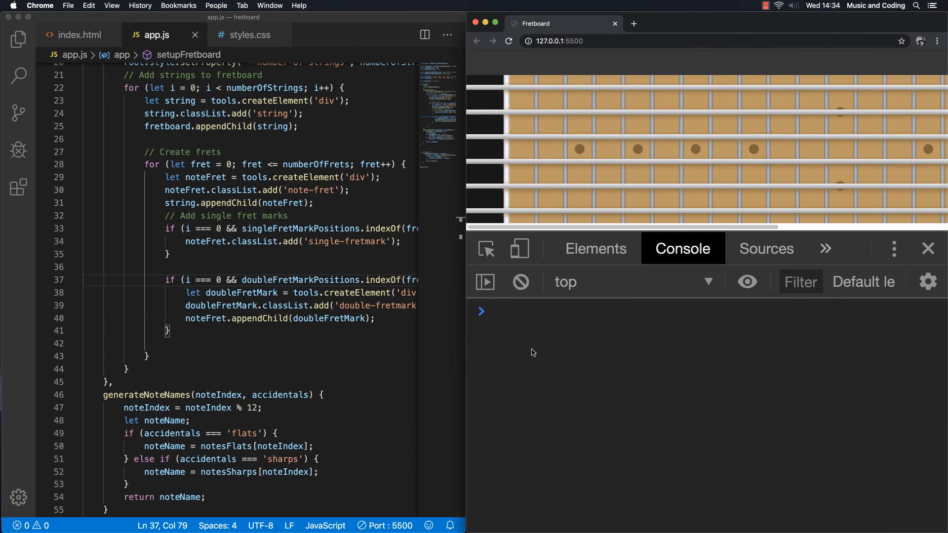
Step: Run app.generateNoteNames(0, 'flats') in the console and read ReferenceError: notesFlats is not defined
{"action": "type", "text": "app.generateNoteNames("}
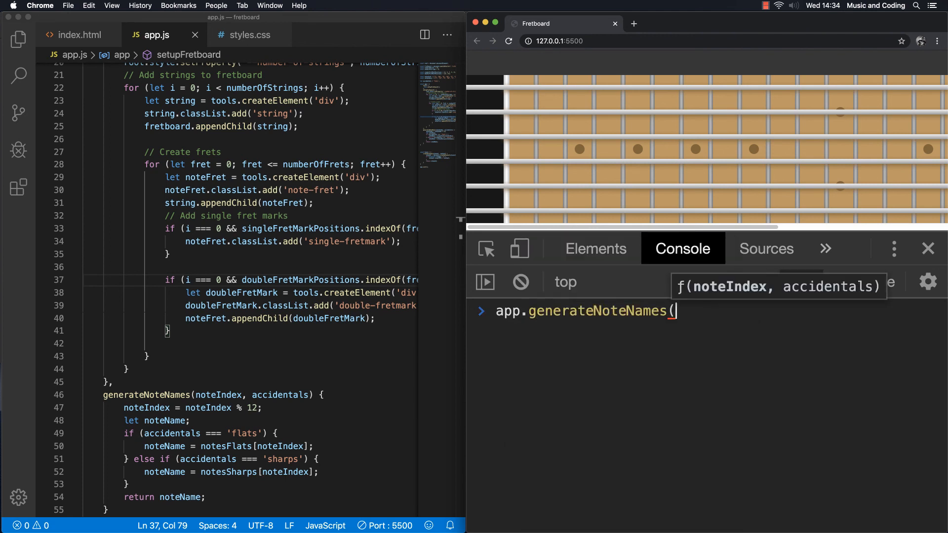
{"action": "key", "text": "Return"}
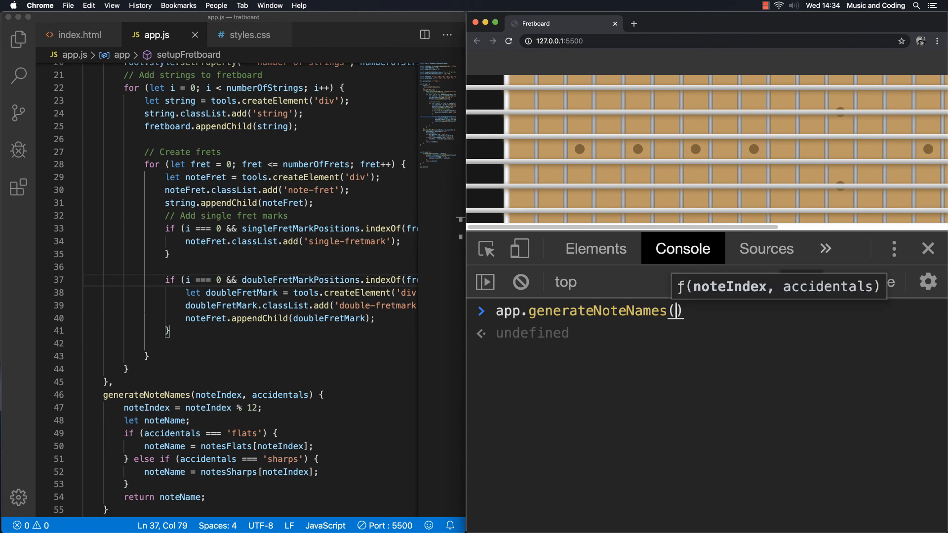
{"action": "type", "text": "0,"}
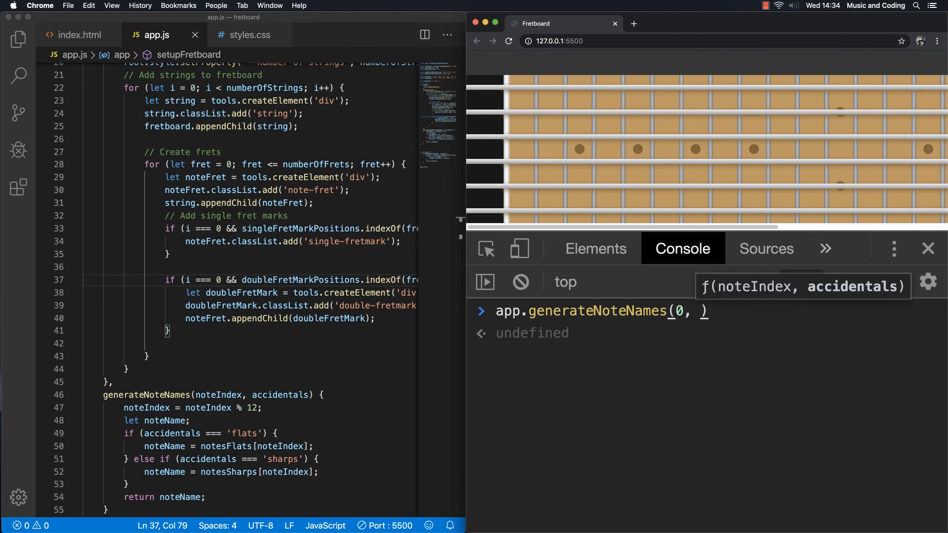
{"action": "type", "text": "'fla"}
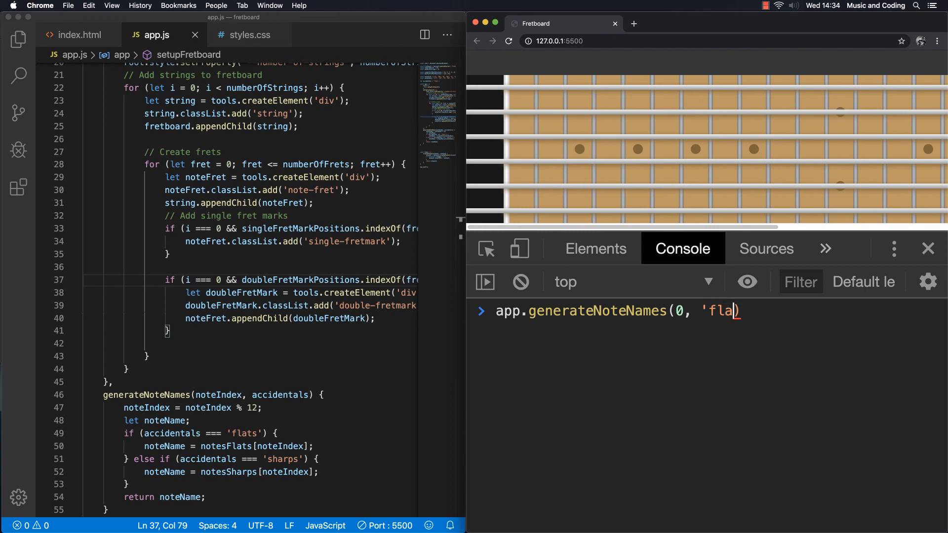
{"action": "type", "text": "ts'"}
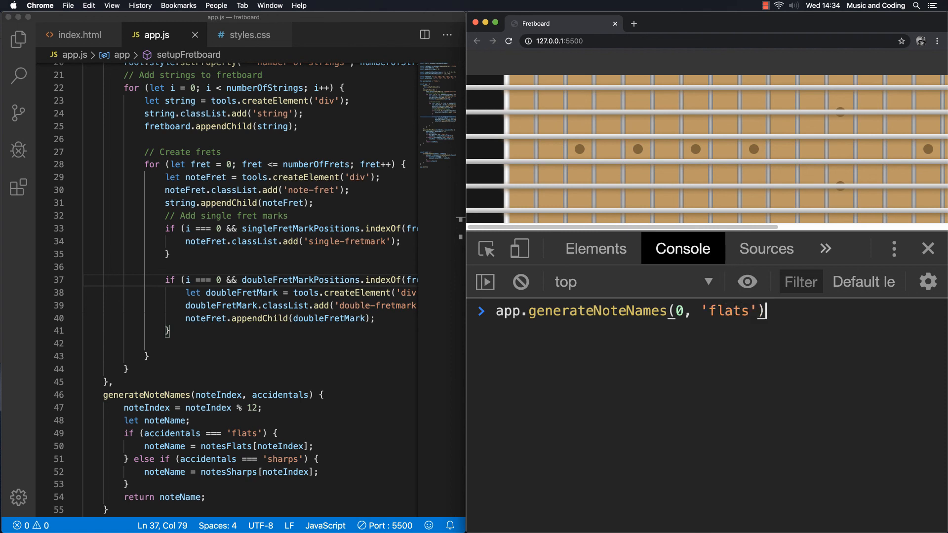
{"action": "key", "text": "Return"}
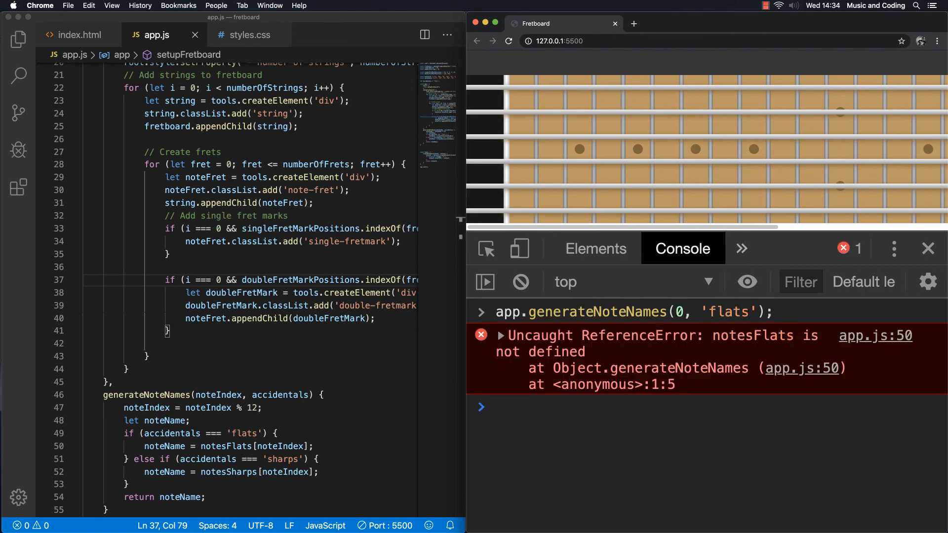
{"action": "mouse_move", "coordinate": [763, 436]}
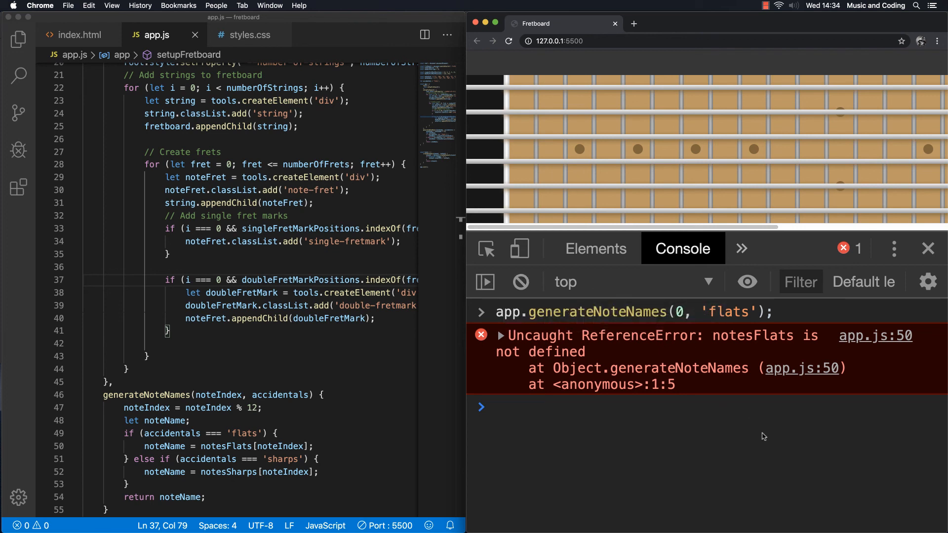
{"action": "left_click", "coordinate": [496, 406]}
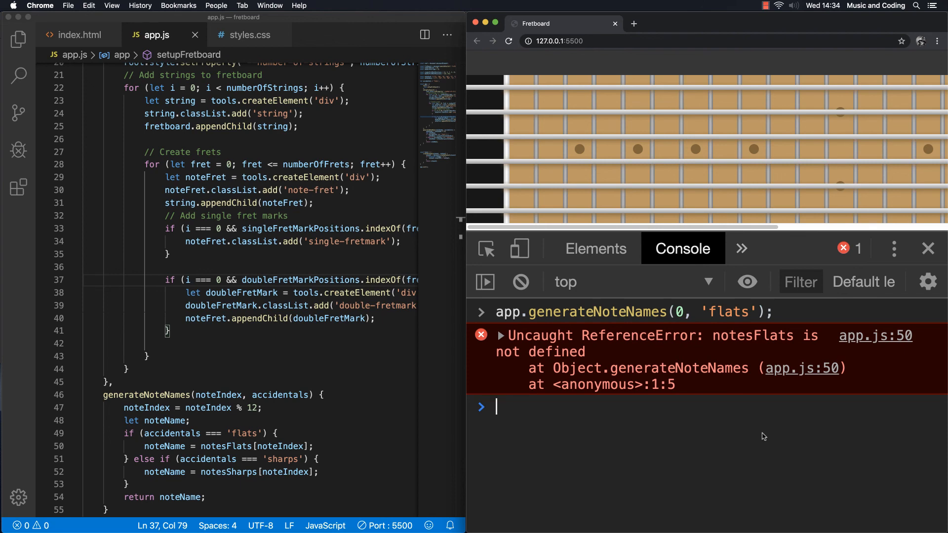
{"action": "scroll", "scroll_direction": "down", "scroll_amount": 3}
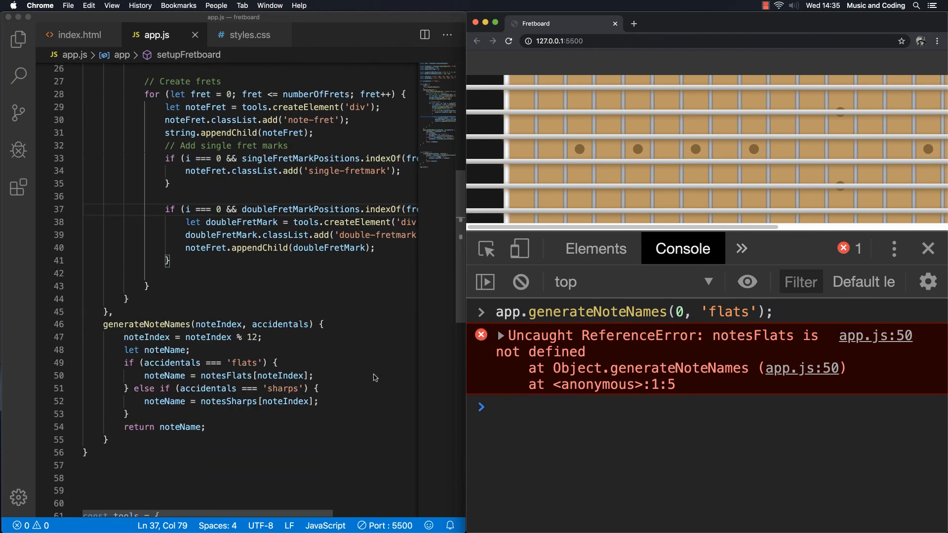
Step: Correct the array names to notesFlat and notesSharp so generateNoteNames(0, 'flats') returns "C"
{"action": "left_click", "coordinate": [253, 375]}
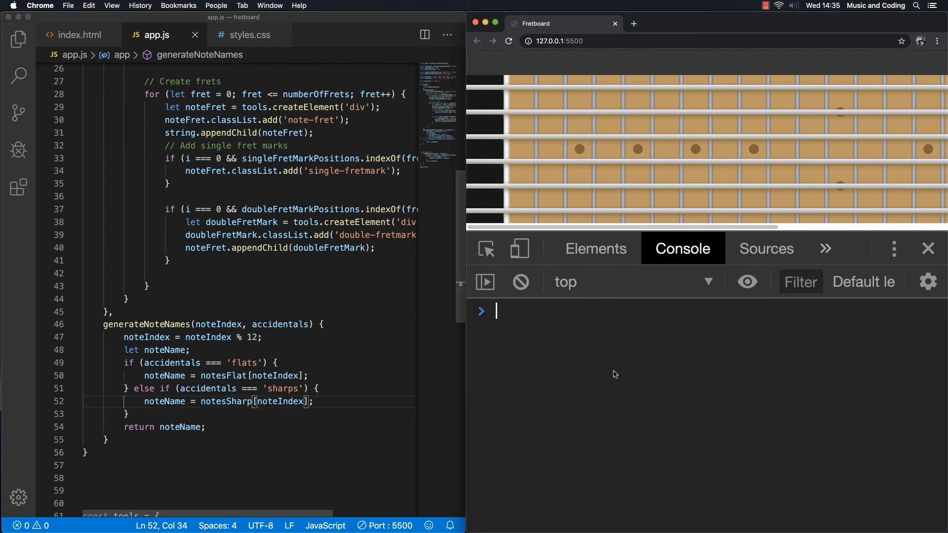
{"action": "key", "text": "Return"}
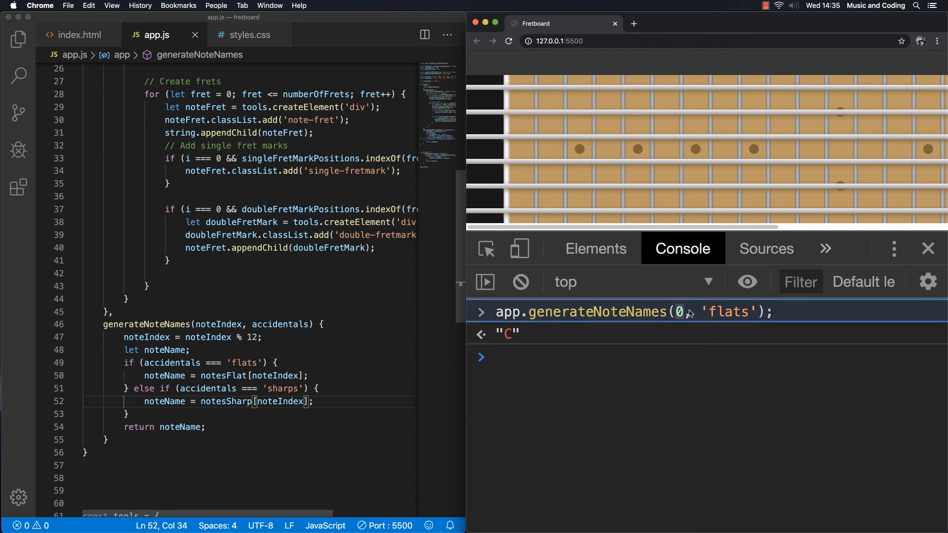
{"action": "scroll", "scroll_direction": "up", "scroll_amount": 3}
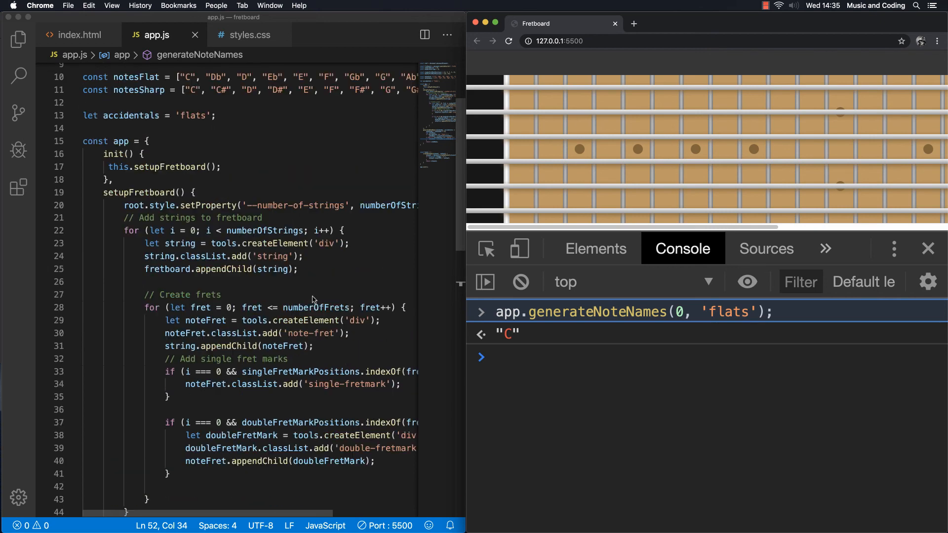
{"action": "scroll", "scroll_direction": "up", "scroll_amount": 3}
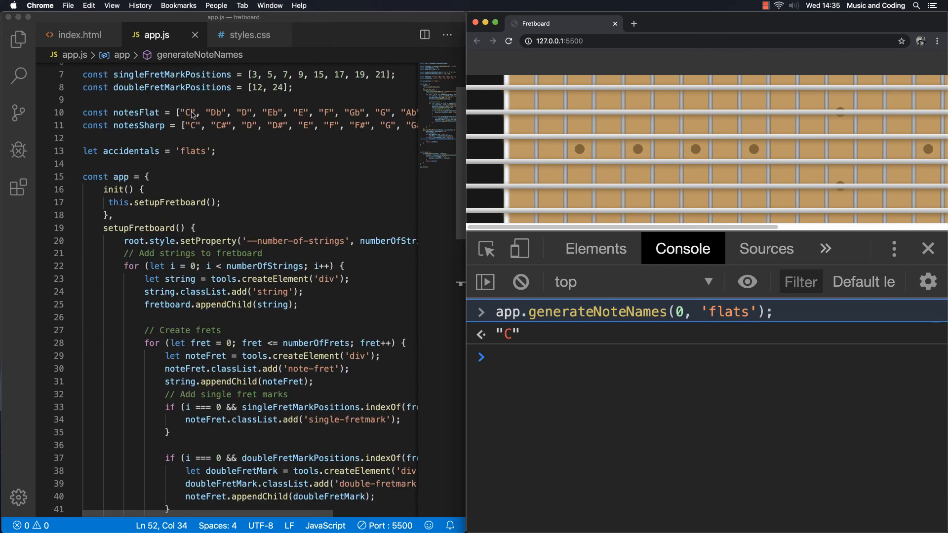
{"action": "mouse_move", "coordinate": [143, 114]}
{"action": "type", "text": "app.generateNoteNames(1, 'flats');"}
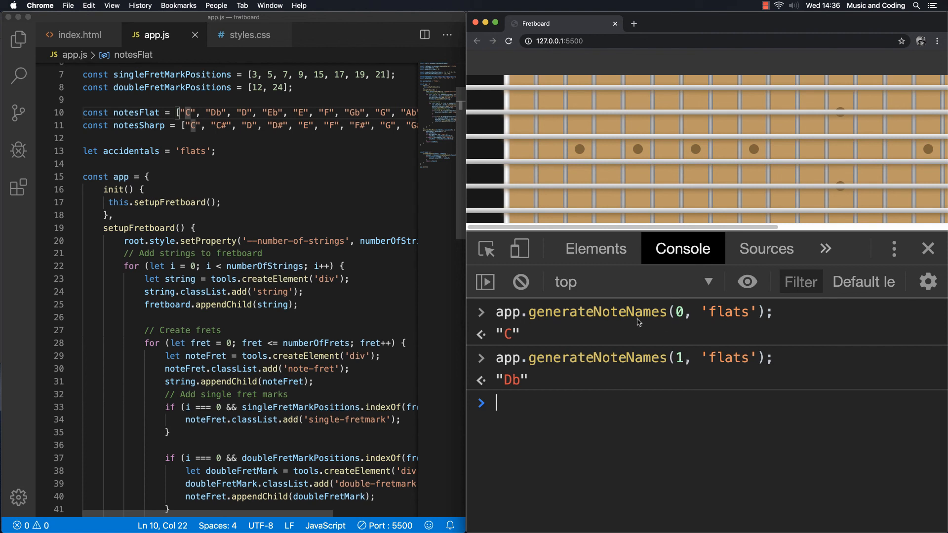
{"action": "mouse_move", "coordinate": [308, 165]}
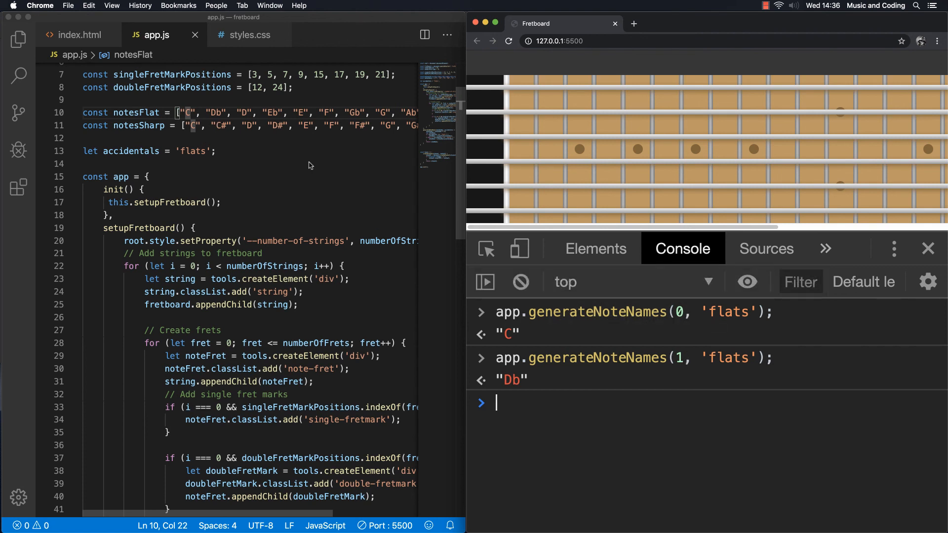
{"action": "mouse_move", "coordinate": [575, 391]}
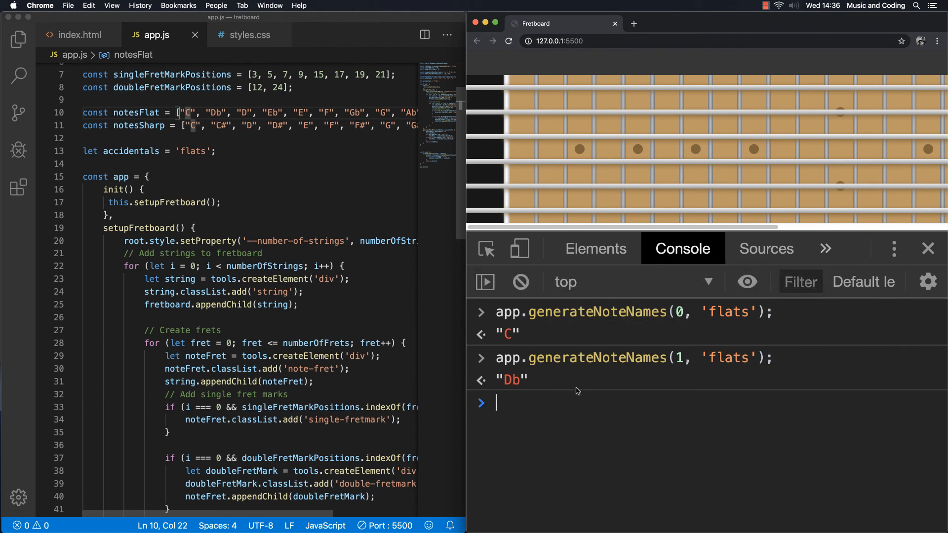
{"action": "mouse_move", "coordinate": [574, 392]}
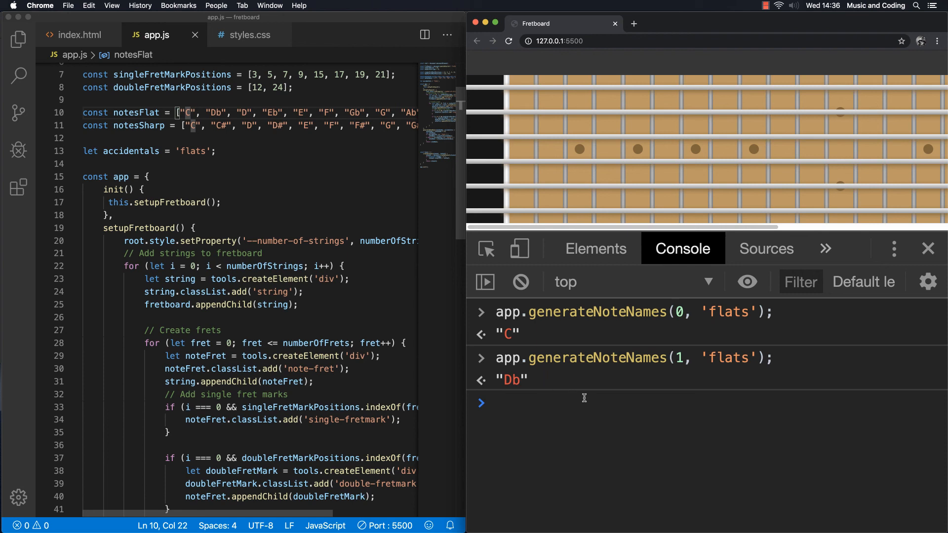
Step: Rerun the call with indices 1 and 13 ('Db'), 23 ('B'), and 22 with 'sharps' ('A#')
{"action": "key", "text": "Return"}
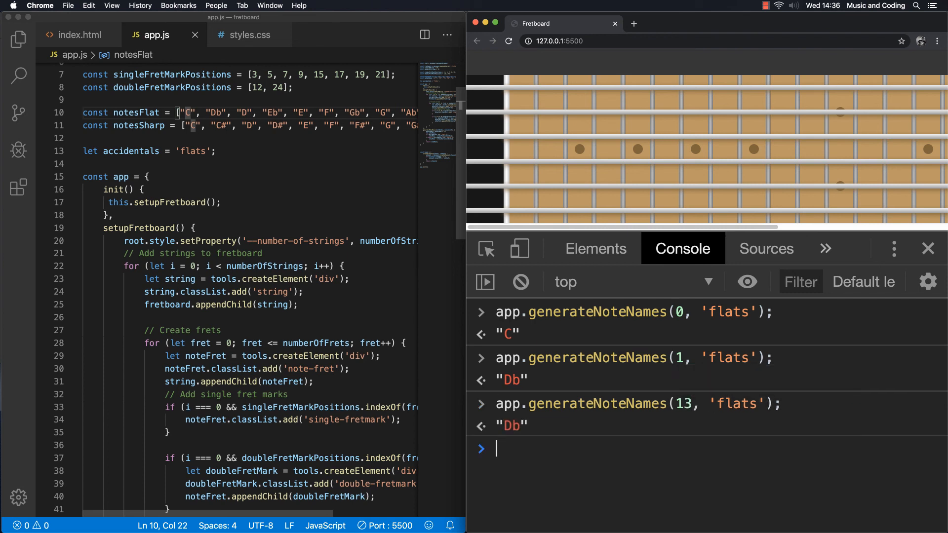
{"action": "mouse_move", "coordinate": [628, 379]}
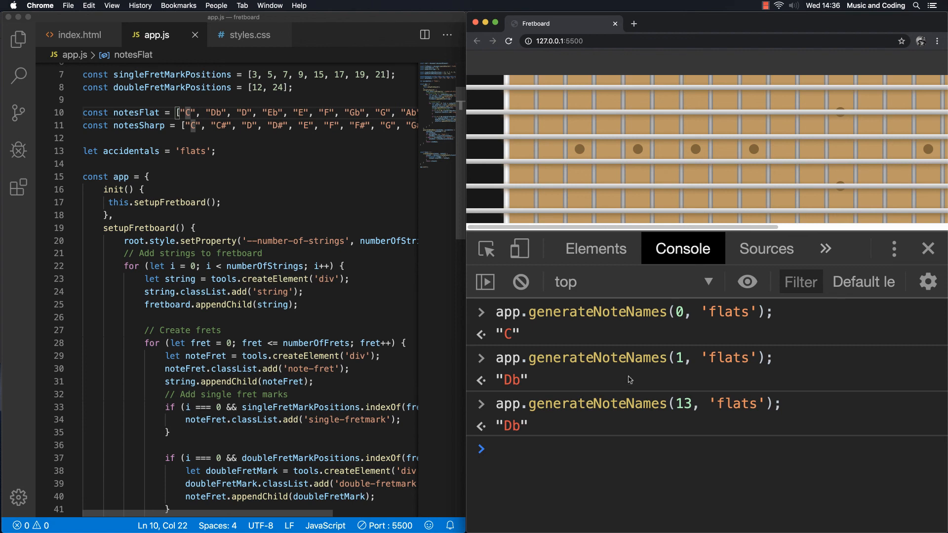
{"action": "mouse_move", "coordinate": [701, 415]}
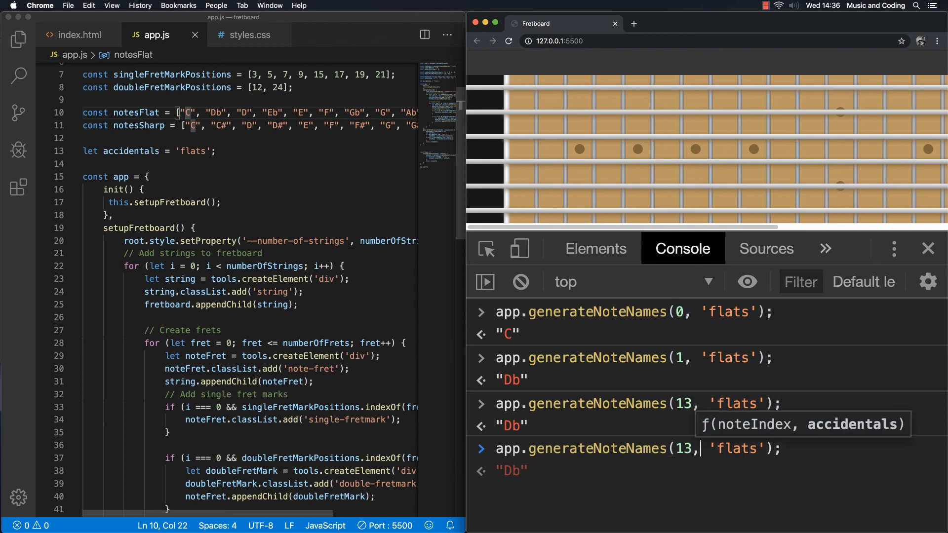
{"action": "key", "text": "Backspace"}
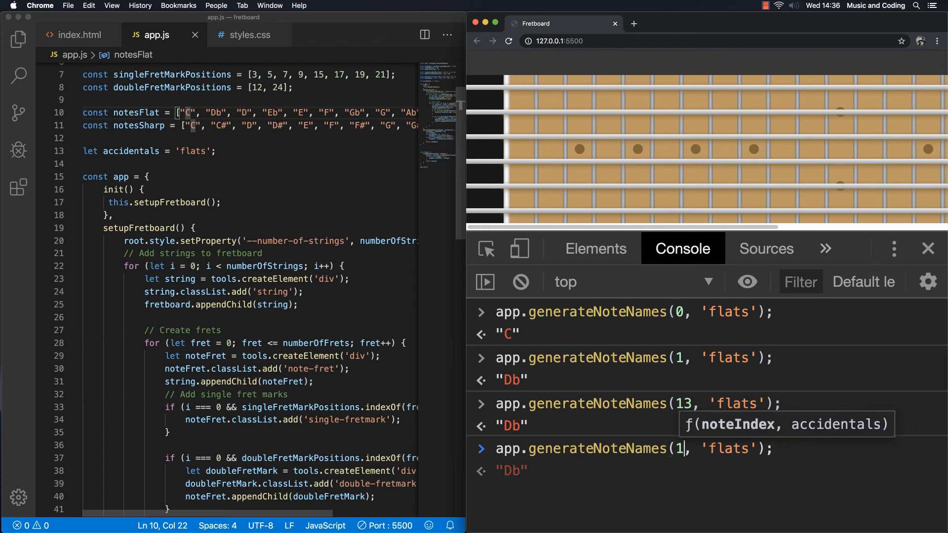
{"action": "key", "text": "backspace"}
{"action": "type", "text": "23"}
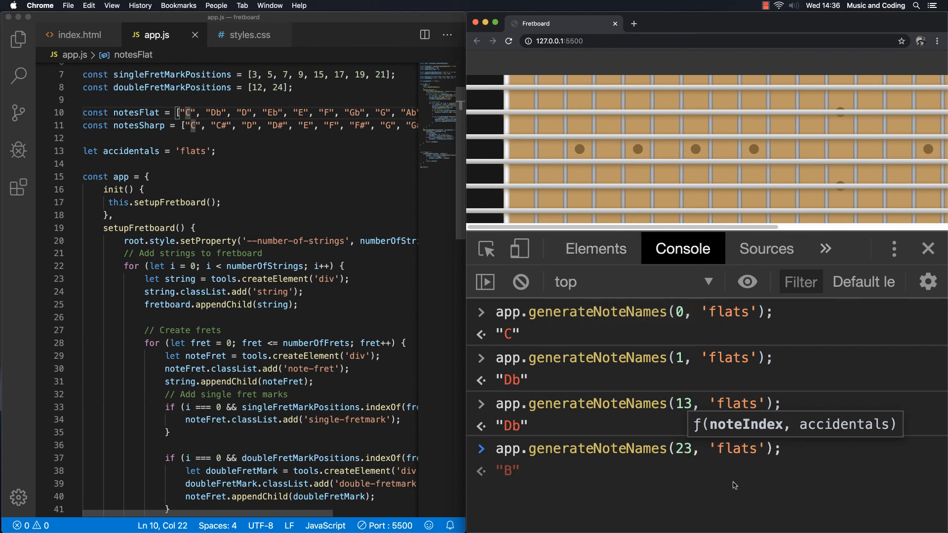
{"action": "mouse_move", "coordinate": [769, 467]}
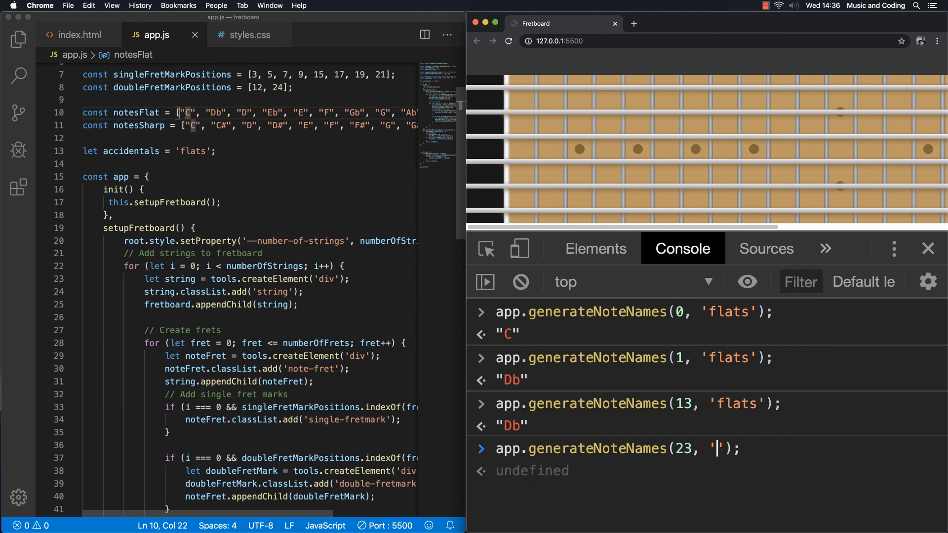
{"action": "type", "text": "sharps"}
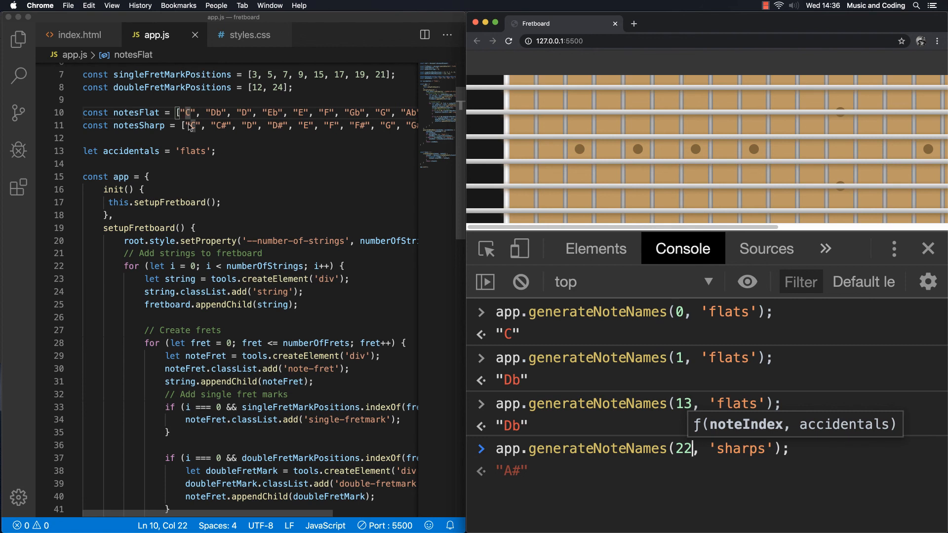
{"action": "left_click", "coordinate": [191, 125]}
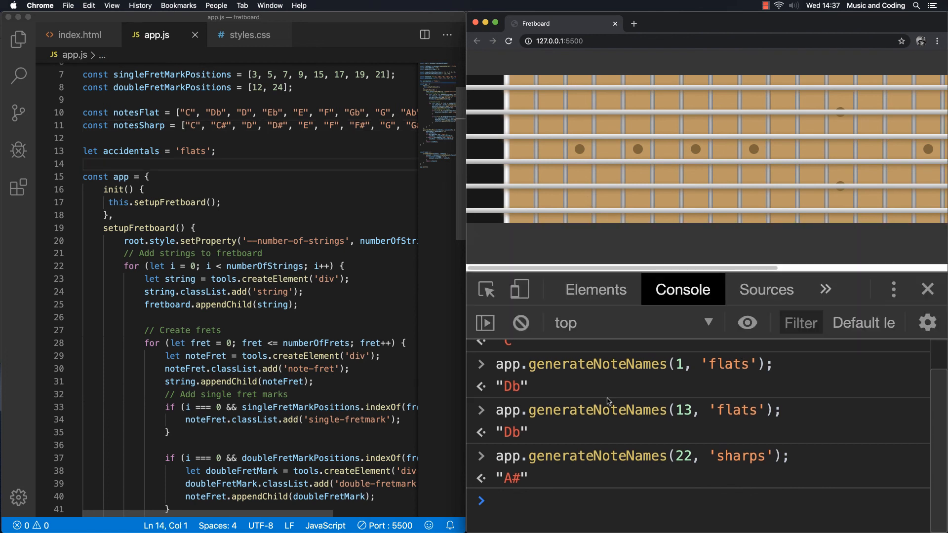
{"action": "mouse_move", "coordinate": [550, 382]}
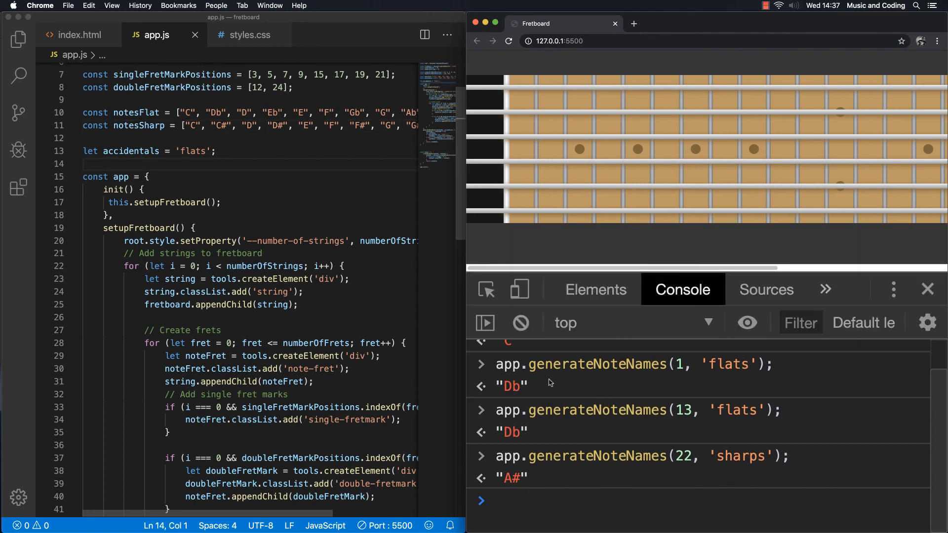
{"action": "mouse_move", "coordinate": [513, 376]}
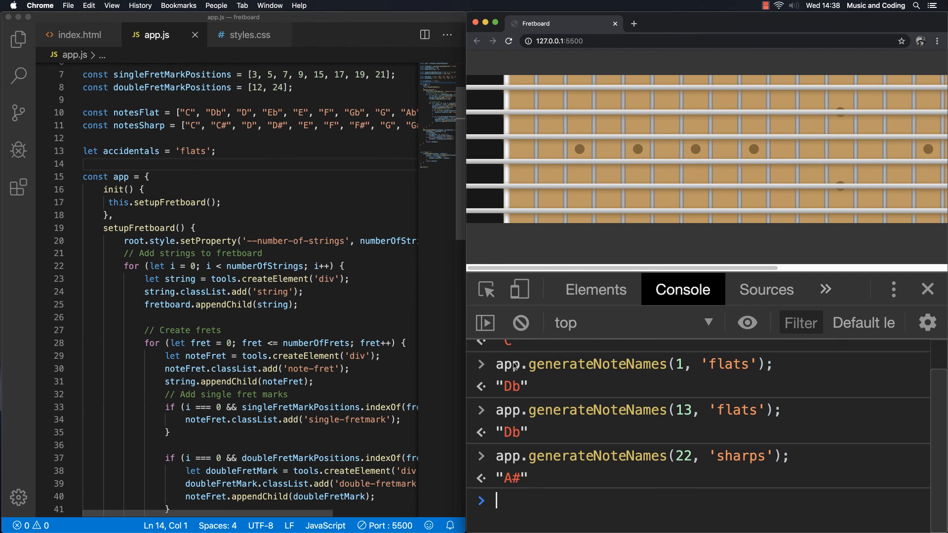
{"action": "mouse_move", "coordinate": [487, 91]}
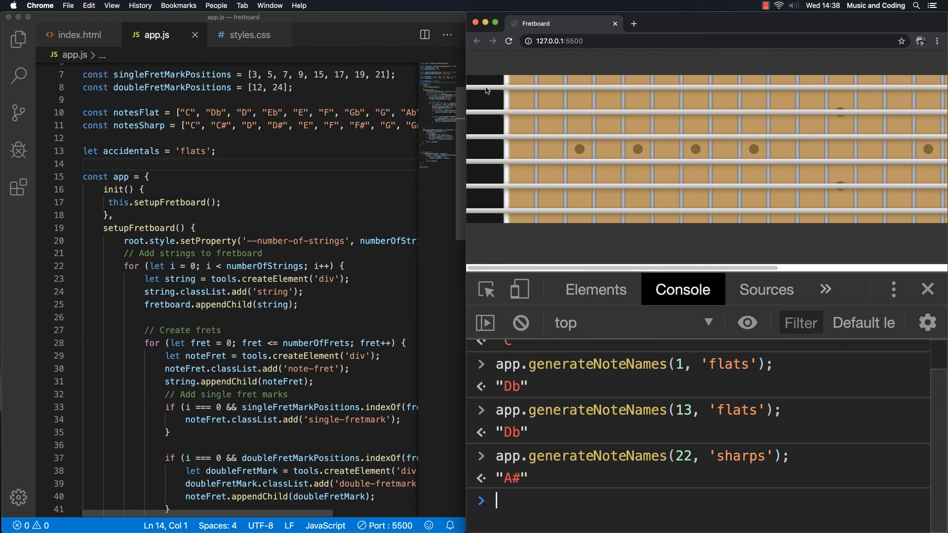
{"action": "mouse_move", "coordinate": [839, 128]}
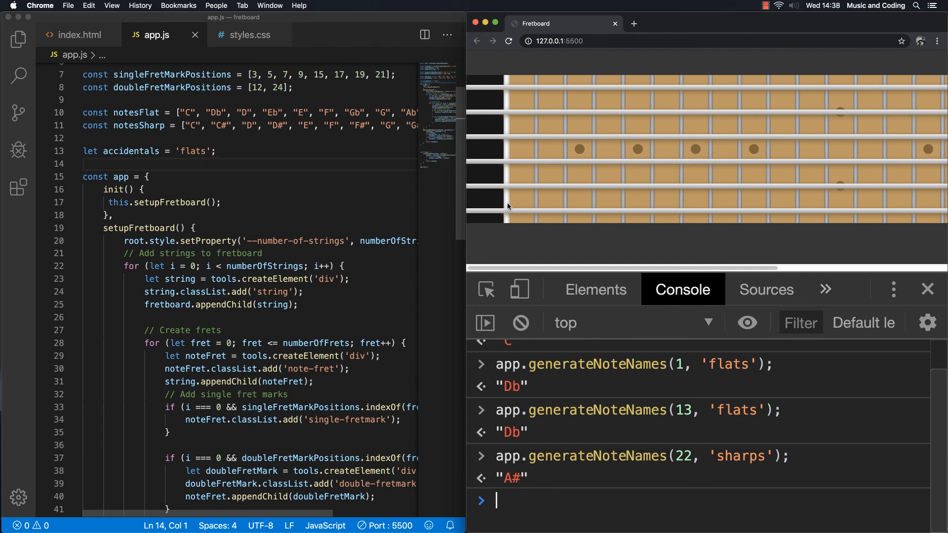
{"action": "mouse_move", "coordinate": [492, 192]}
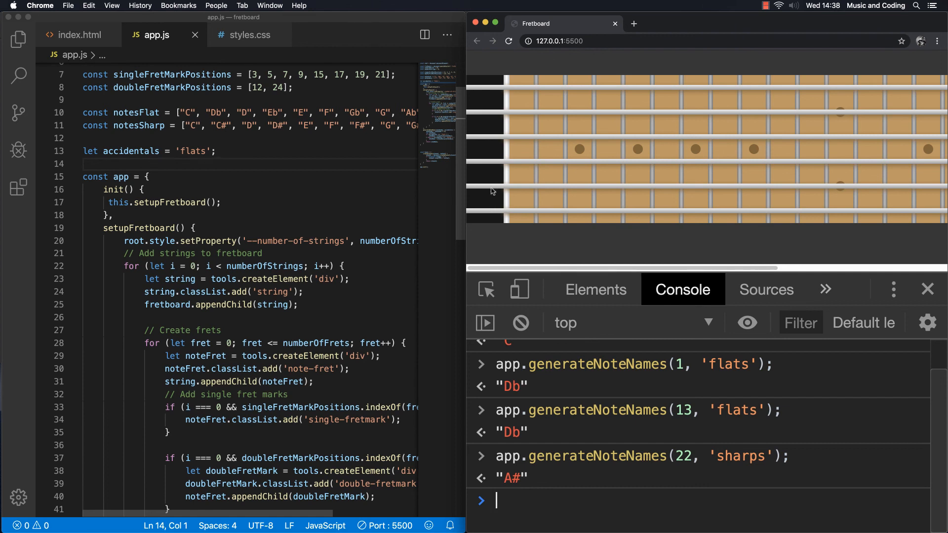
{"action": "mouse_move", "coordinate": [496, 134]}
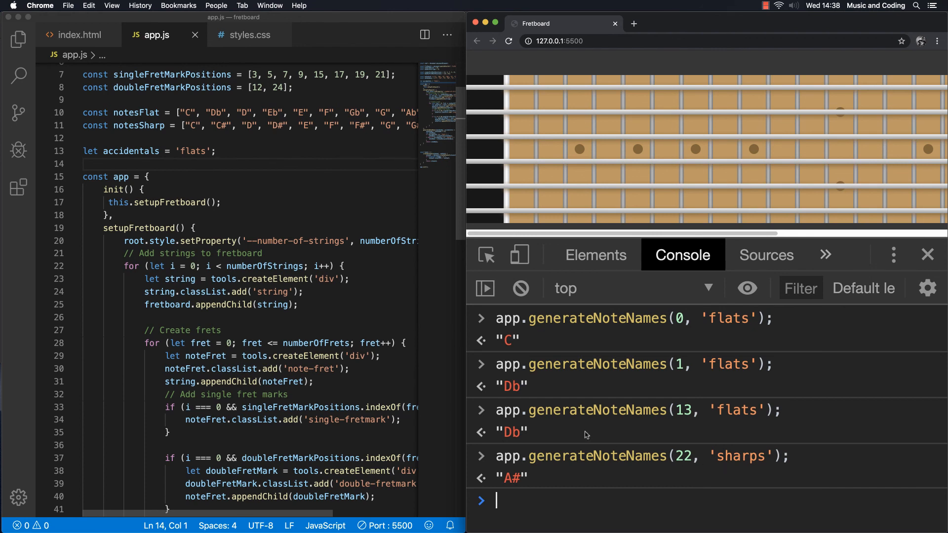
{"action": "mouse_move", "coordinate": [654, 426]}
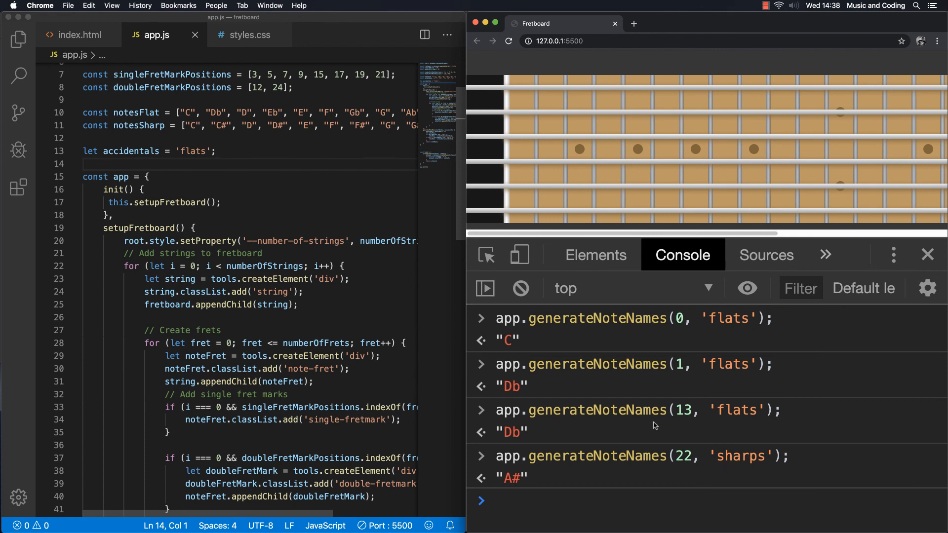
{"action": "mouse_move", "coordinate": [624, 481]}
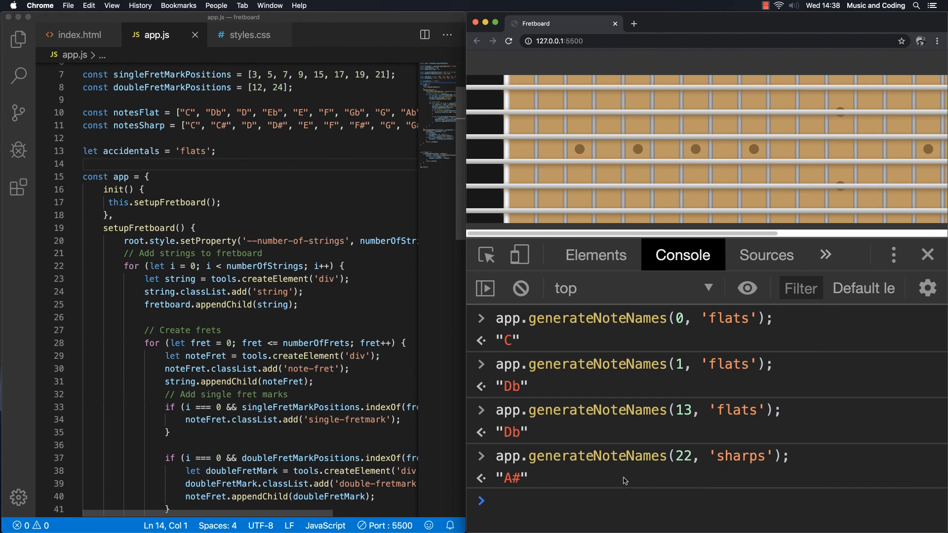
{"action": "mouse_move", "coordinate": [614, 484]}
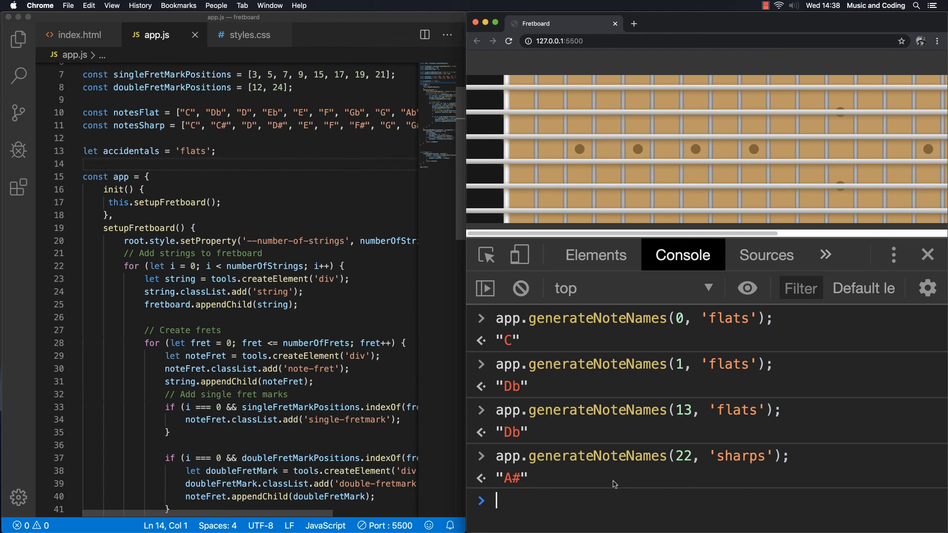
{"action": "mouse_move", "coordinate": [536, 339]}
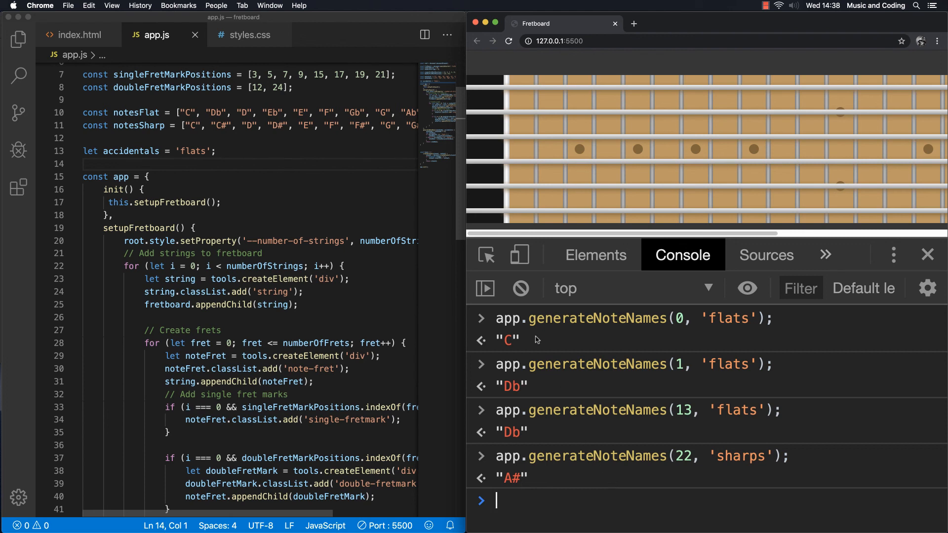